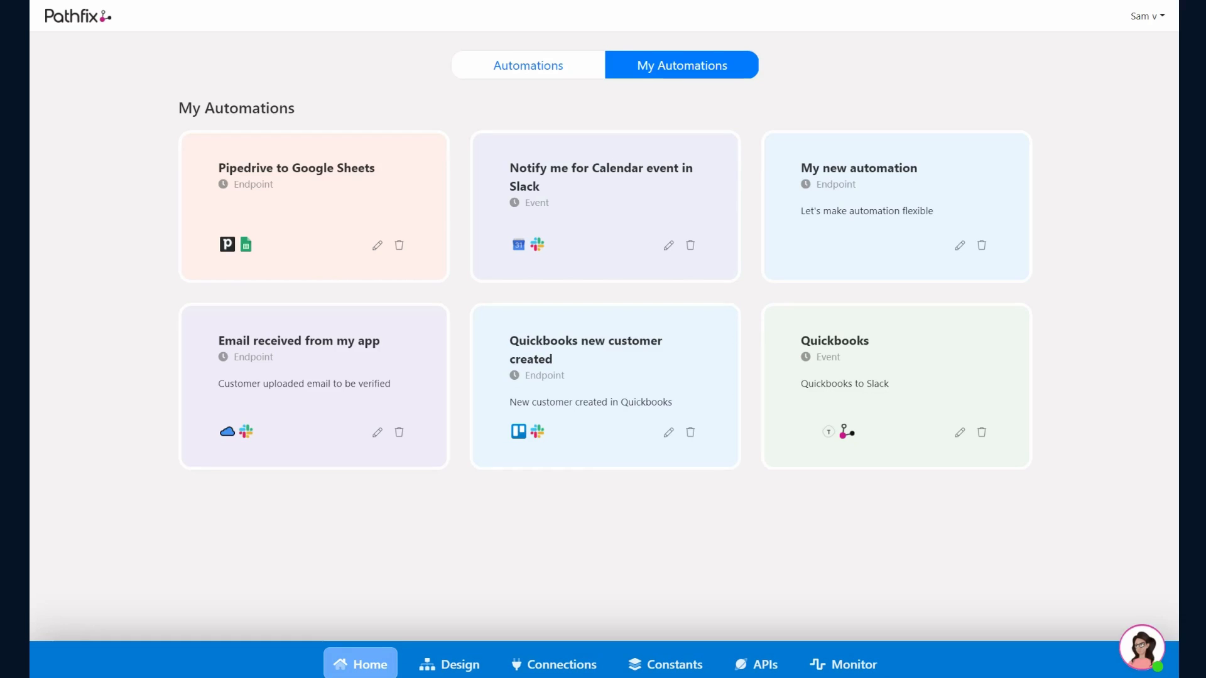
mouse_move(148, 466)
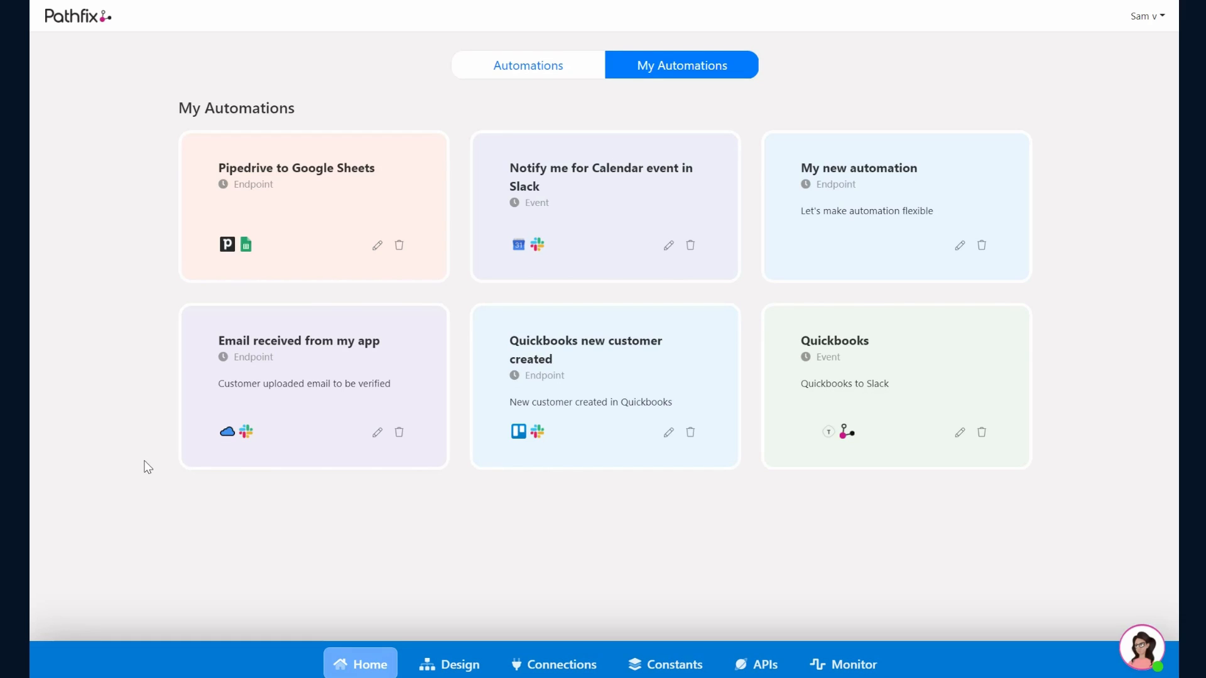
mouse_move(707, 547)
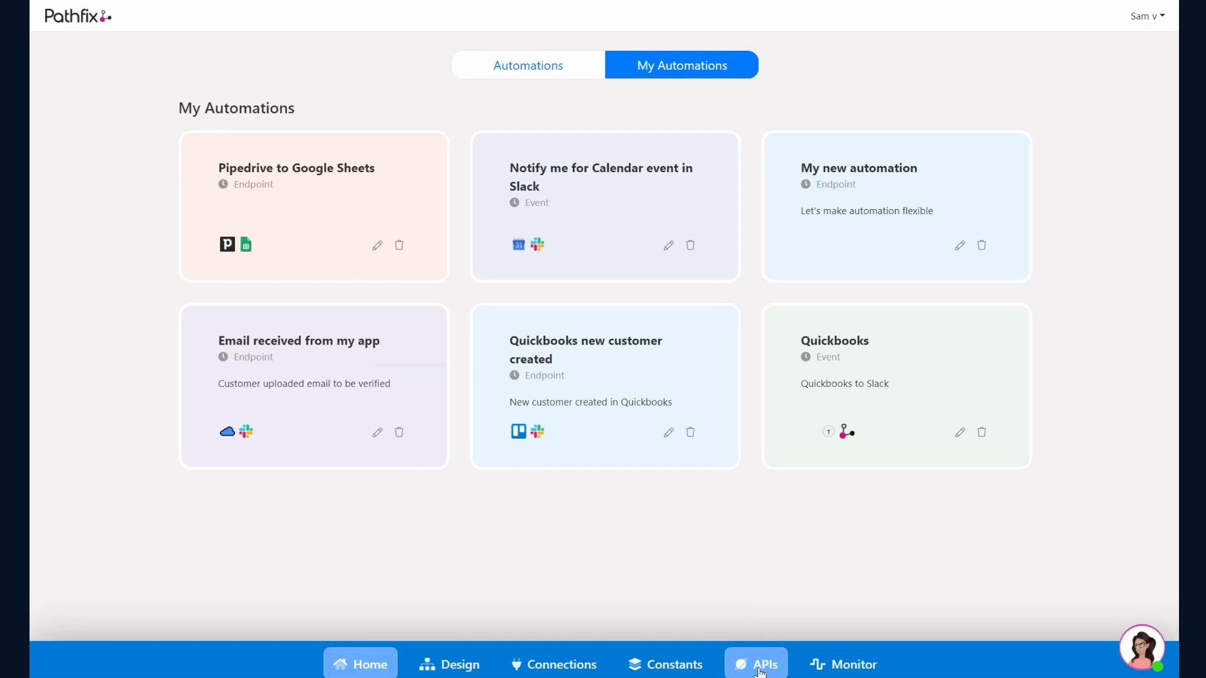
Create a new API entry named 'List Google Calendars' from the APIs panel.
click(755, 664)
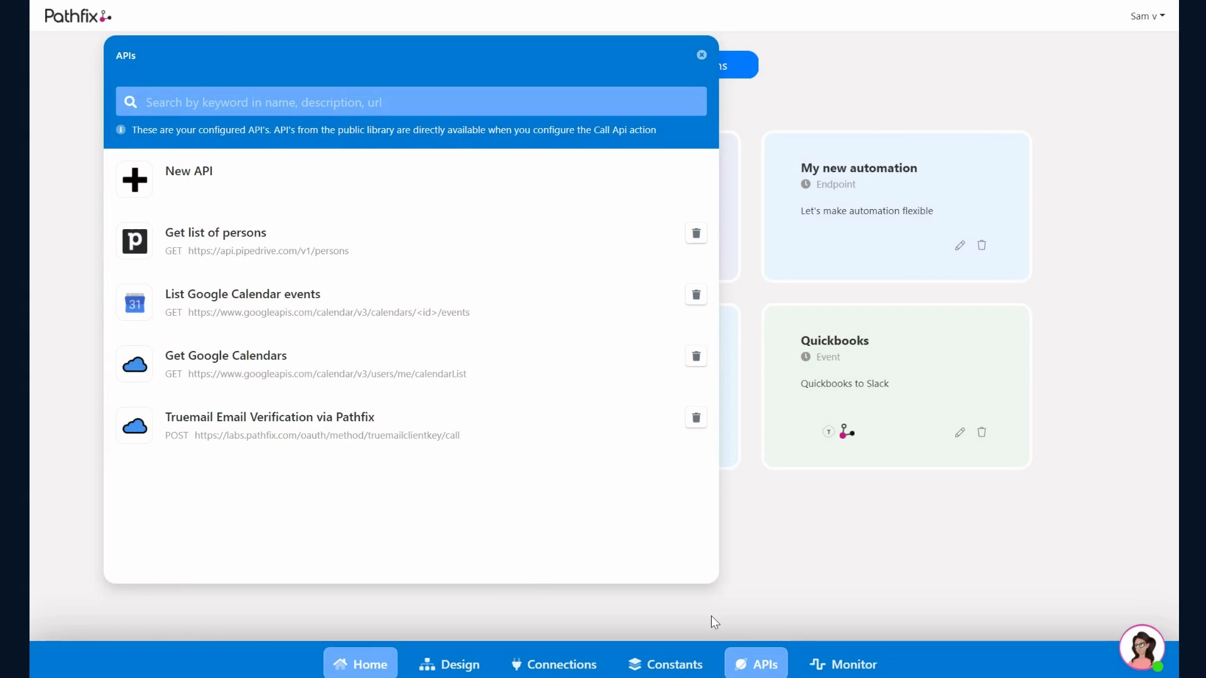
click(190, 170)
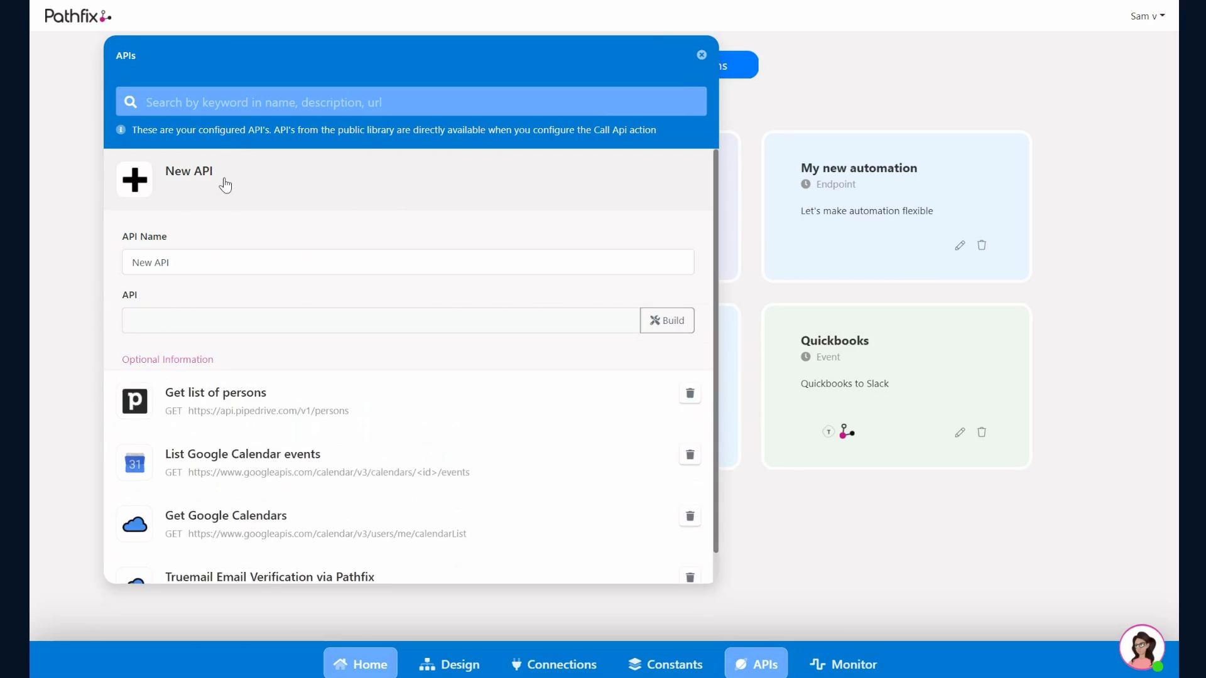
click(407, 262)
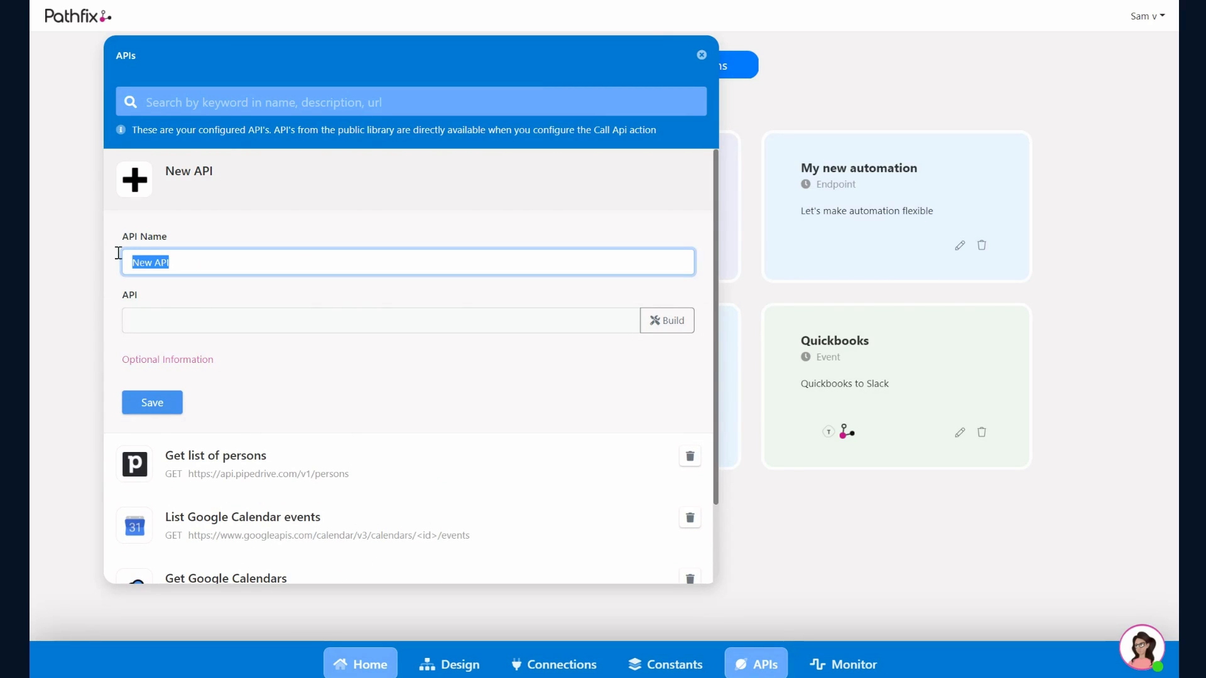
mouse_move(252, 267)
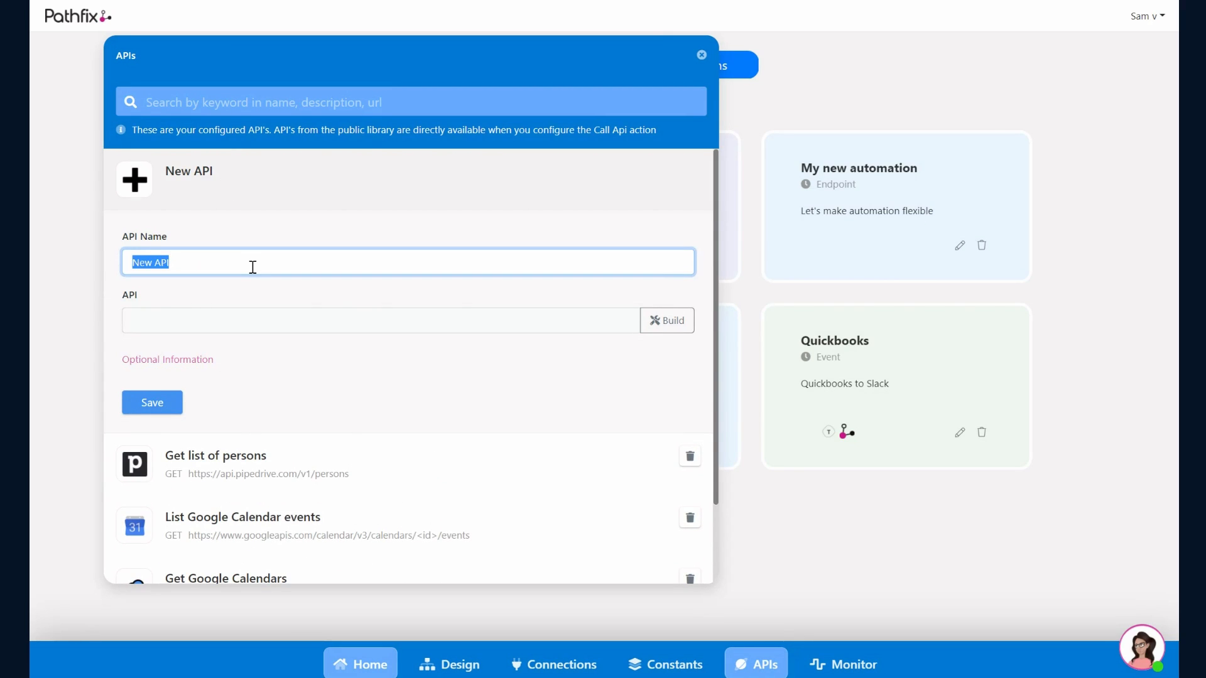
text(List Google Calendars)
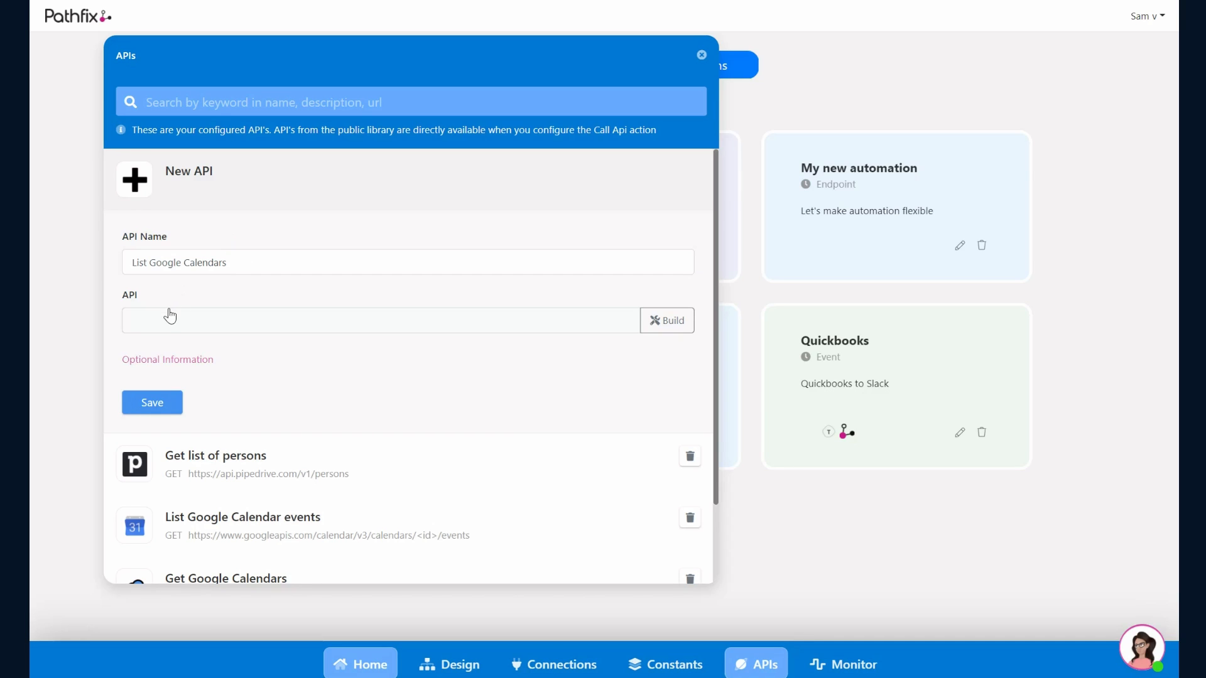
Inspect the empty request builder's methods, Query Params, Headers and Body tabs.
click(666, 320)
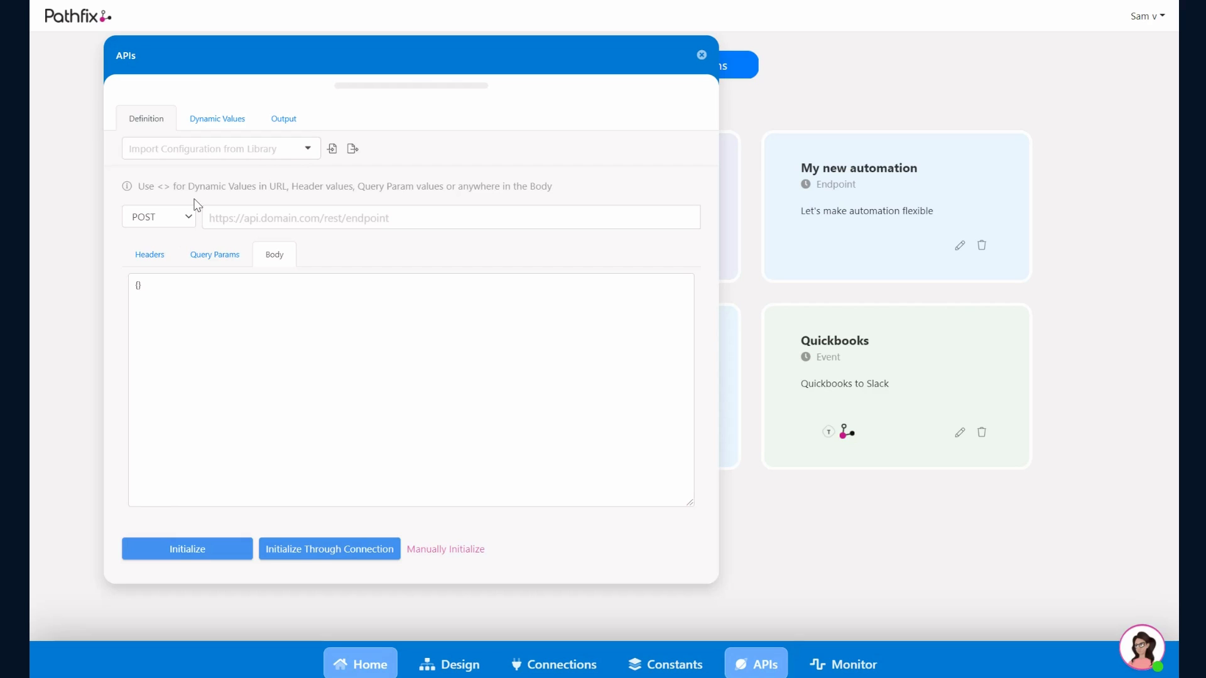
mouse_move(175, 225)
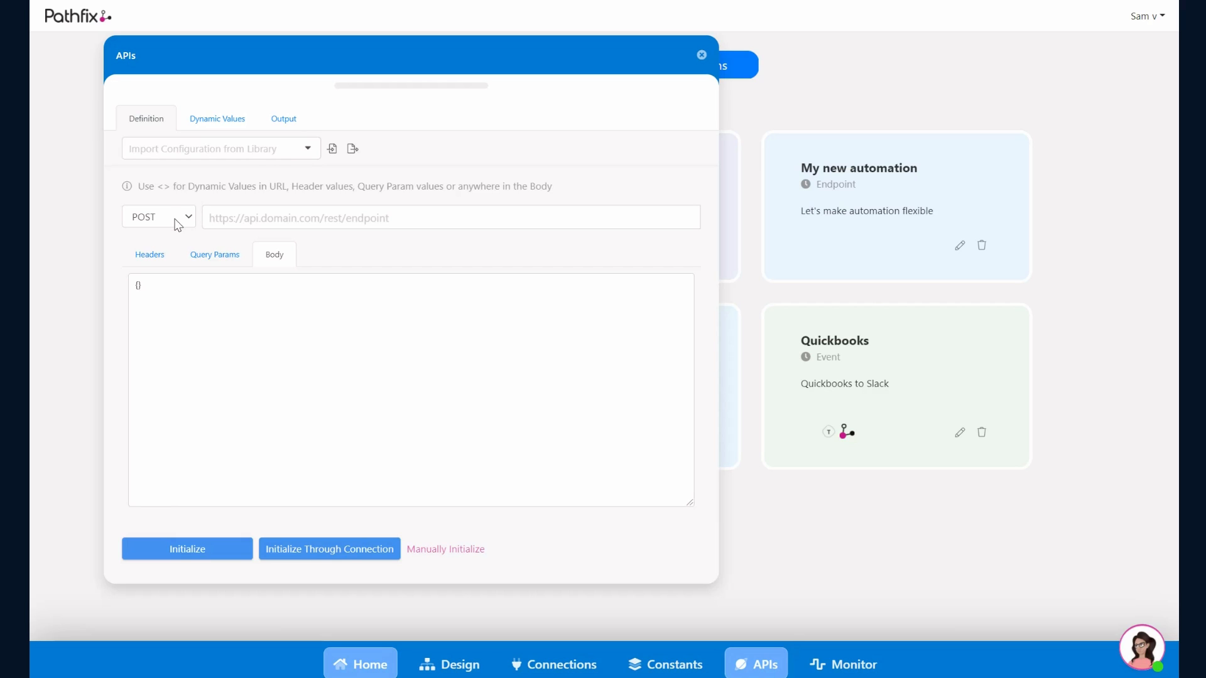
click(187, 548)
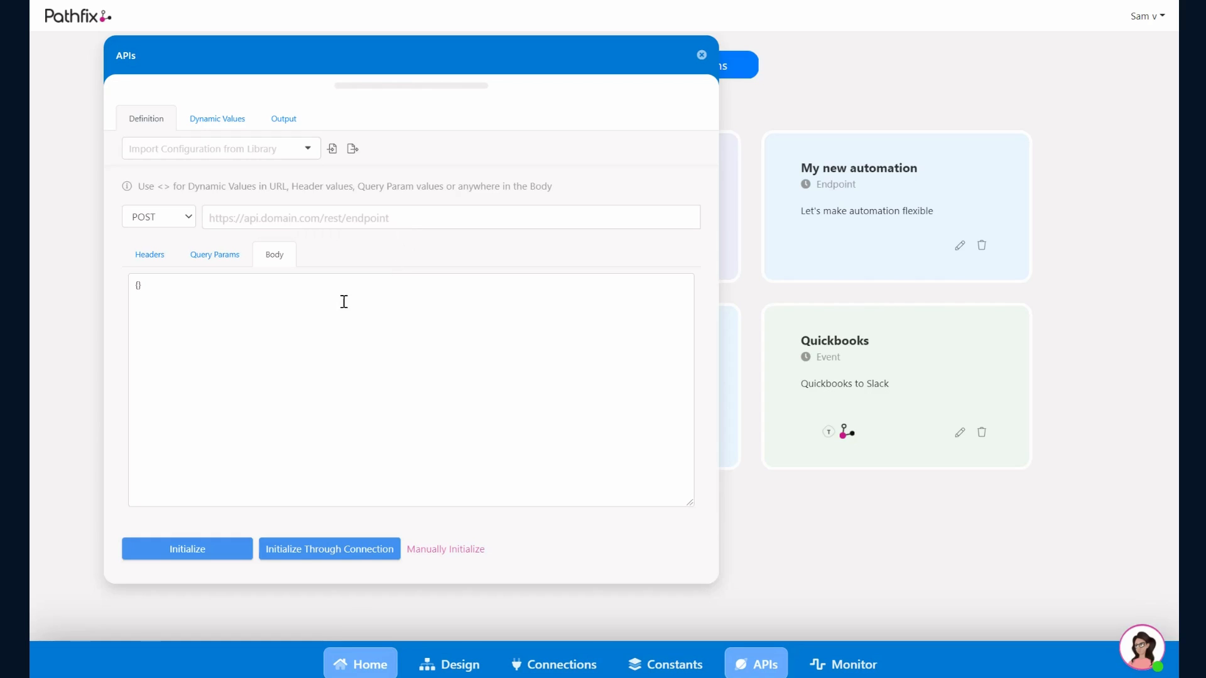
mouse_move(164, 325)
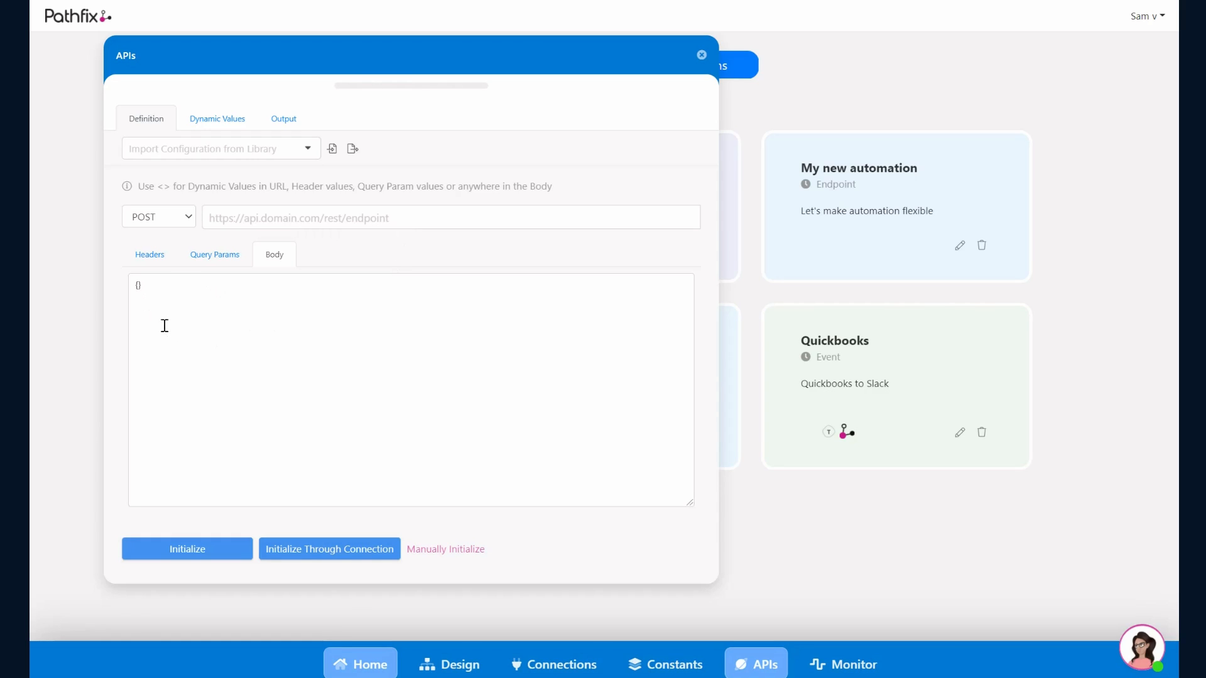
mouse_move(180, 318)
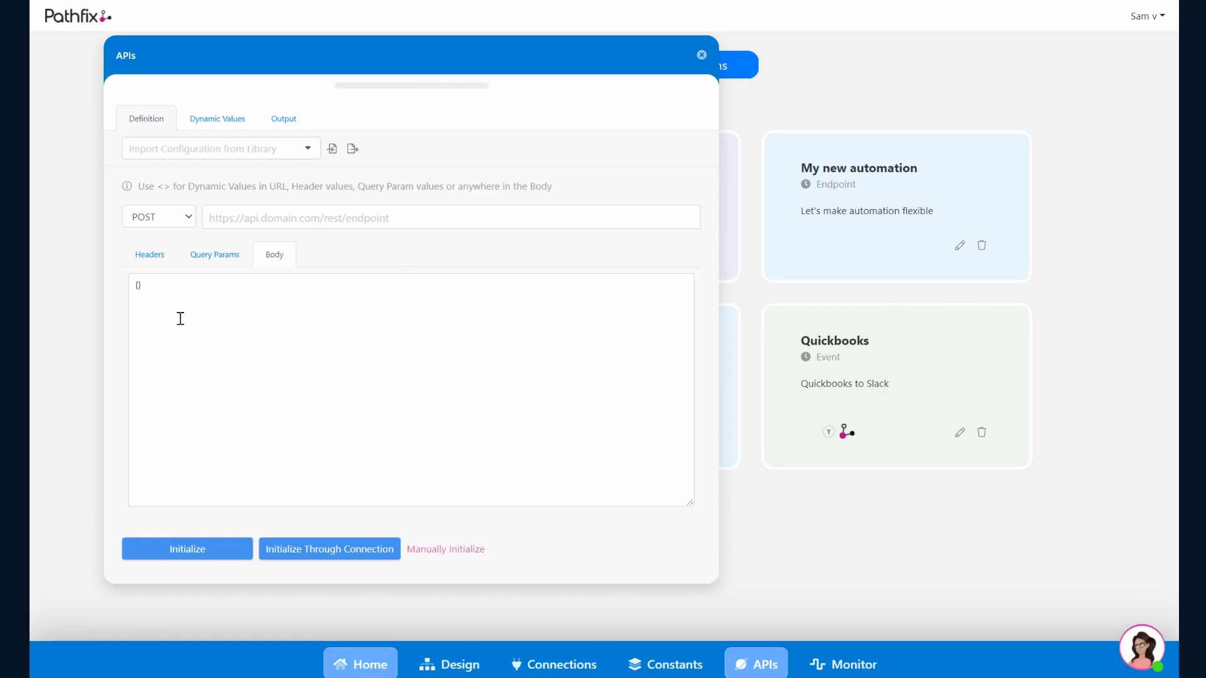
click(214, 255)
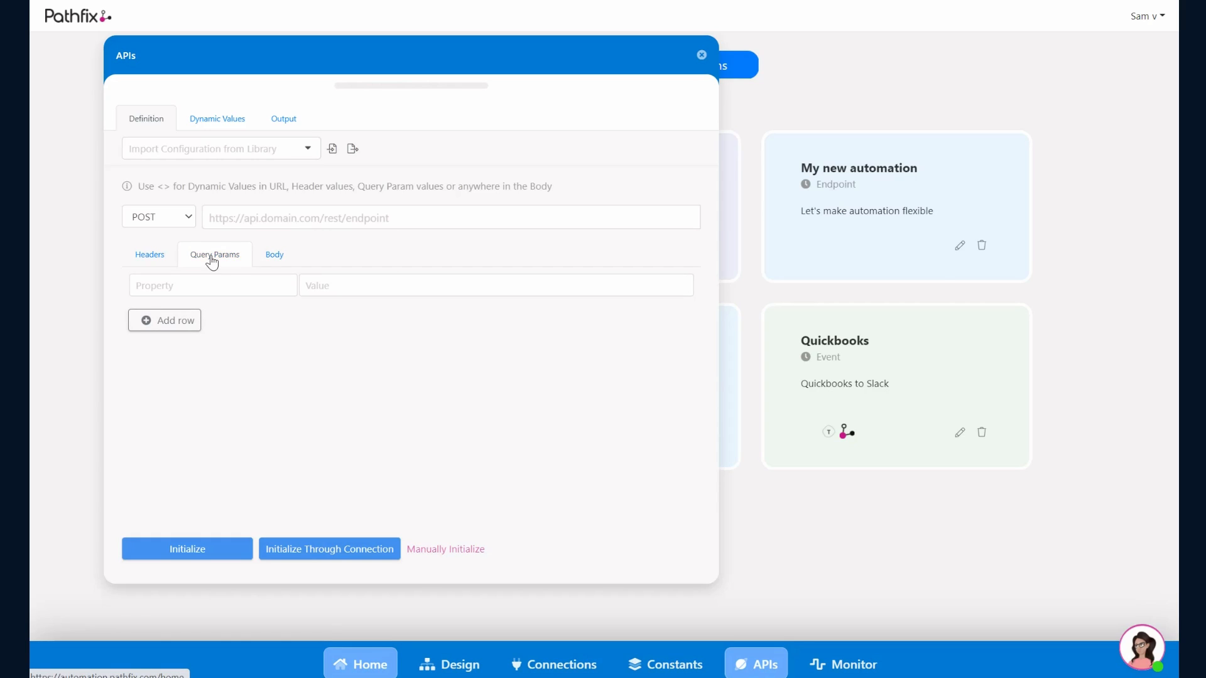
mouse_move(304, 253)
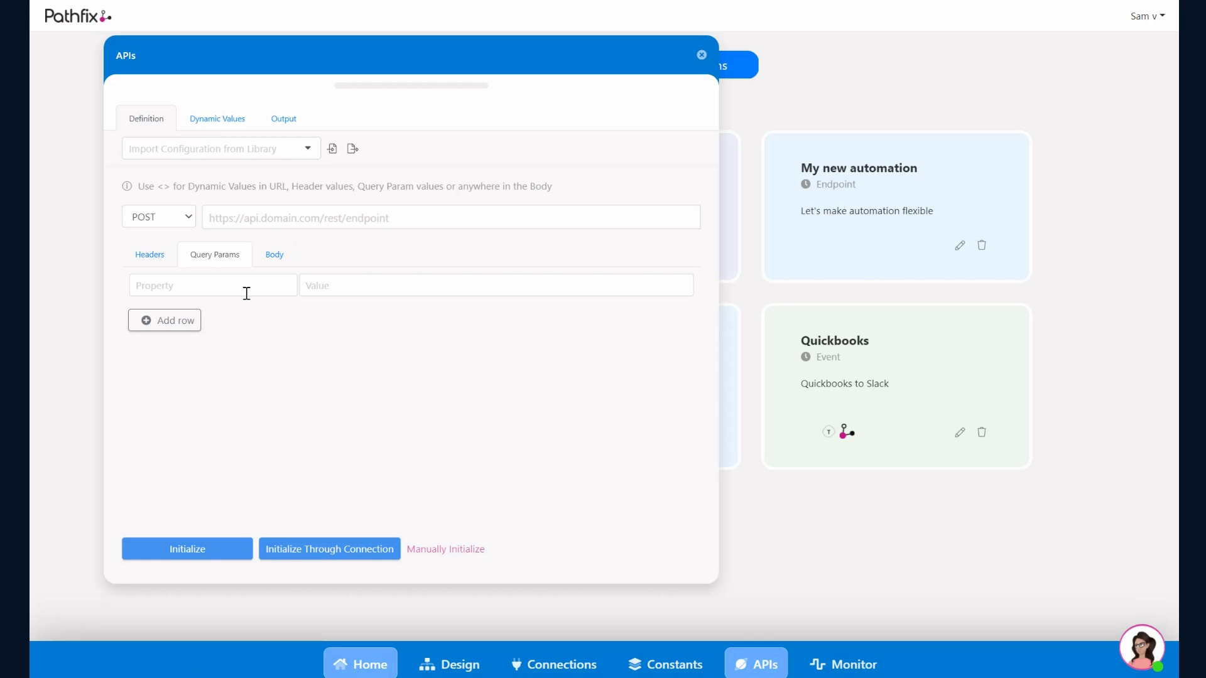
click(164, 320)
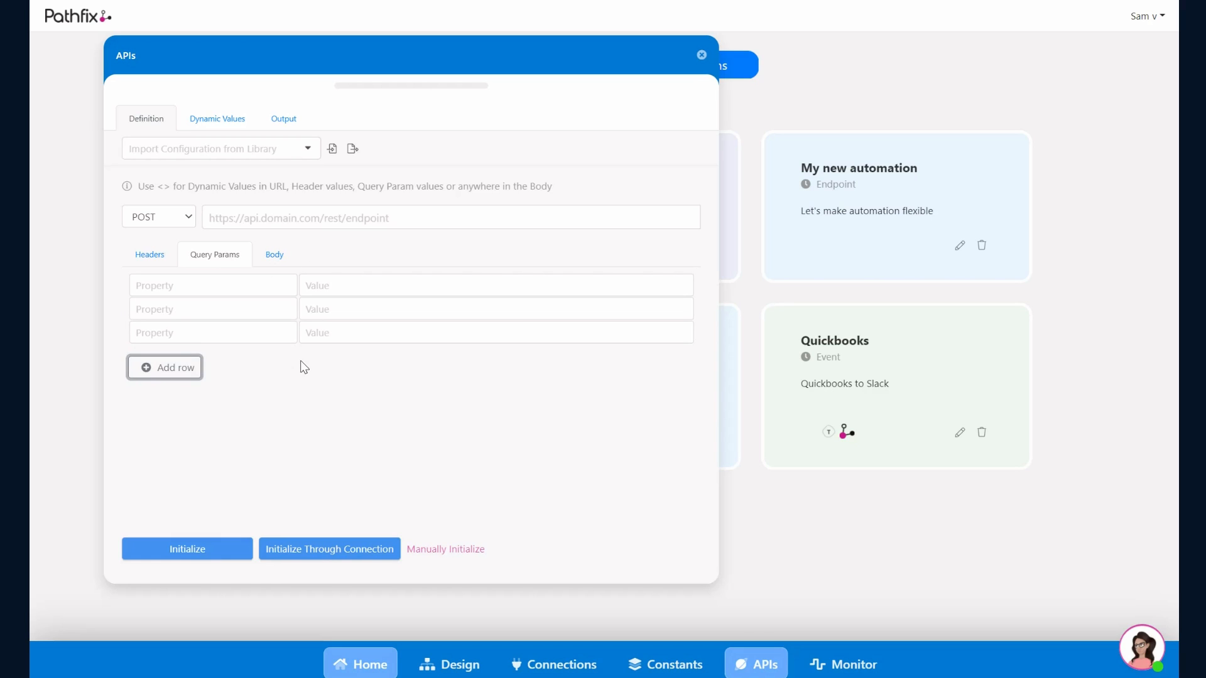
click(150, 254)
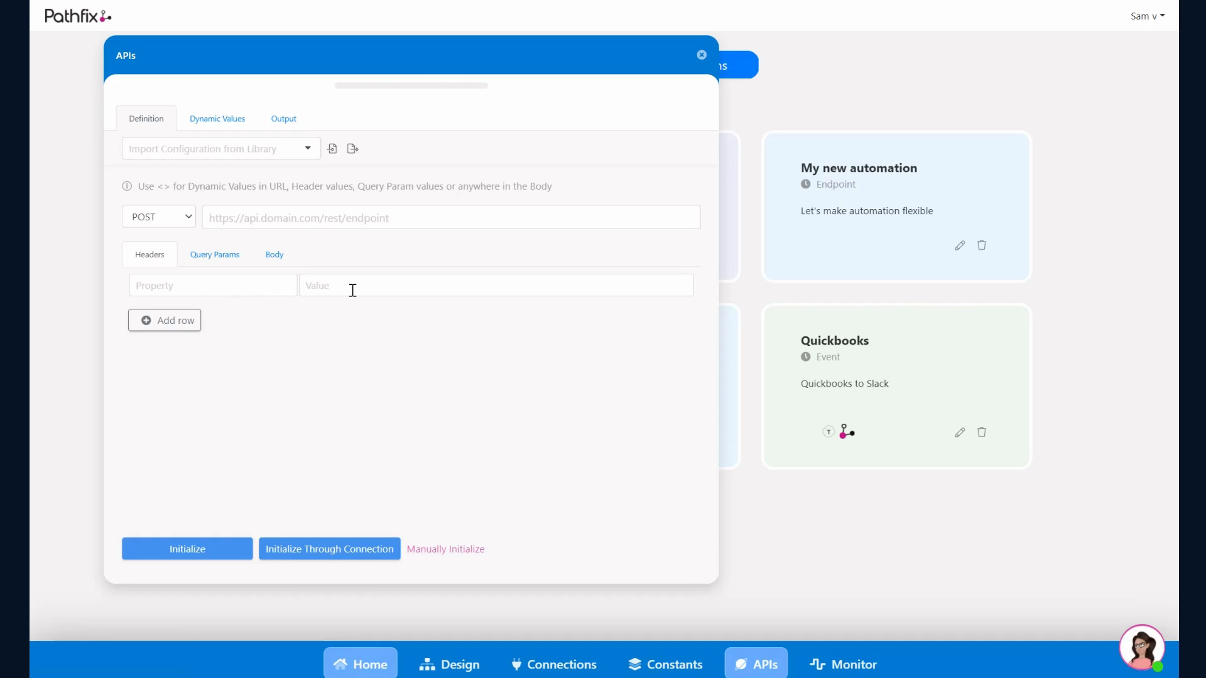
mouse_move(357, 305)
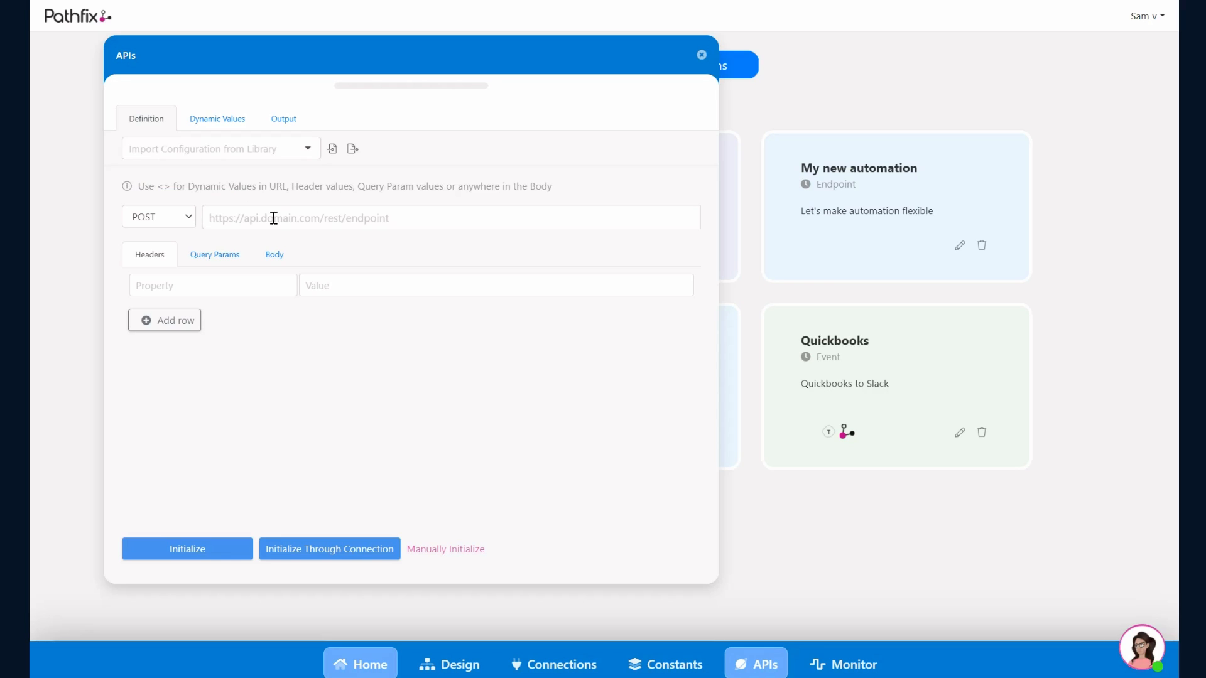
mouse_move(160, 198)
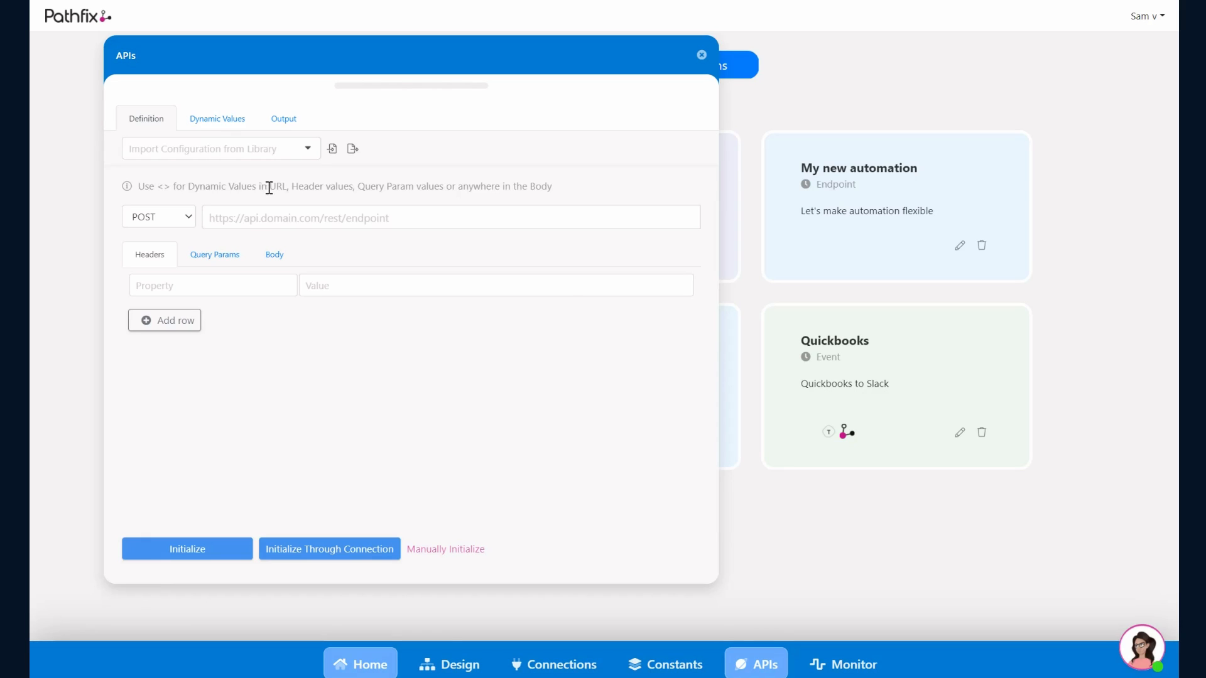
mouse_move(273, 254)
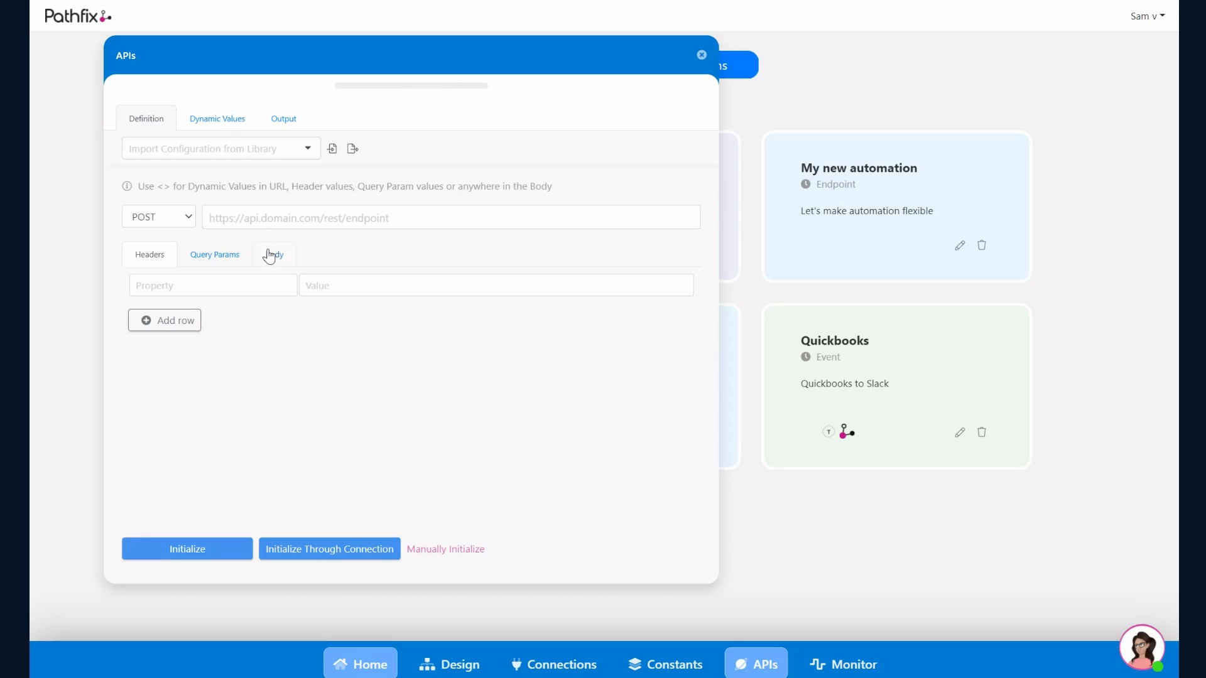
click(274, 254)
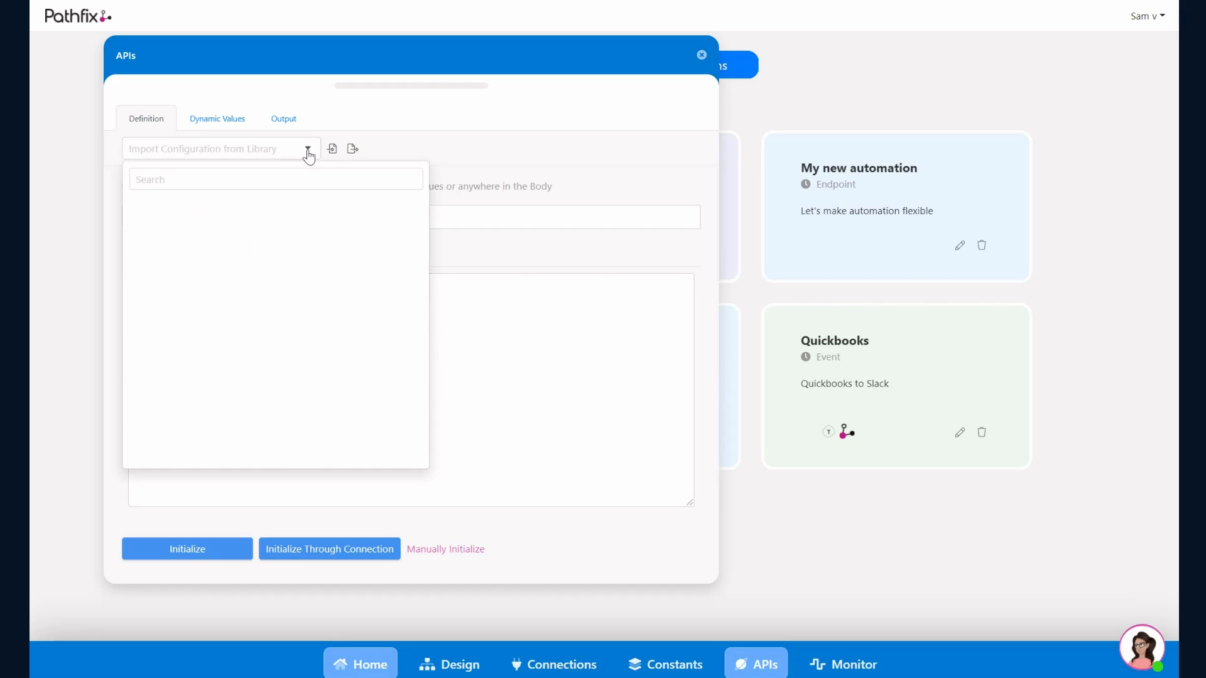
Search the configuration library for importable functions.
click(275, 179)
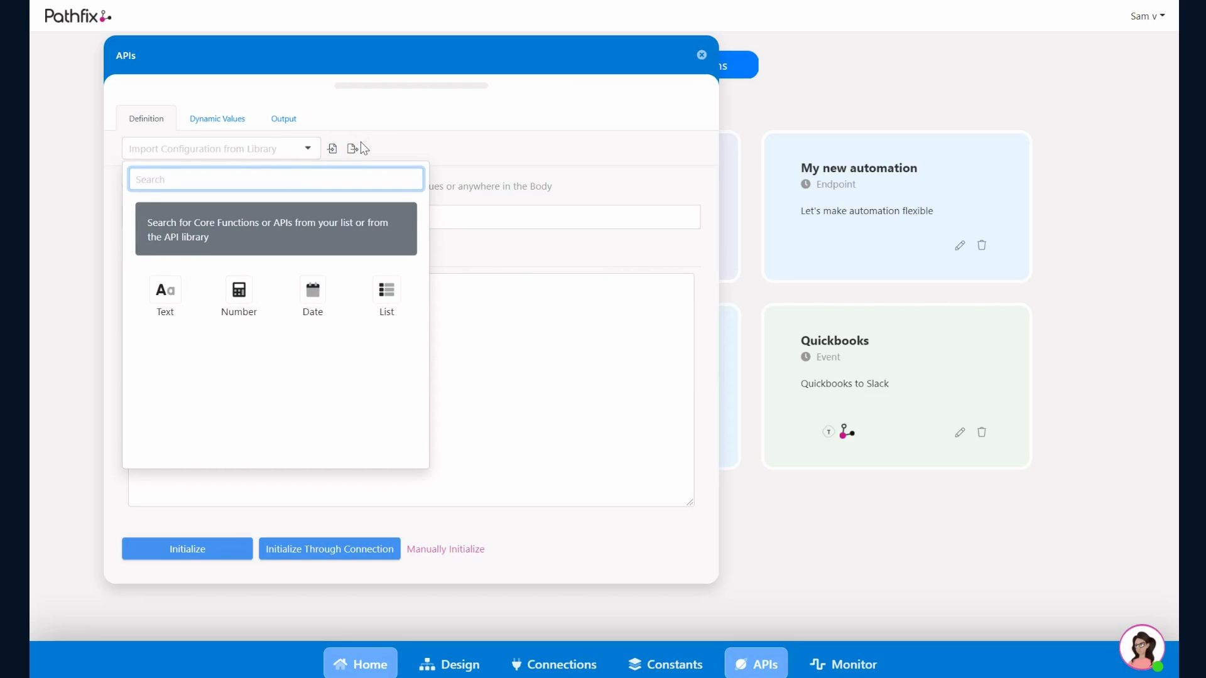
mouse_move(331, 149)
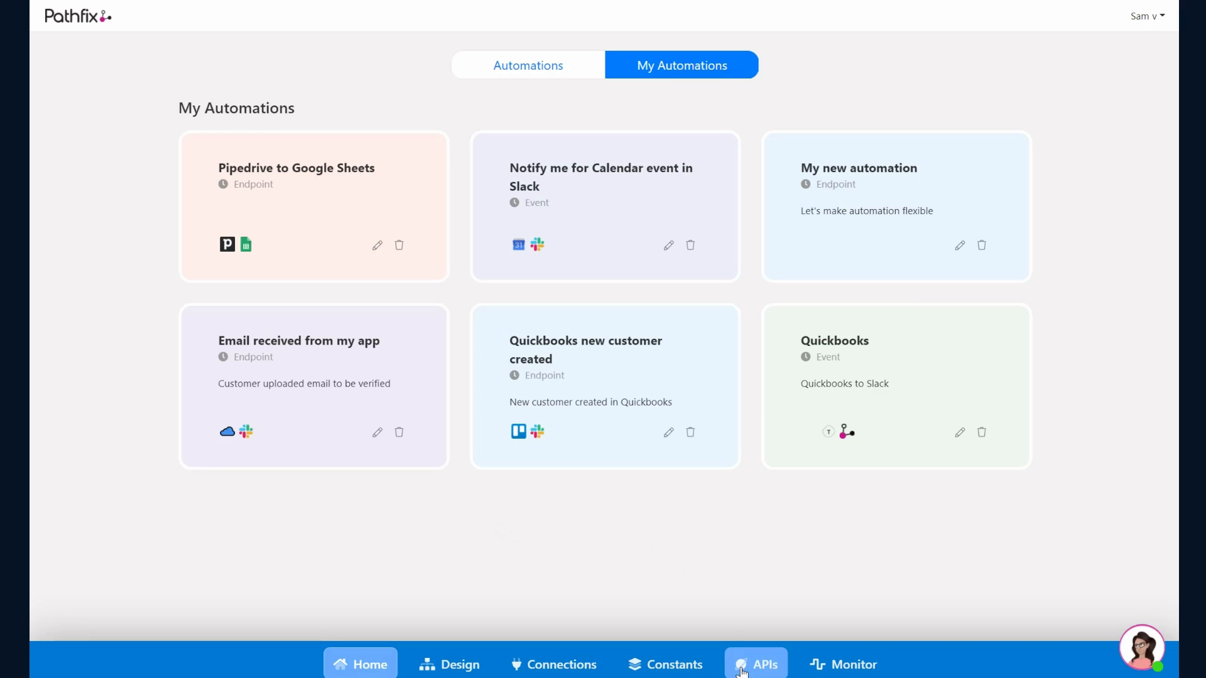
Start another new API from the APIs panel, naming it 'List Google'.
click(755, 664)
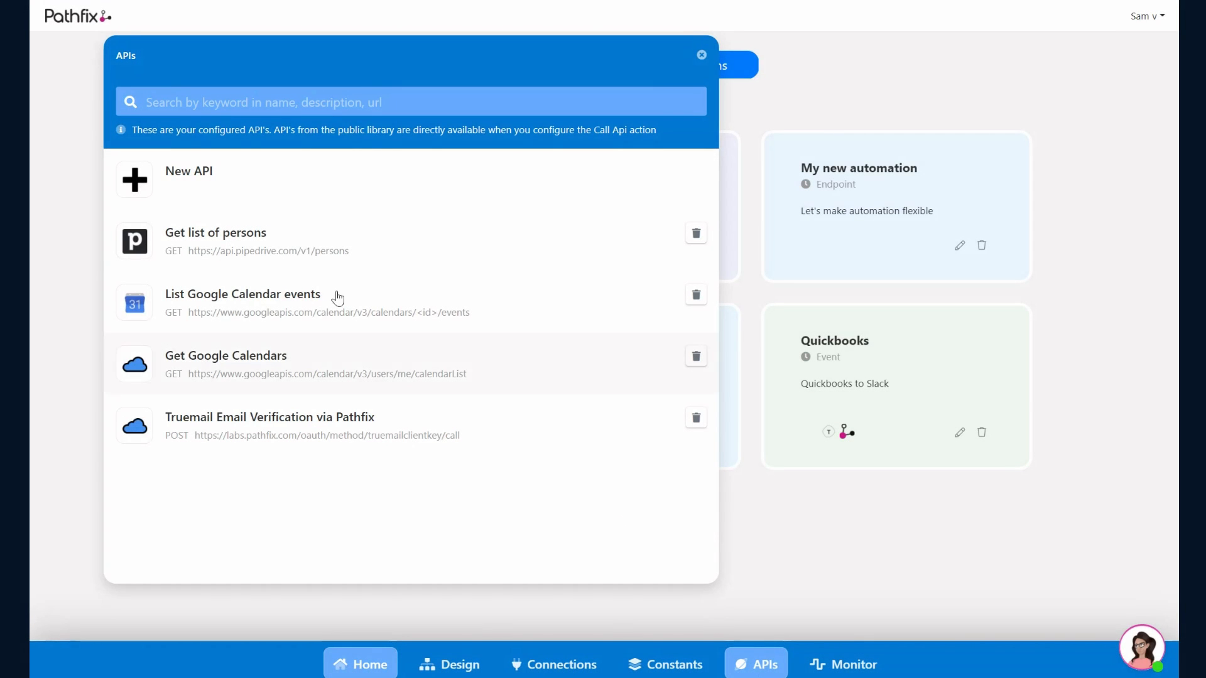
click(188, 171)
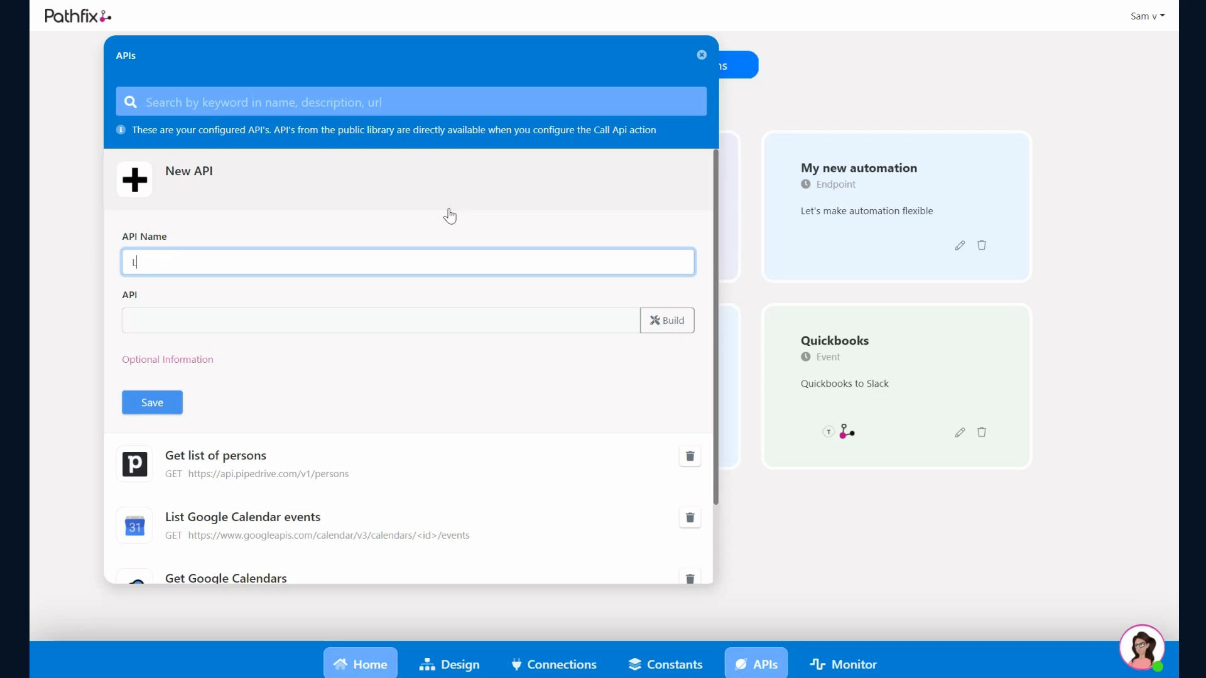
text(List Google)
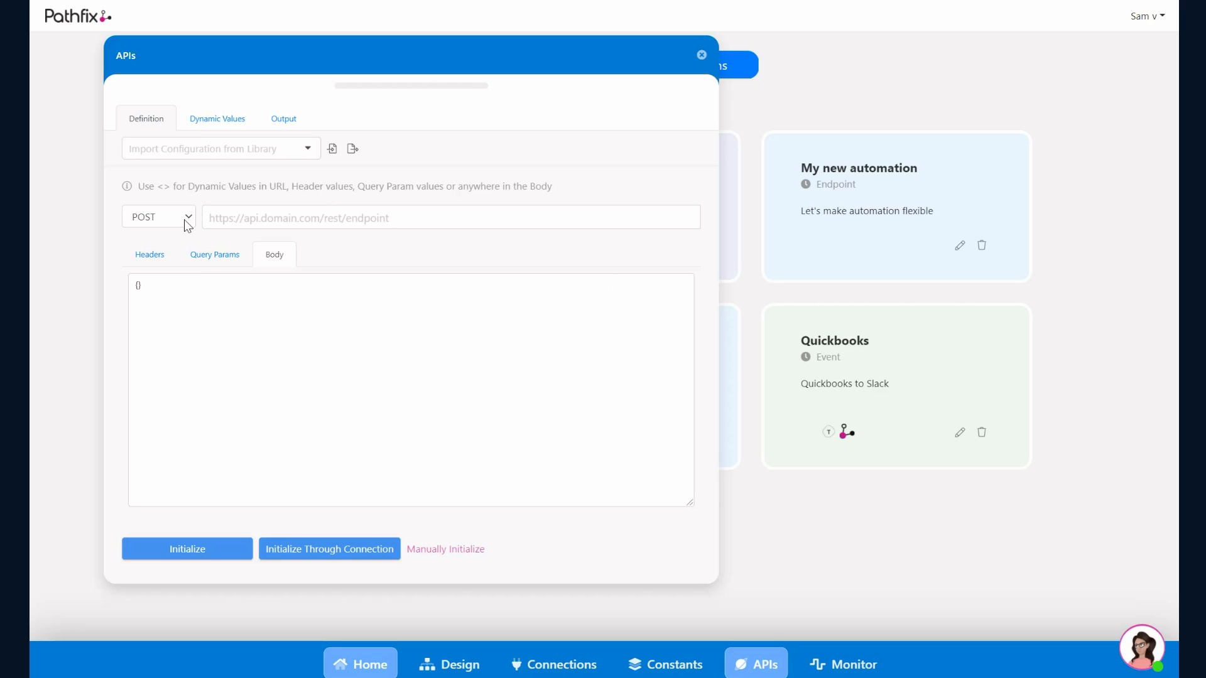
Make the API a GET to the Google calendarList URL and initialize via a connection.
click(157, 217)
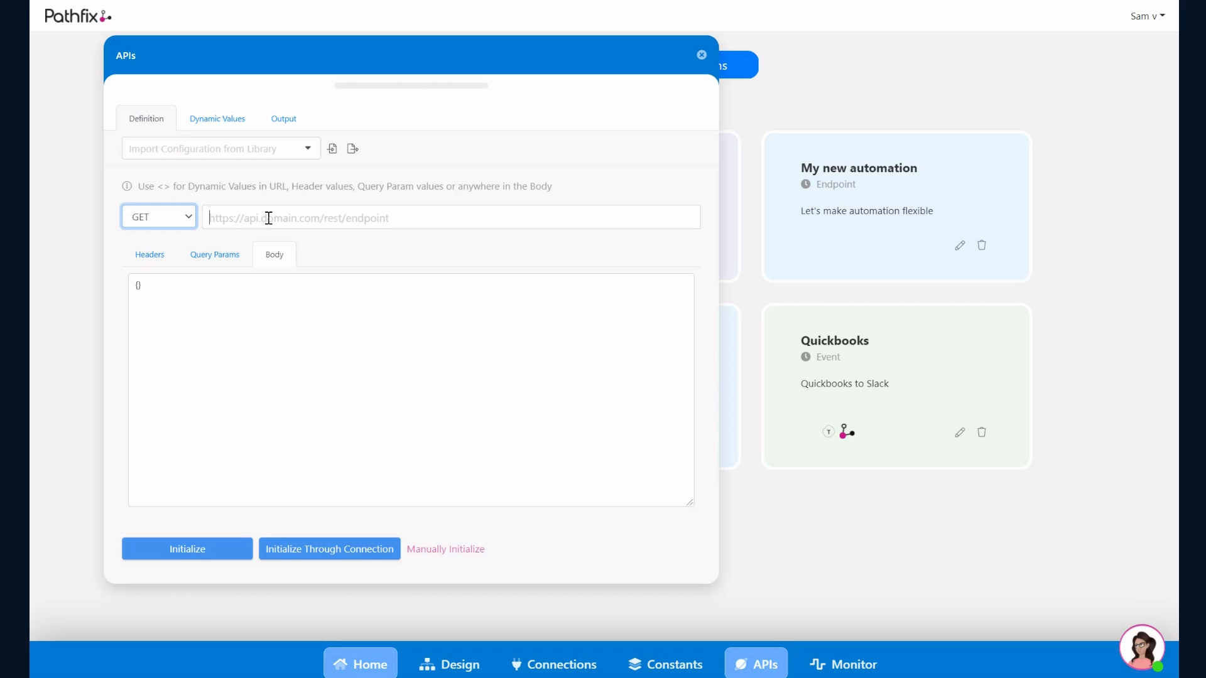
text(https://www.googleapis.com/calendar/v3/users/me/calendarList)
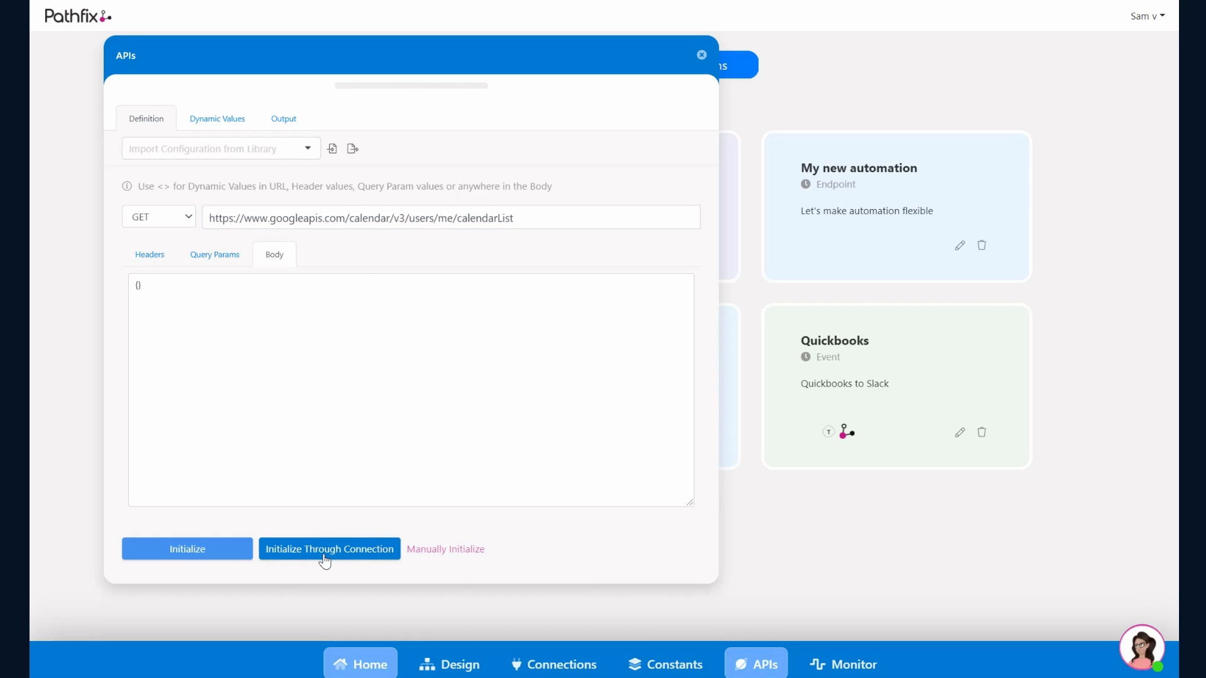
click(329, 548)
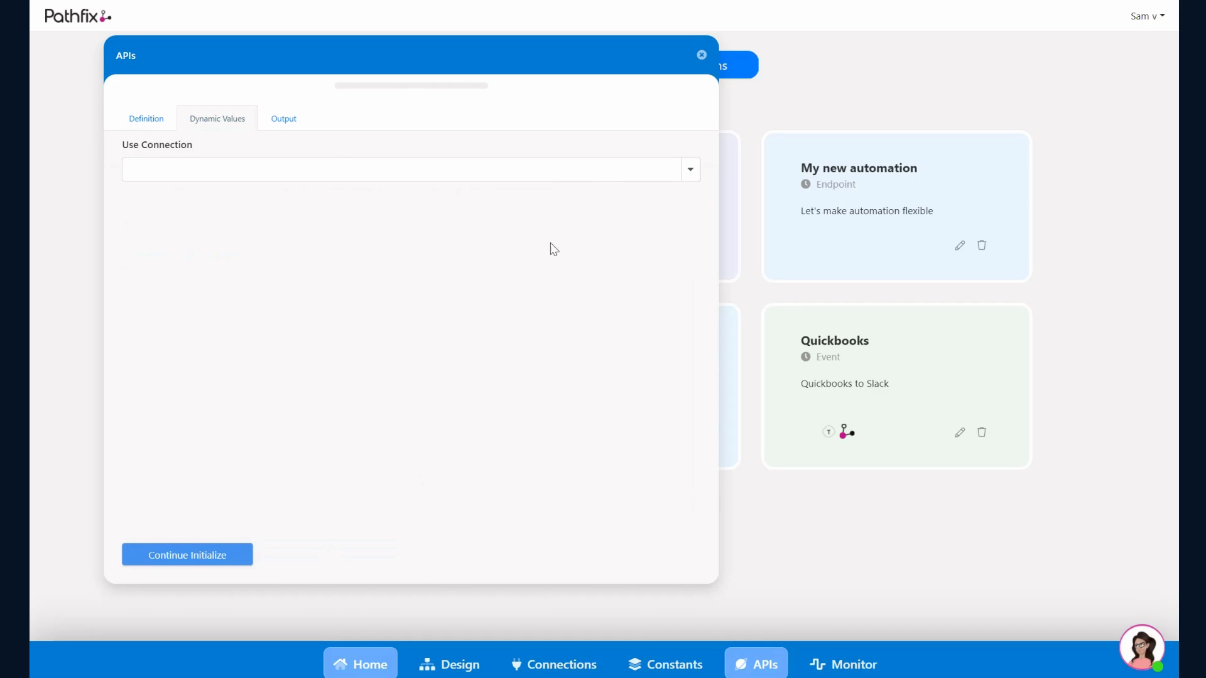
Initialize with the My calendar connection and accept the returned calendar list.
click(404, 168)
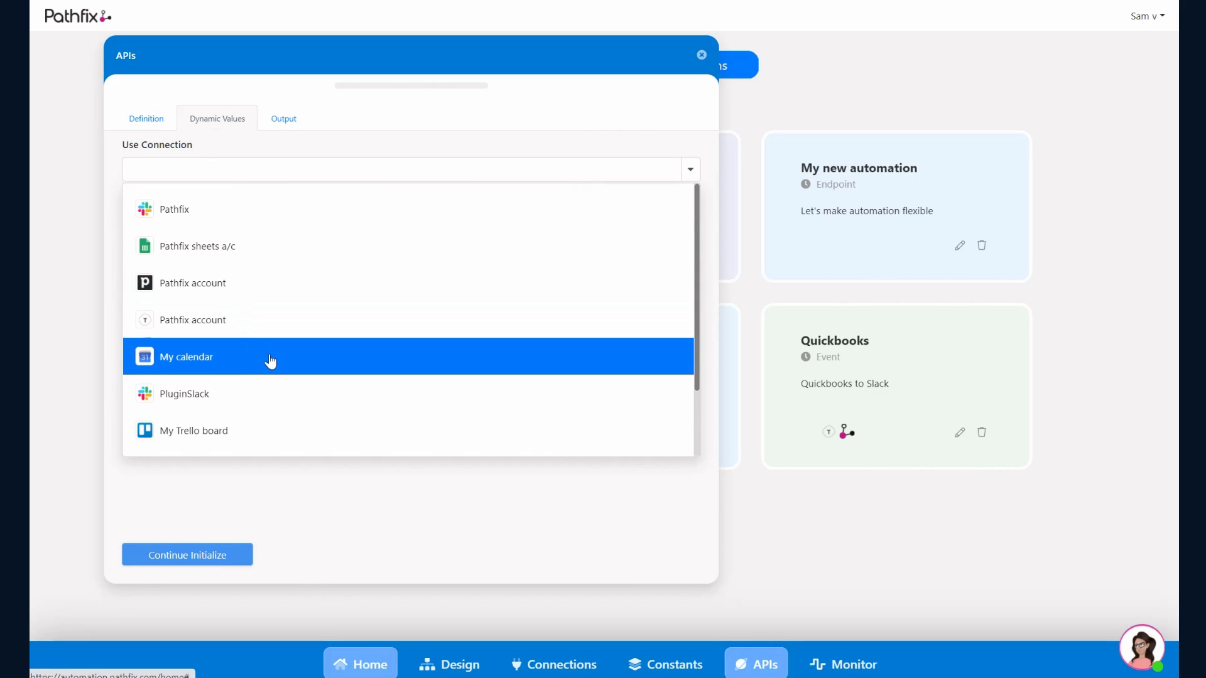
click(186, 356)
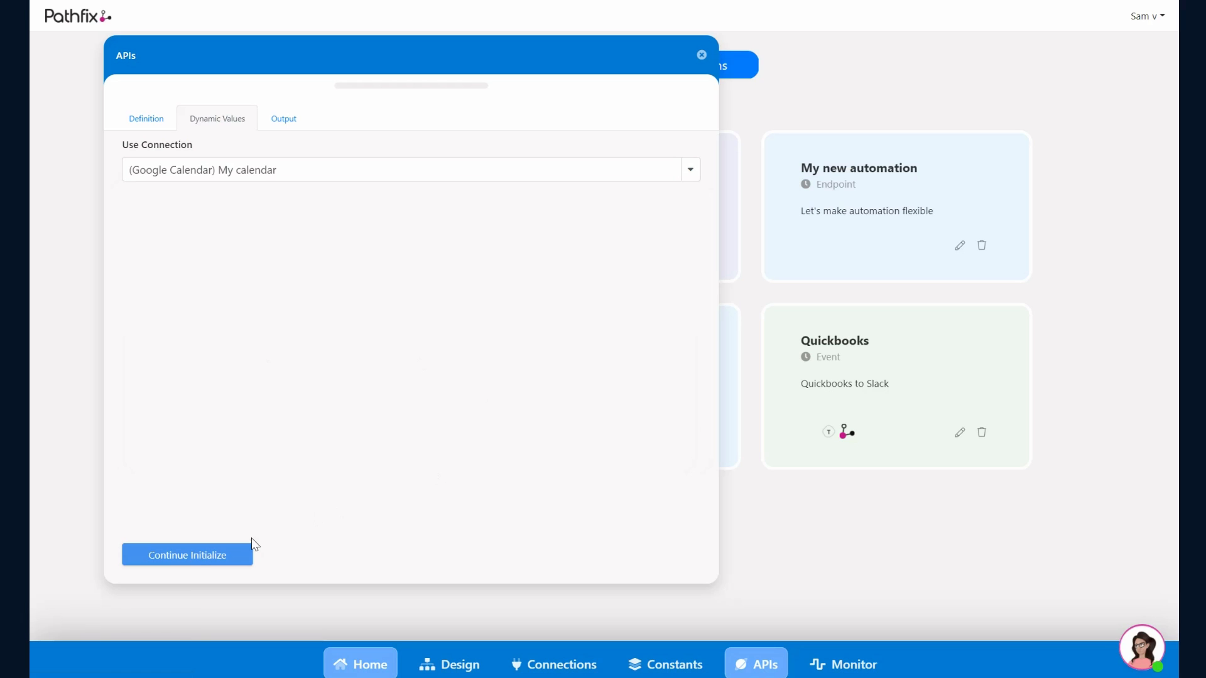
click(186, 554)
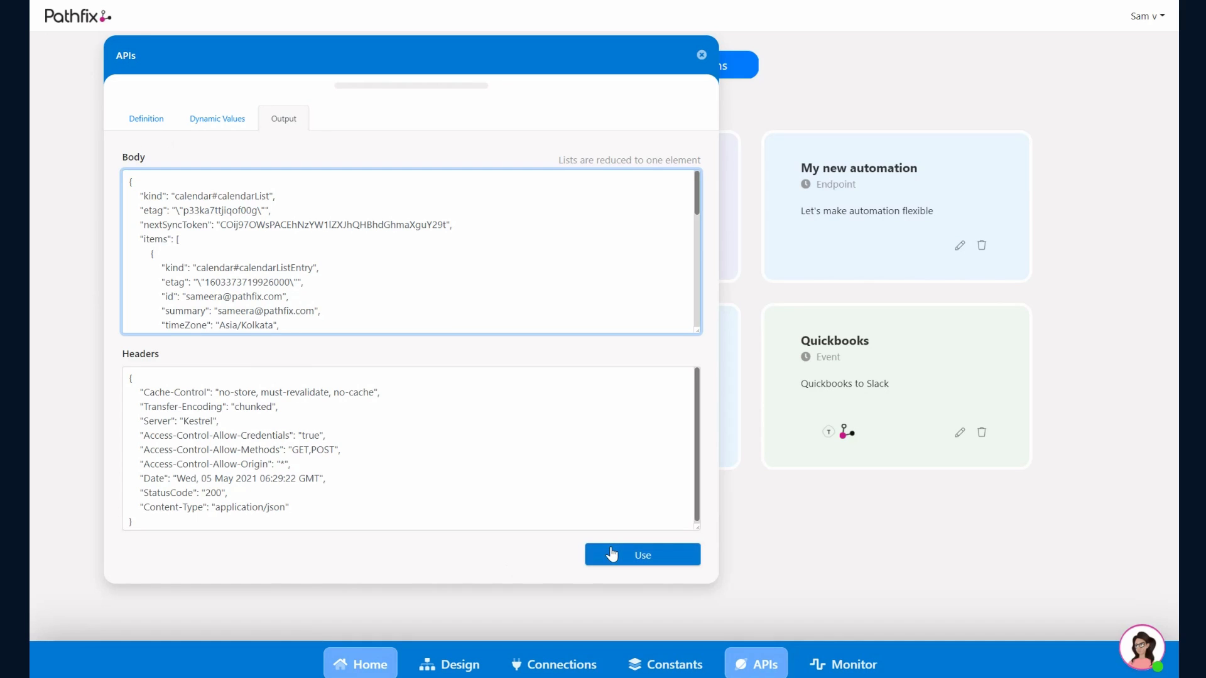
click(641, 555)
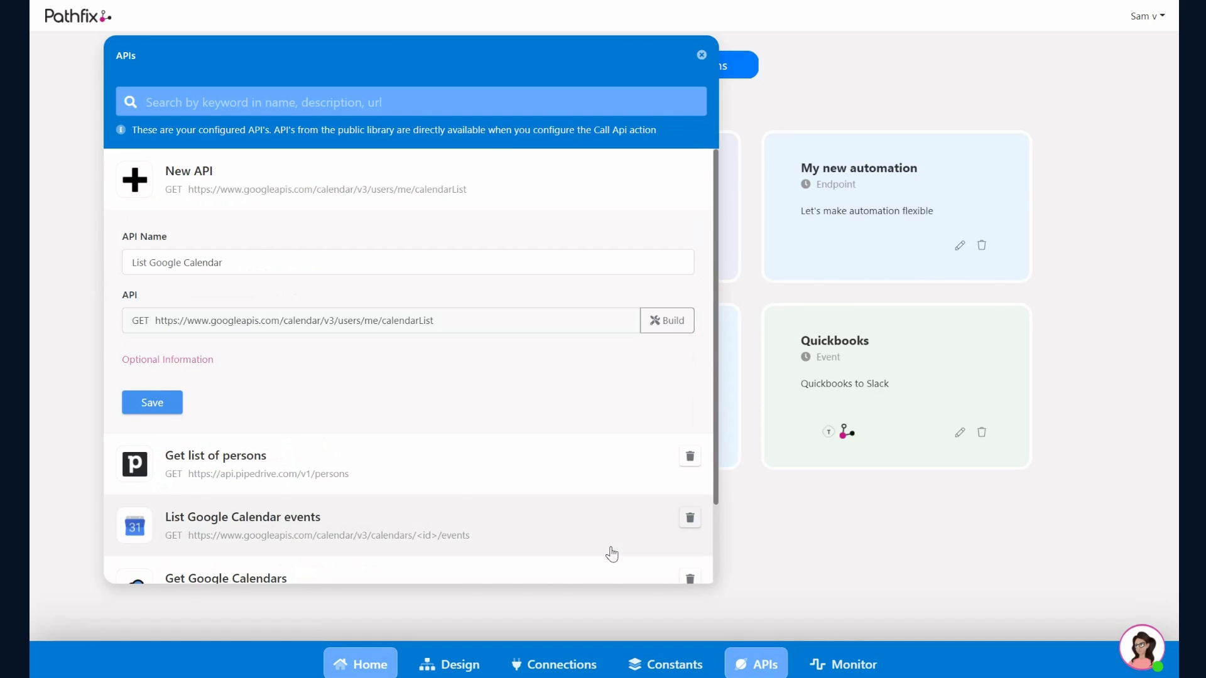
Set the provider to Google Calendar under Optional Information and save the API.
click(167, 359)
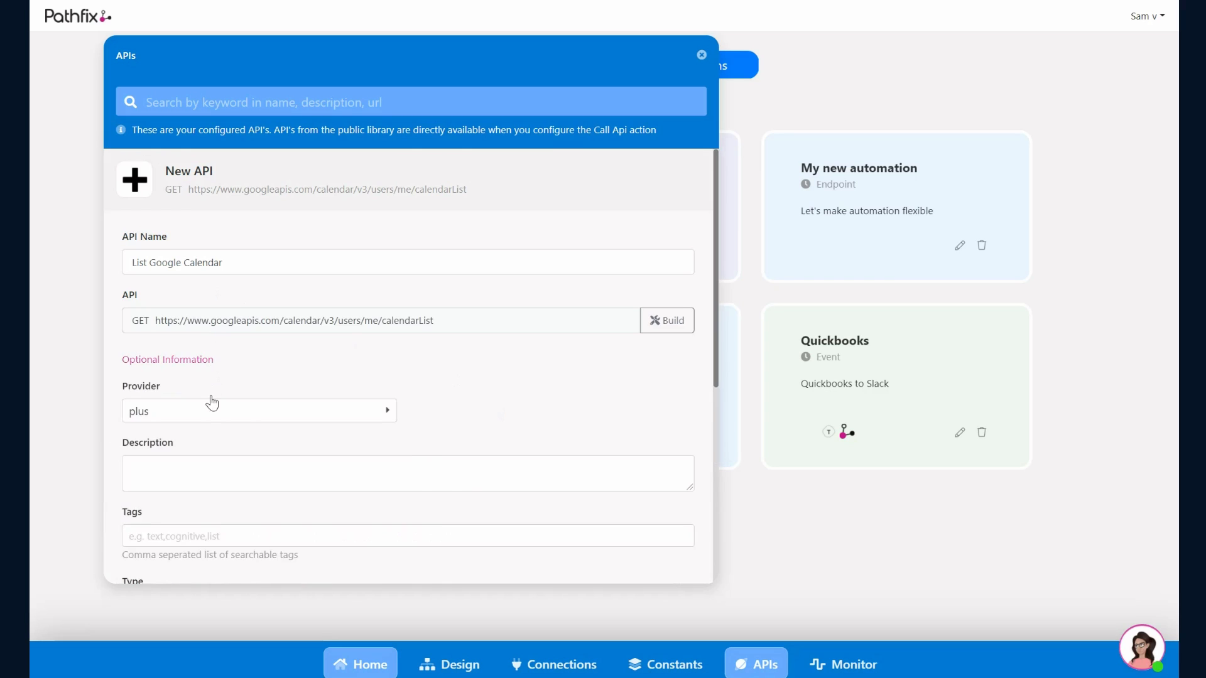
text(google)
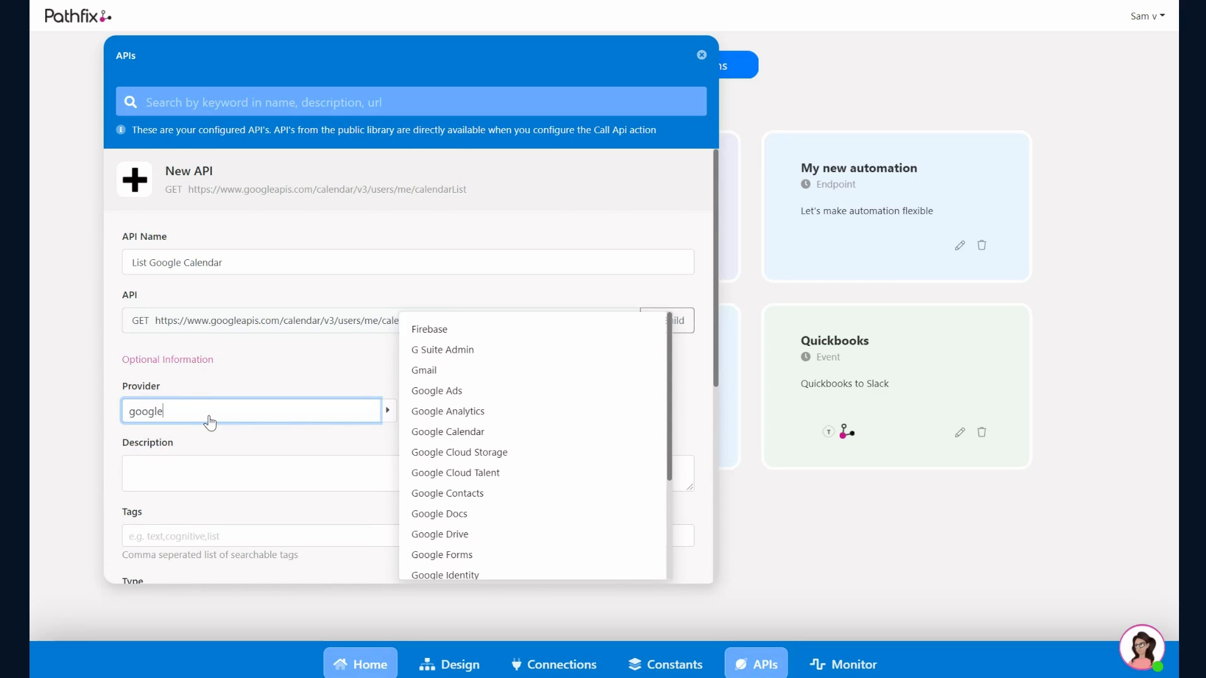
click(448, 432)
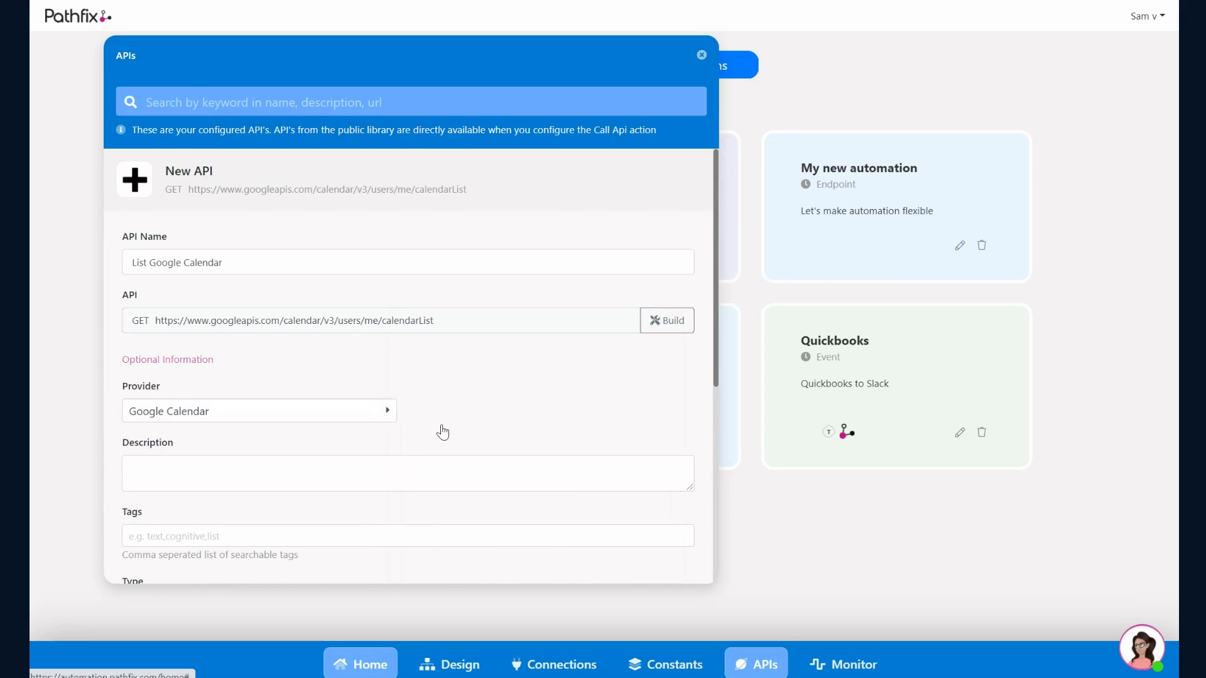
scroll(down, 3)
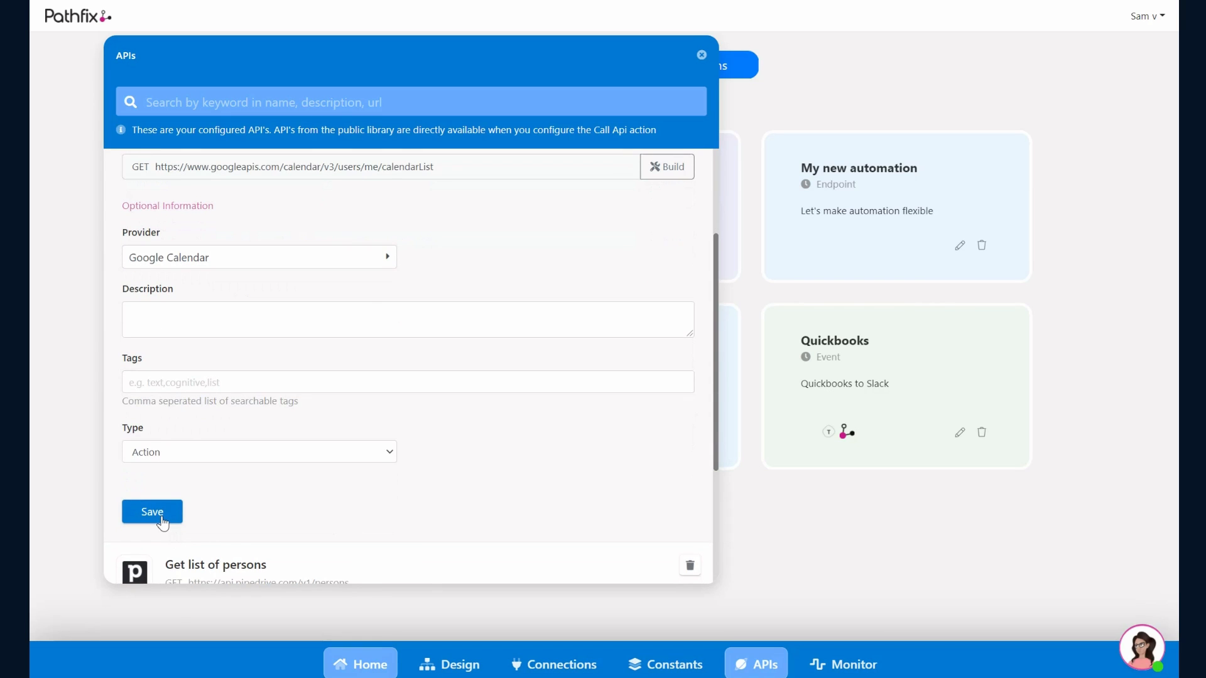
click(151, 512)
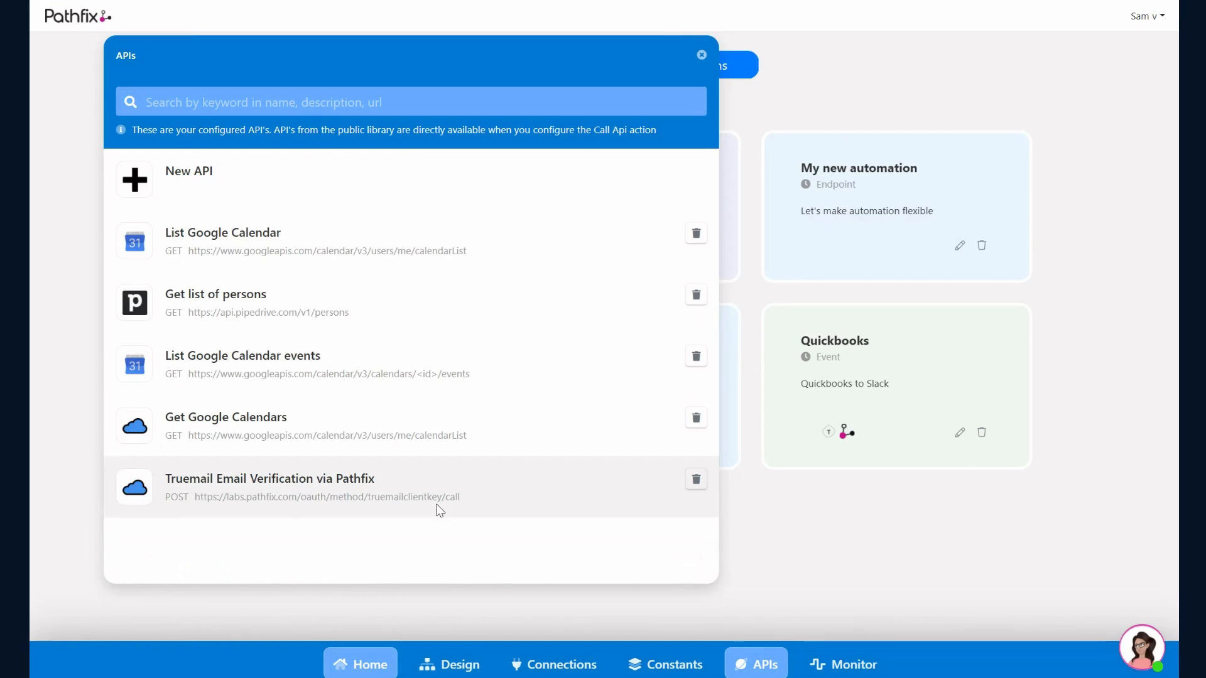
mouse_move(336, 242)
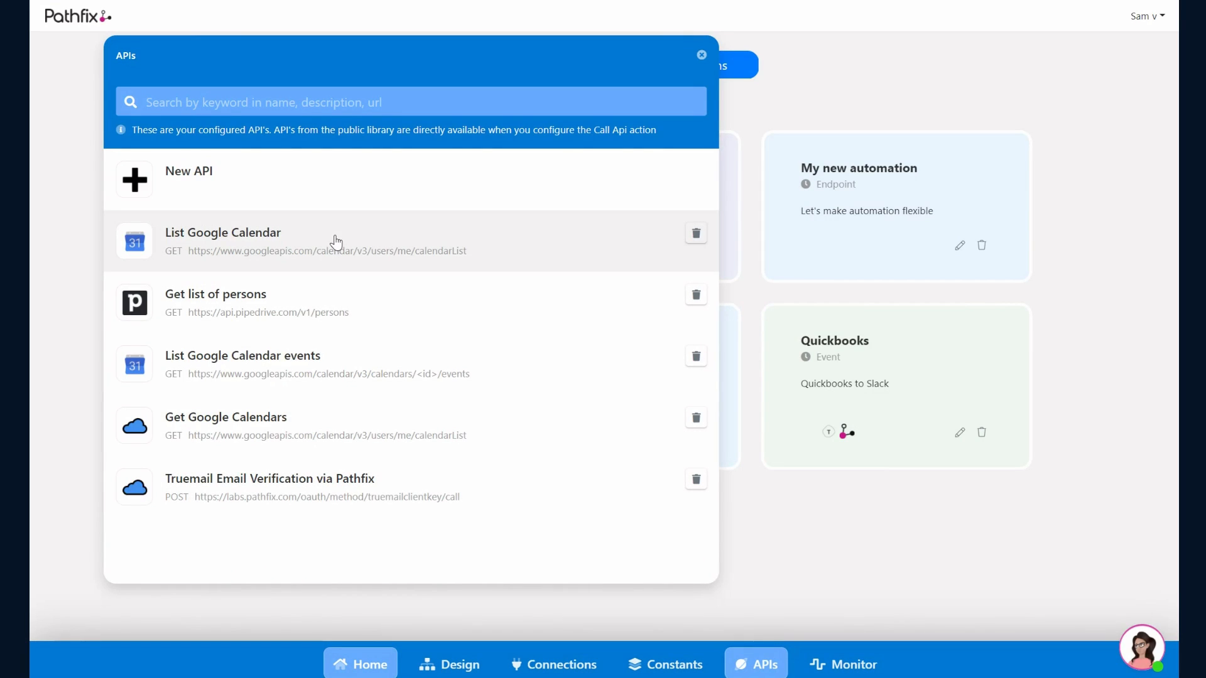
mouse_move(694, 72)
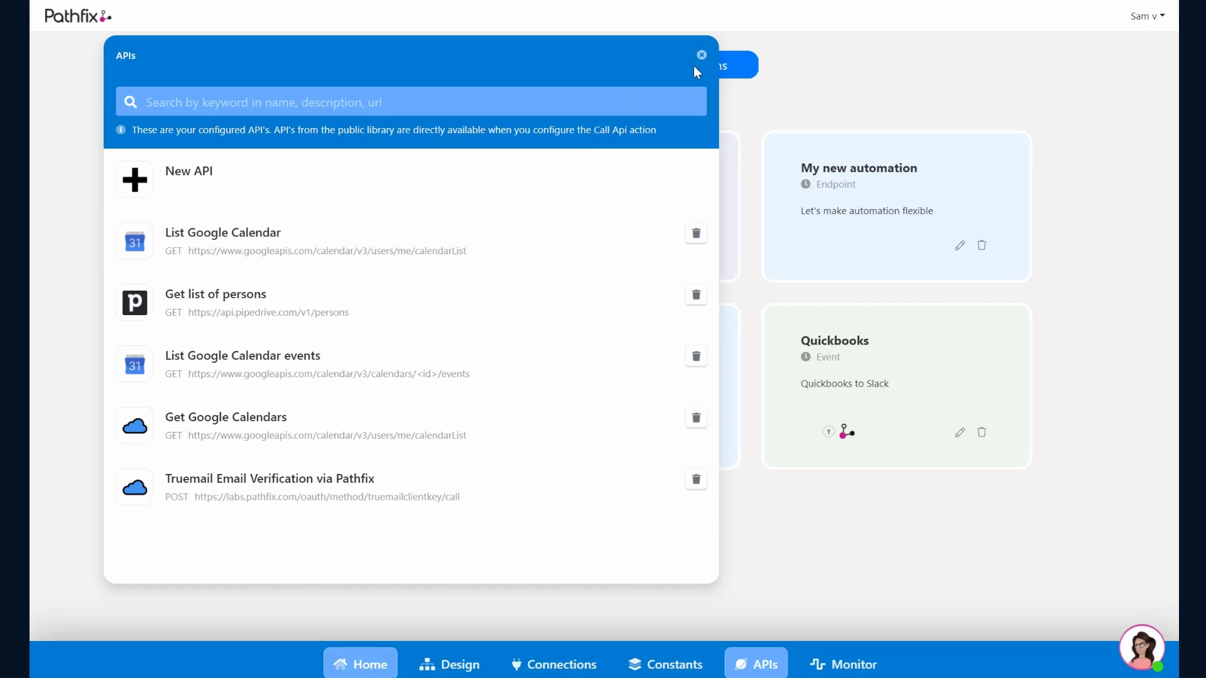
click(701, 55)
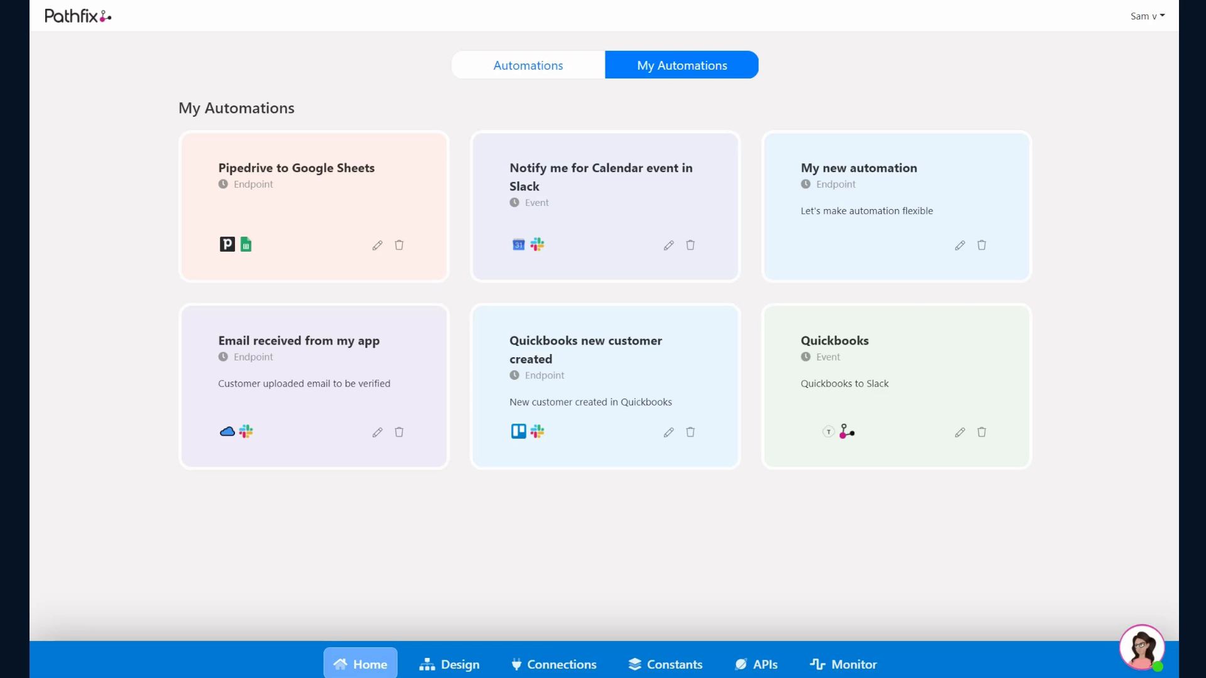
click(755, 665)
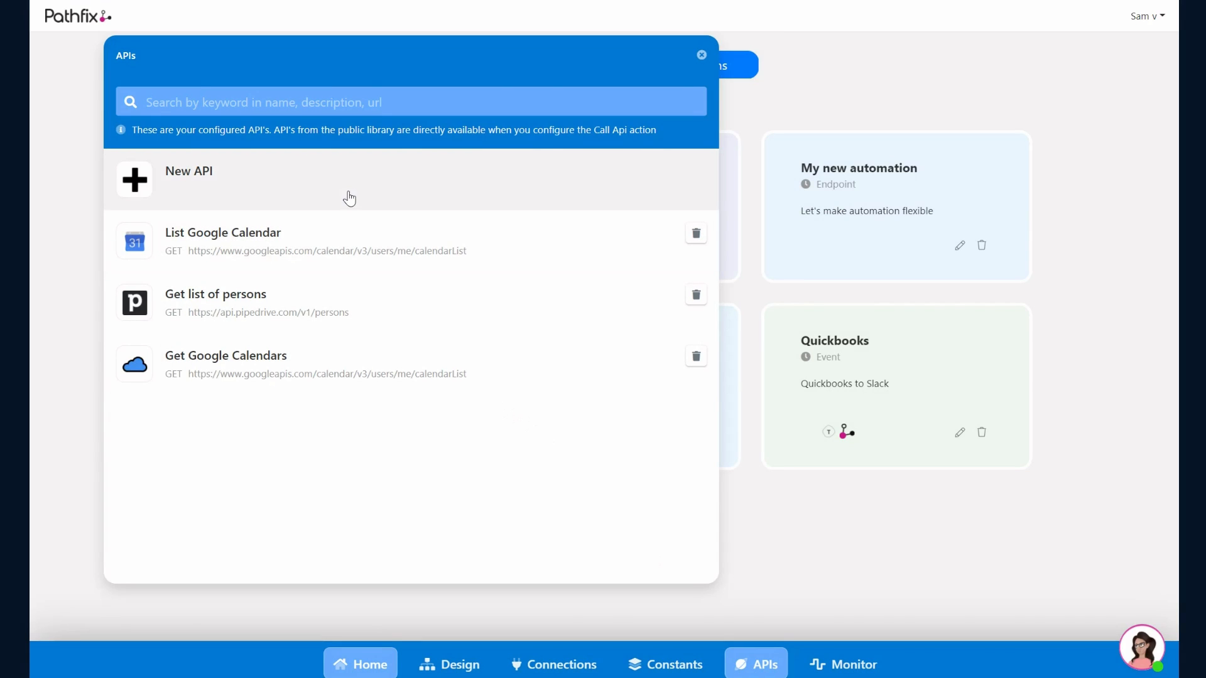
Start a new API named 'Truemail email verification (via Pathfix OAuth)'.
click(189, 171)
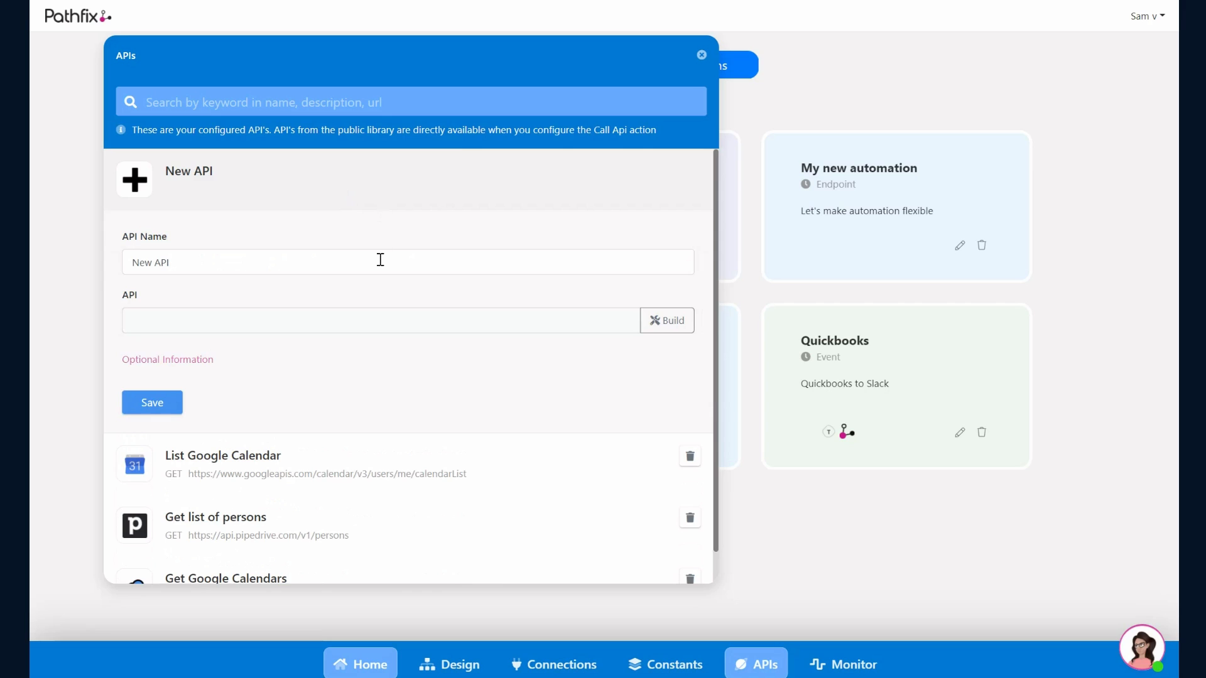
text(Truemail email)
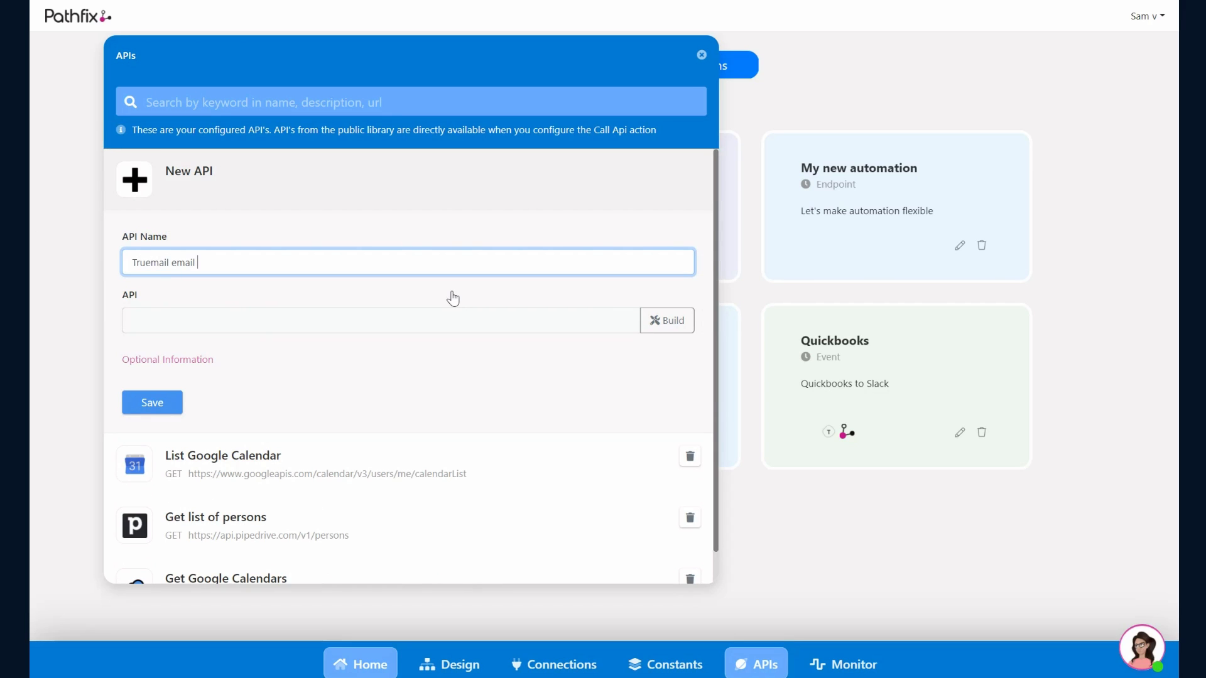
text(verification)
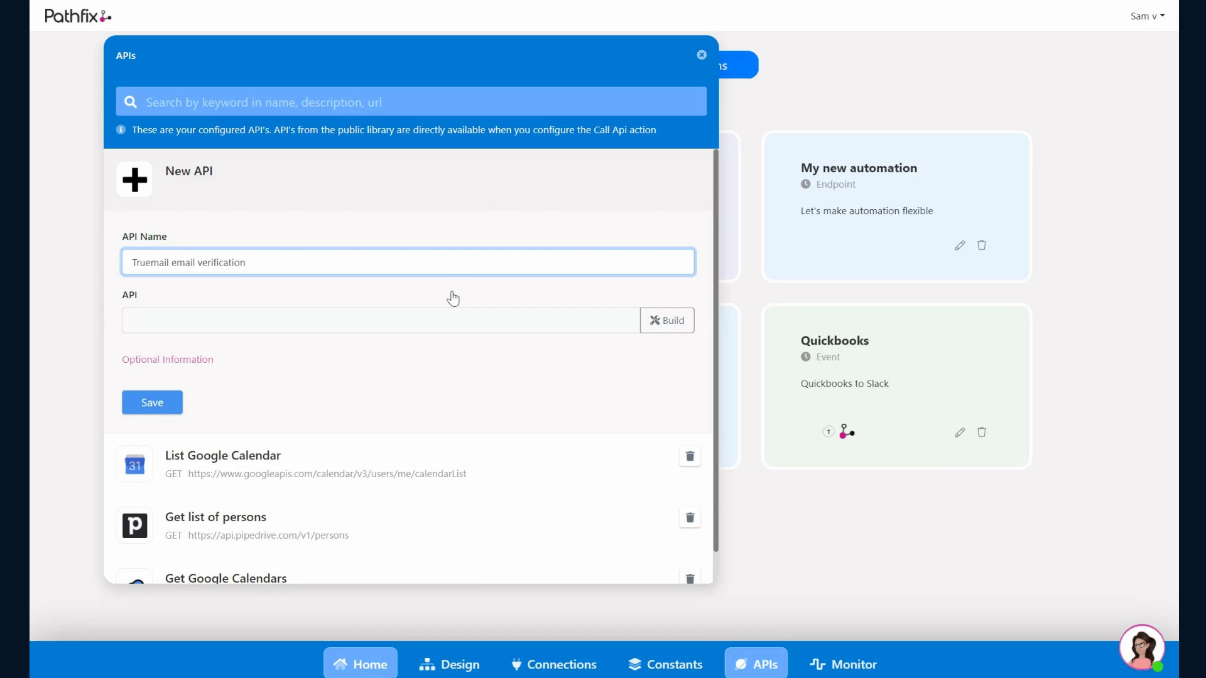
text((via Pathfix)
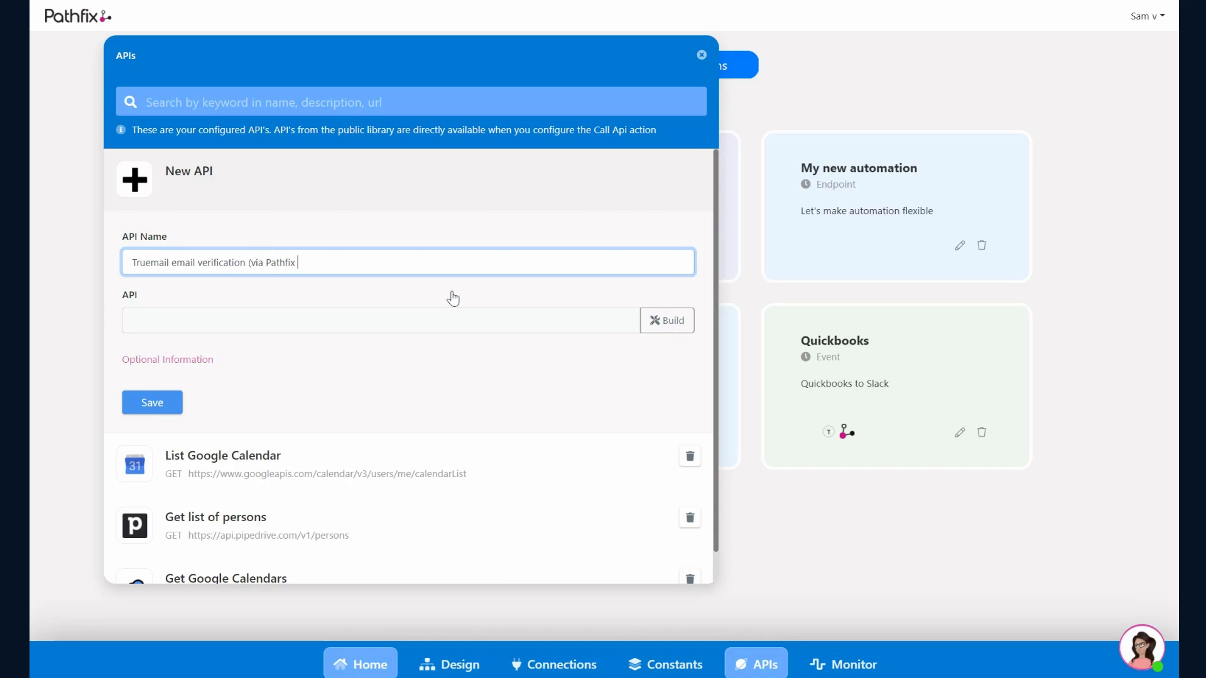
text(OAuth))
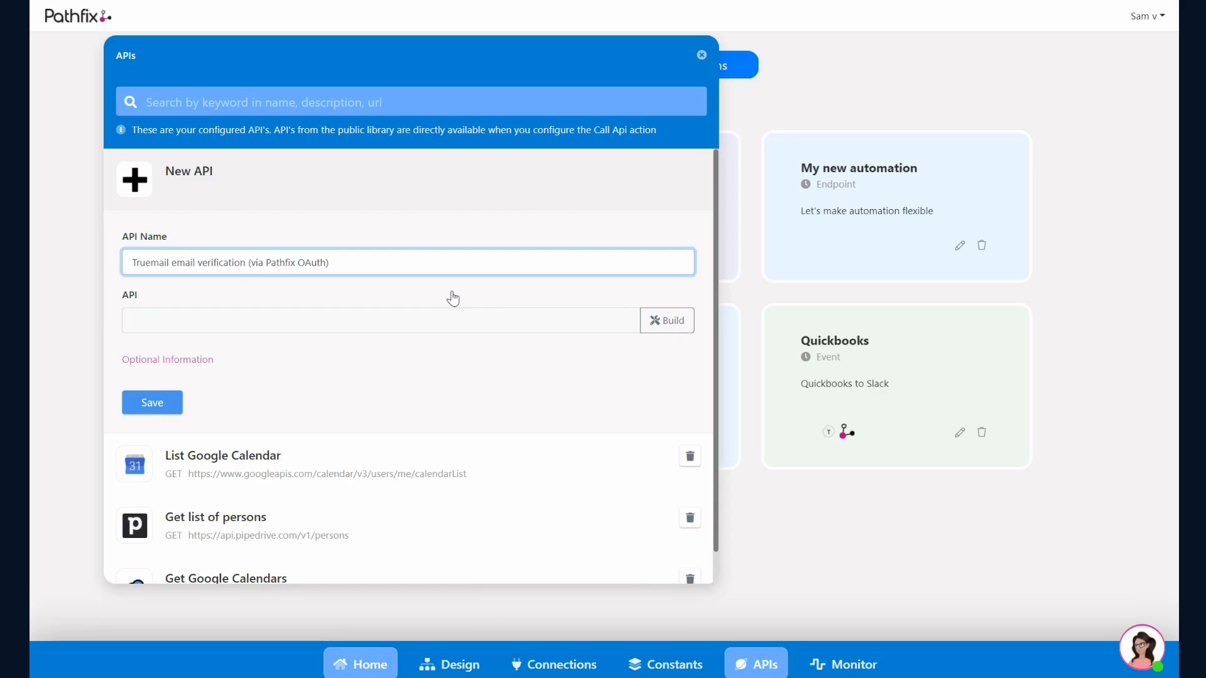
mouse_move(257, 334)
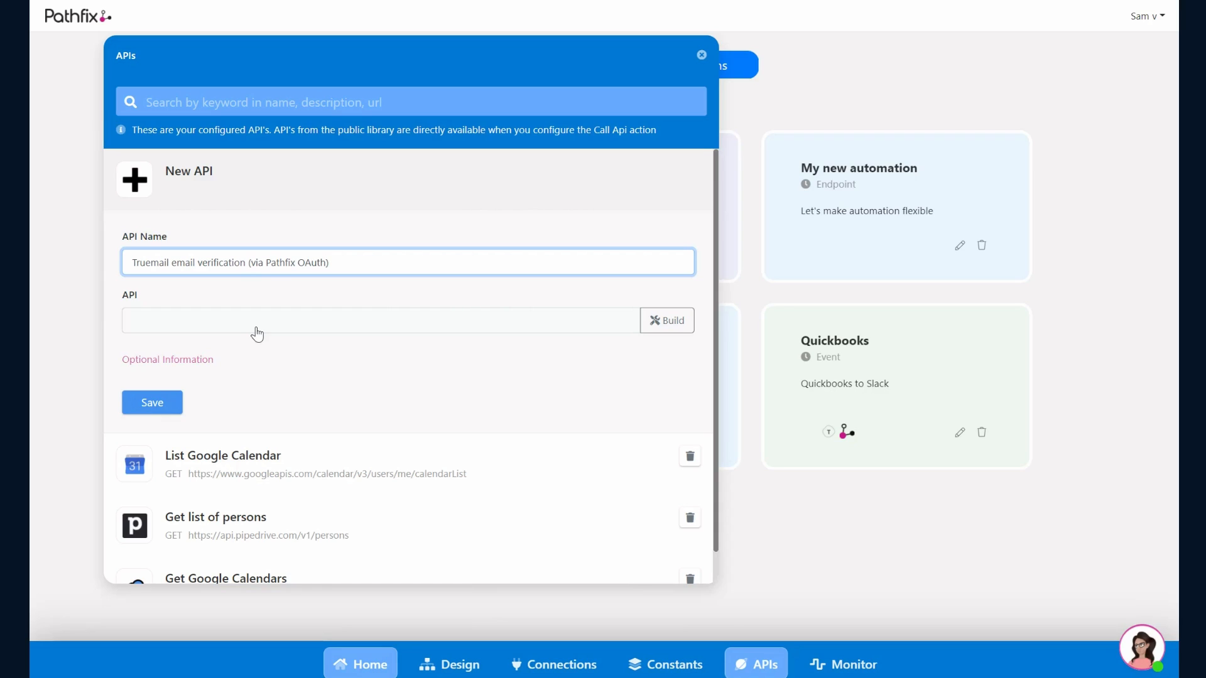
Point the request at the labs.pathfix.com truemailclientkey call URL with its <email> JSON body.
click(666, 320)
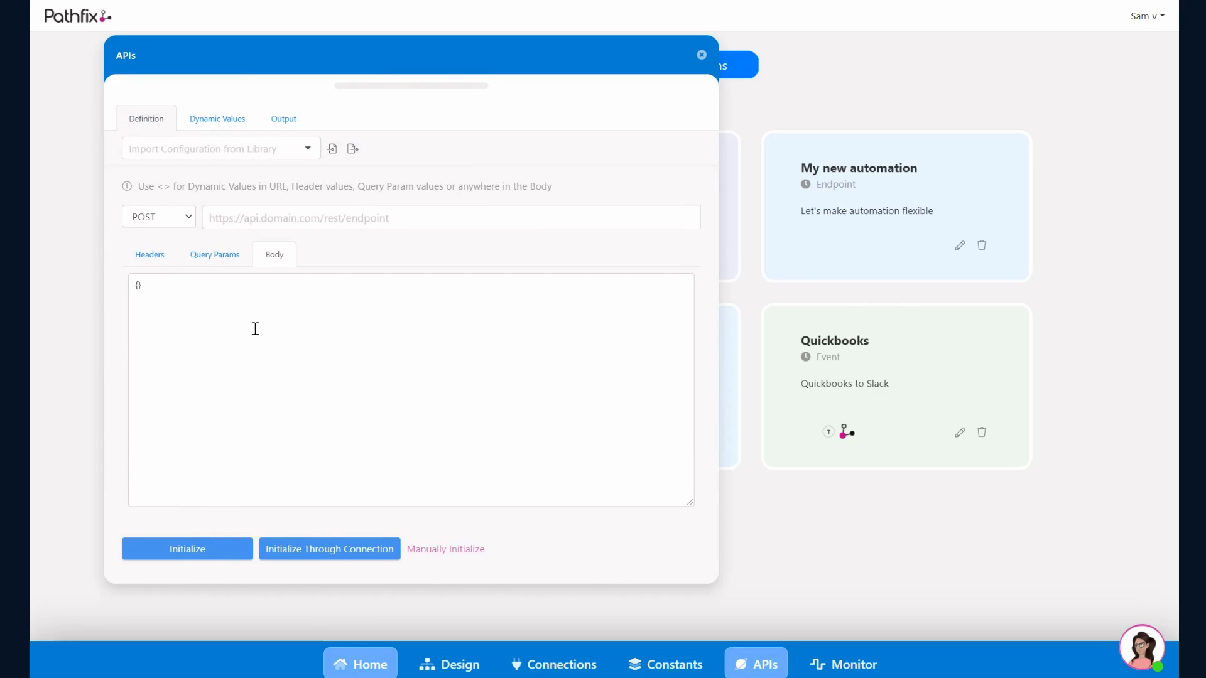
mouse_move(249, 218)
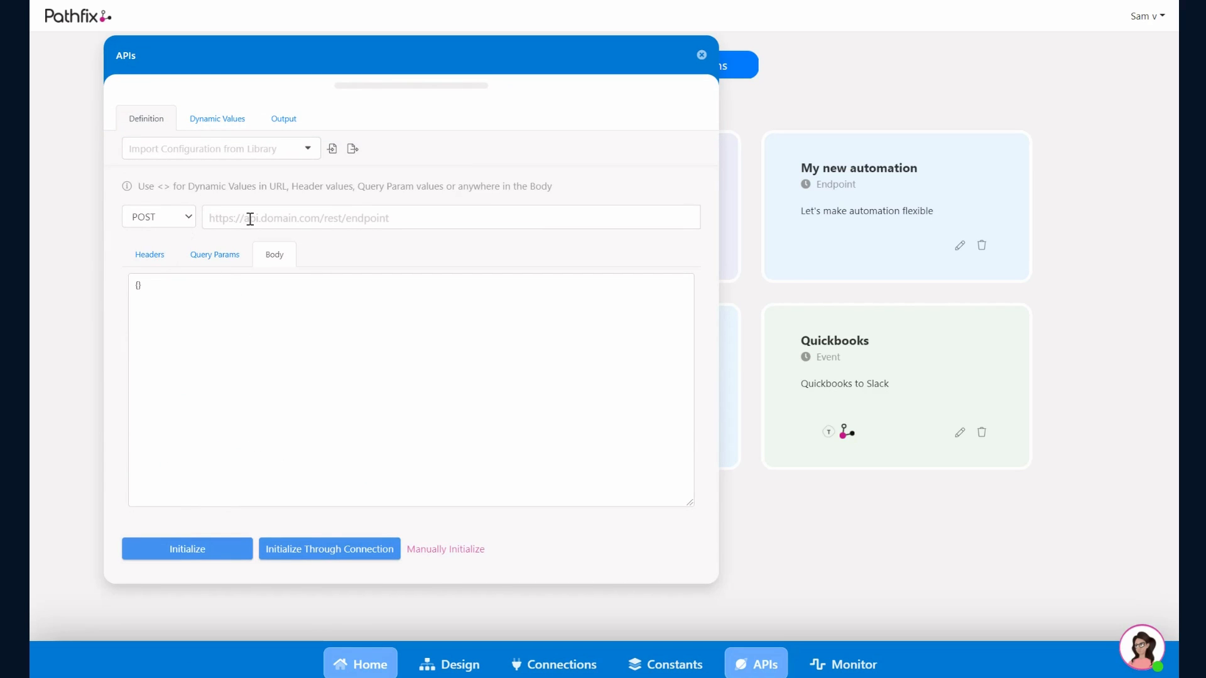
text(https://labs.pathfix.com/oauth/method/truemailclientkey/call)
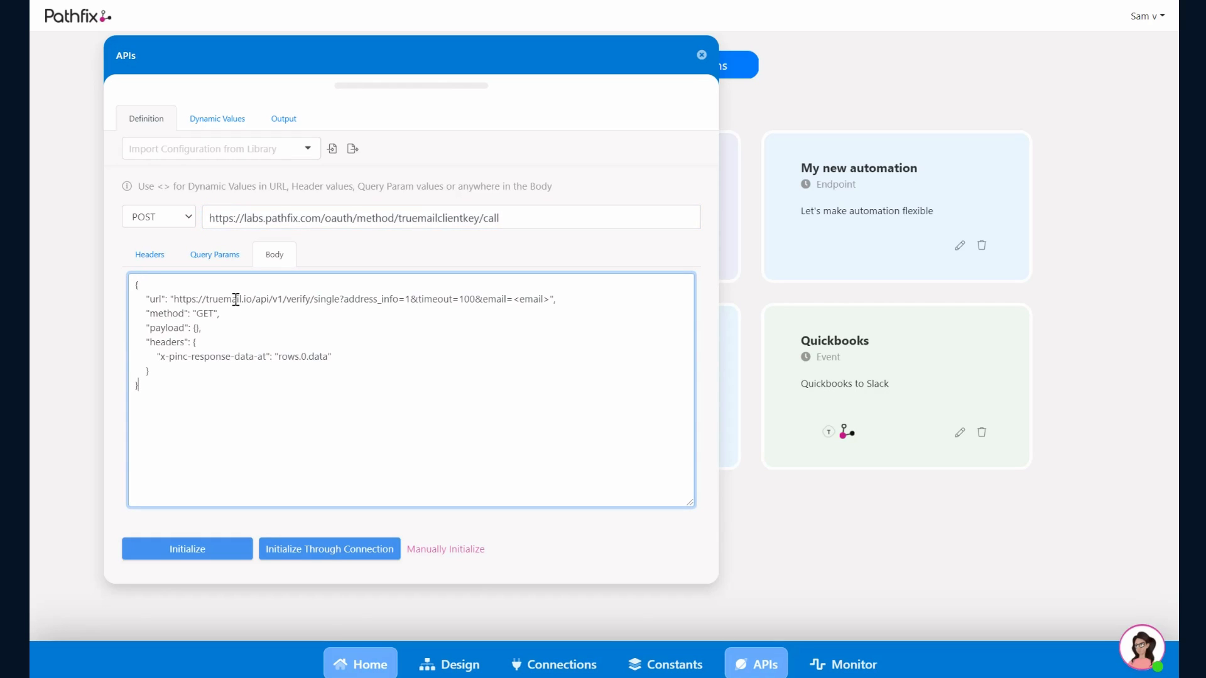
double_click(531, 298)
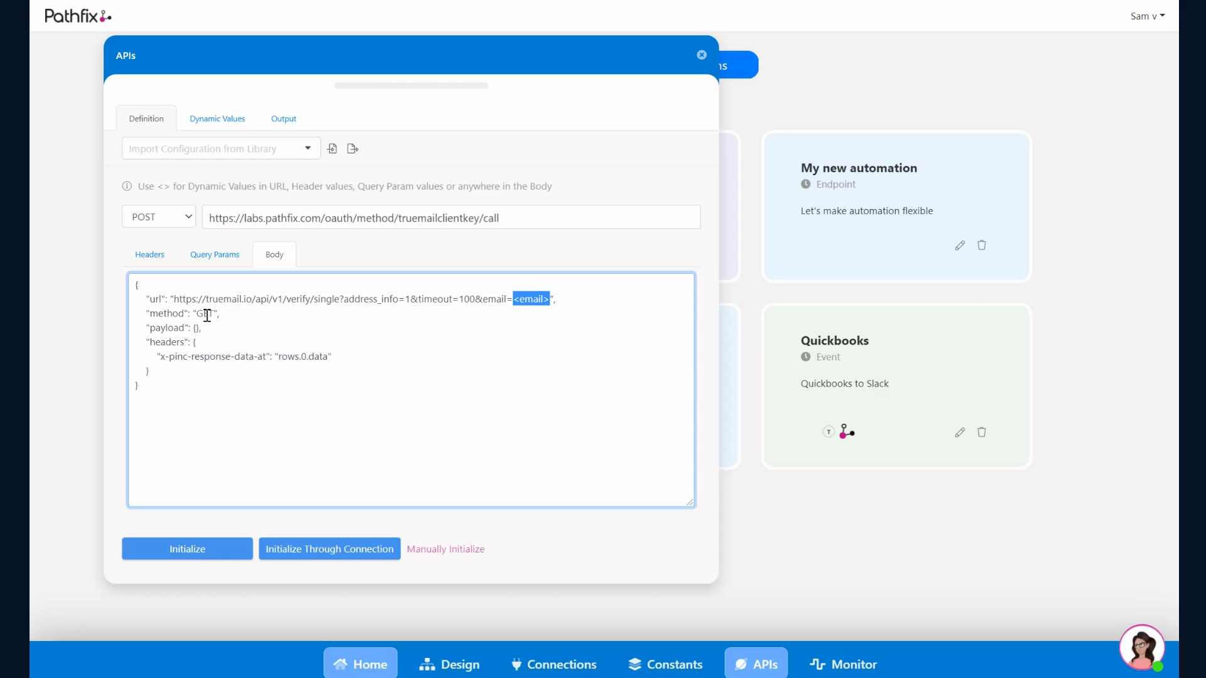
mouse_move(562, 300)
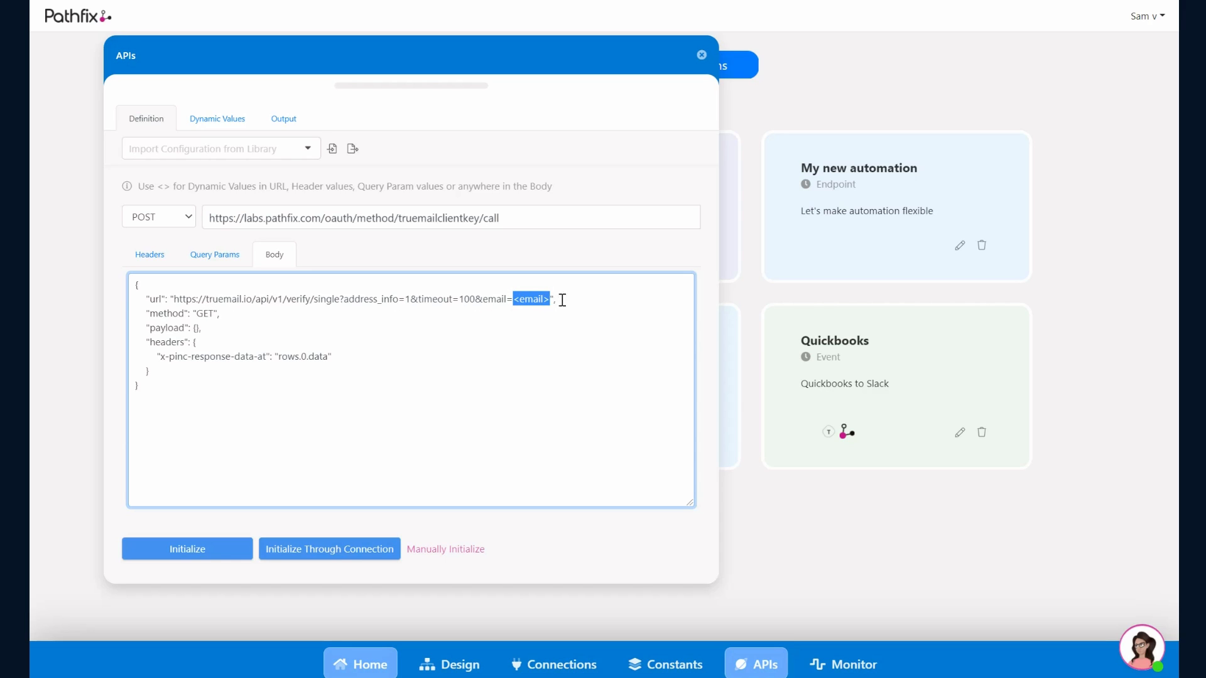
mouse_move(429, 359)
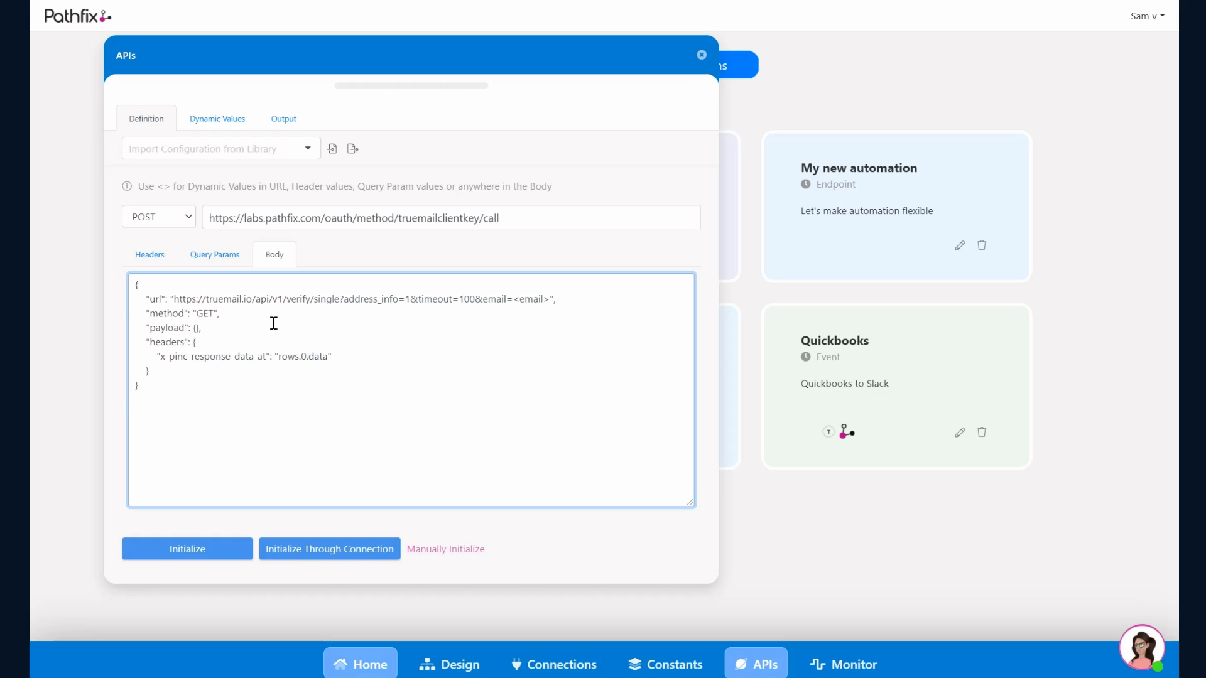
mouse_move(247, 318)
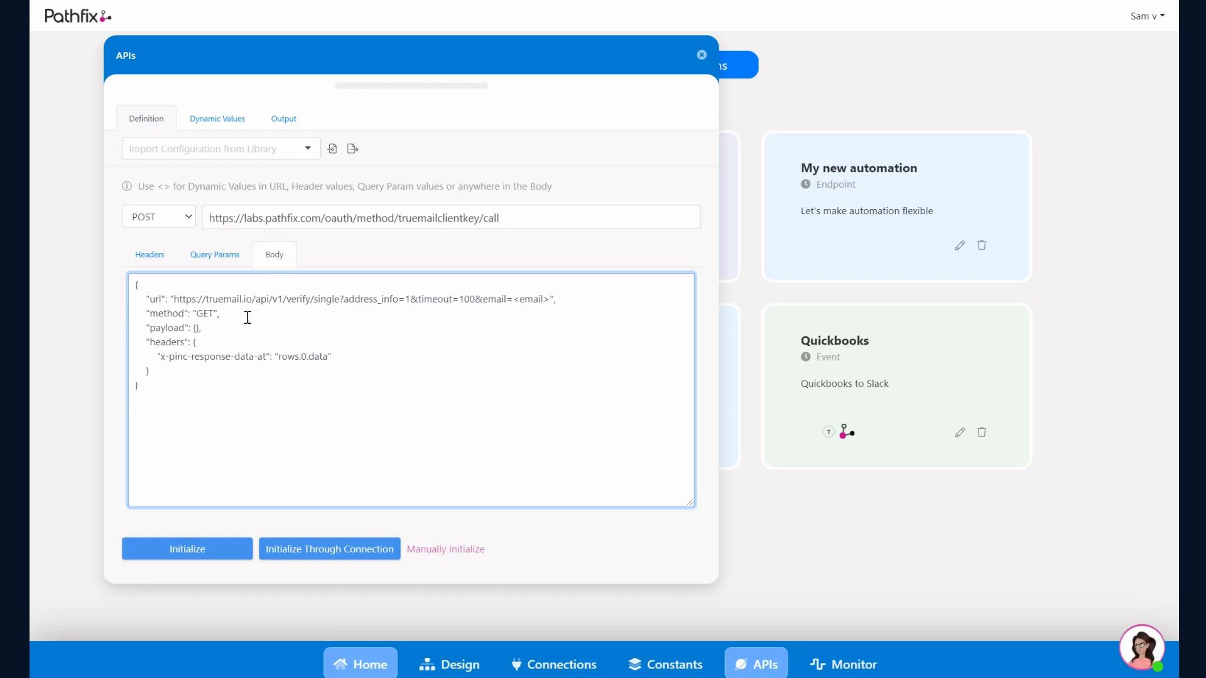
mouse_move(375, 222)
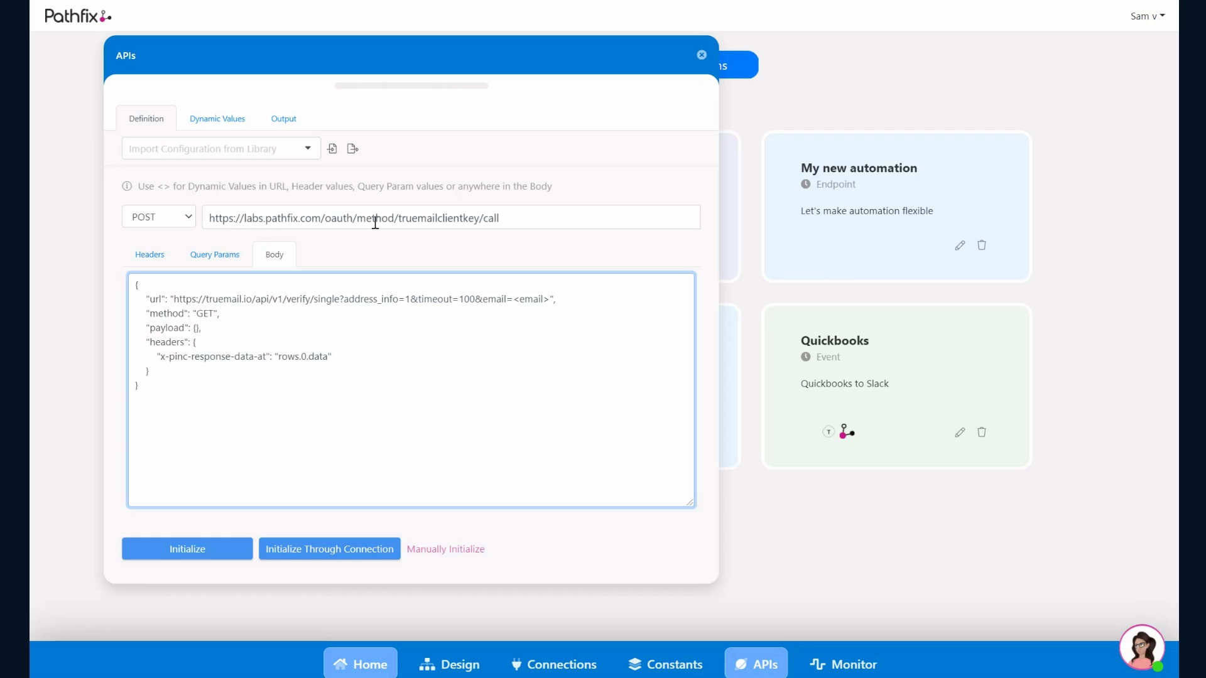
click(328, 356)
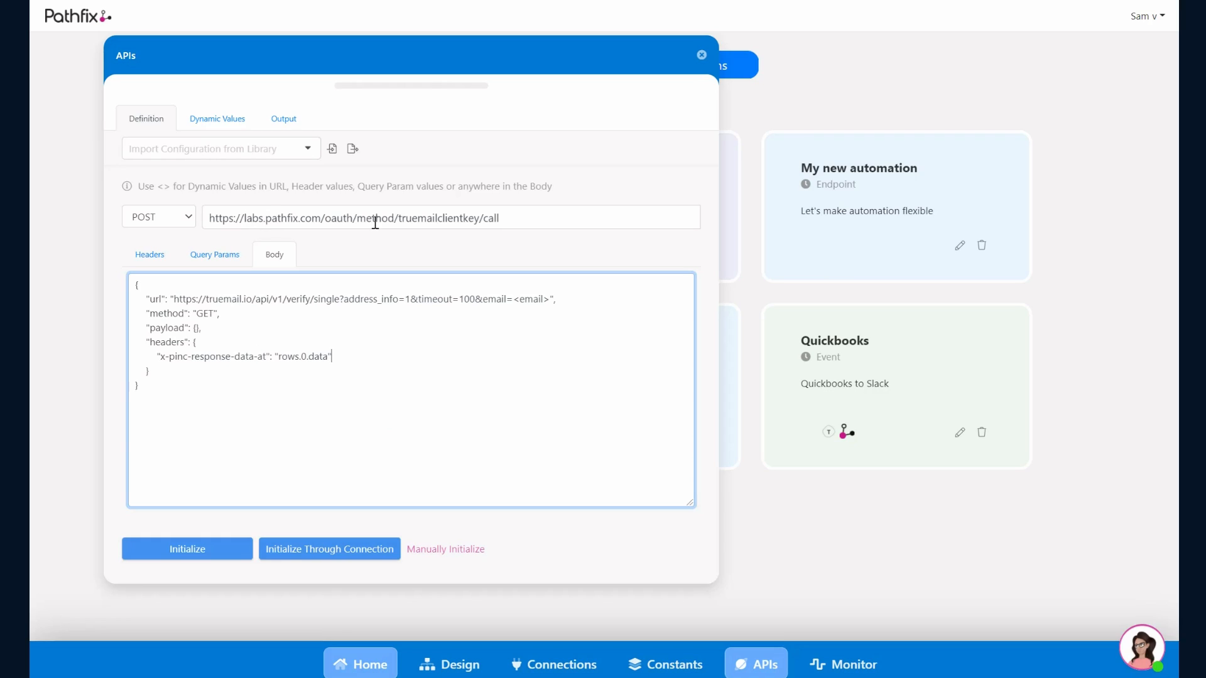
mouse_move(319, 240)
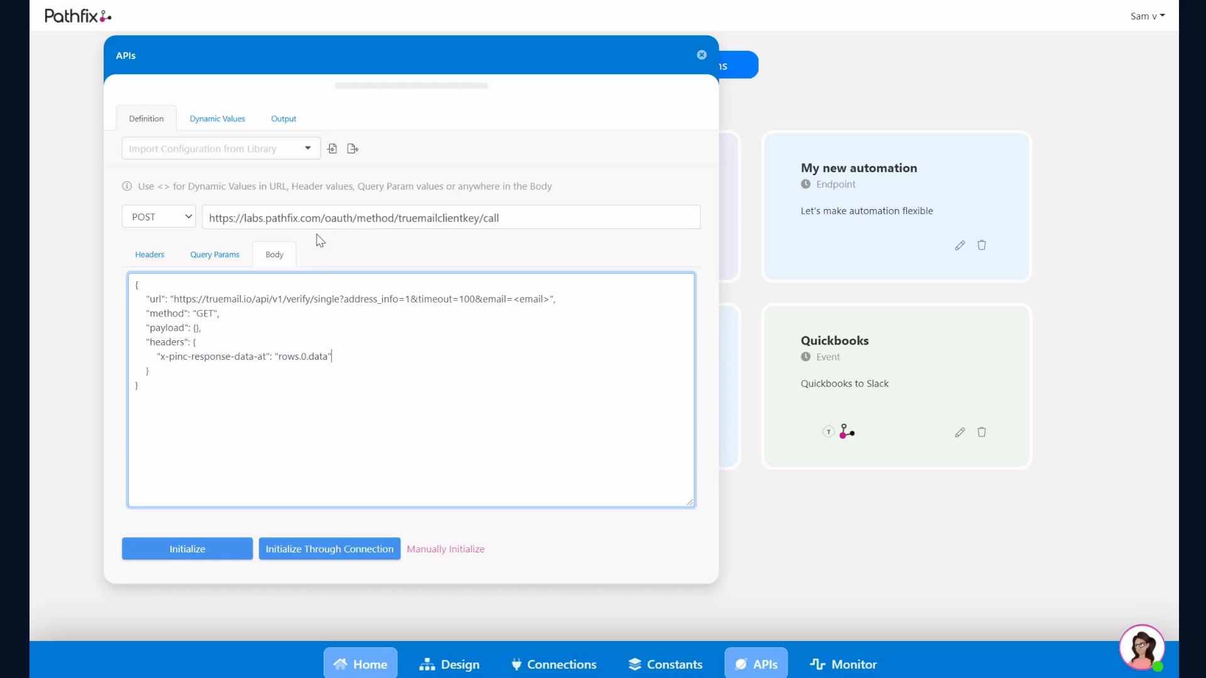
Add a user_id query parameter with its value.
click(215, 255)
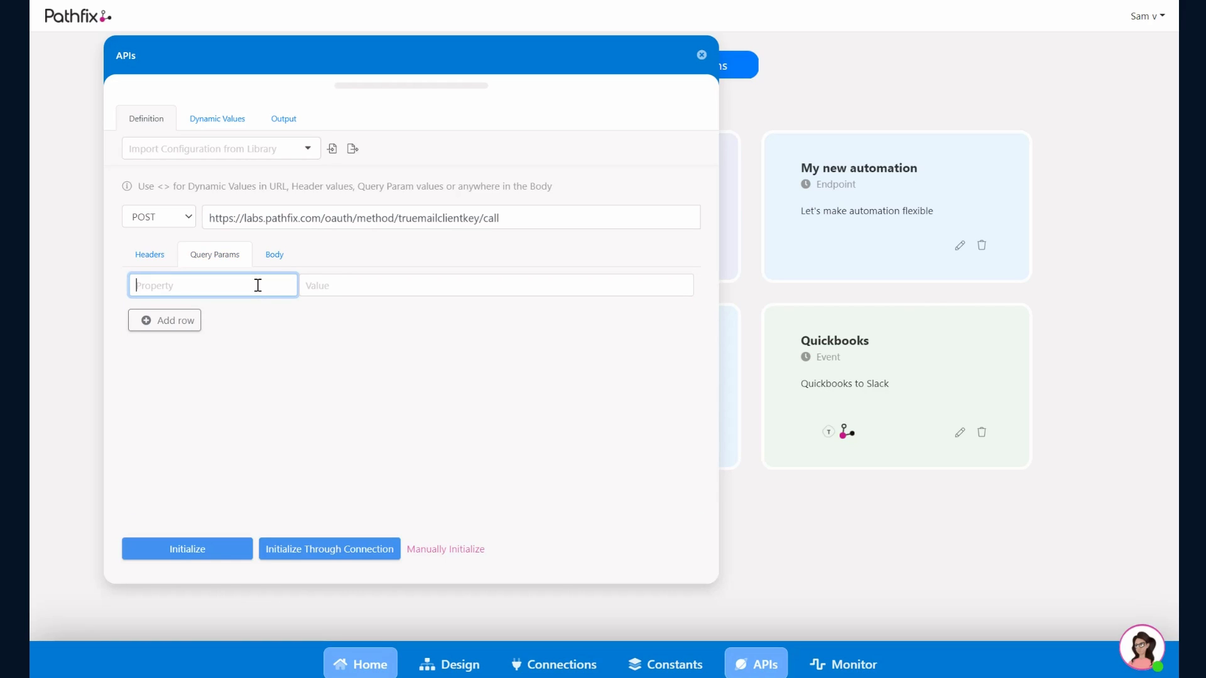
text(user)
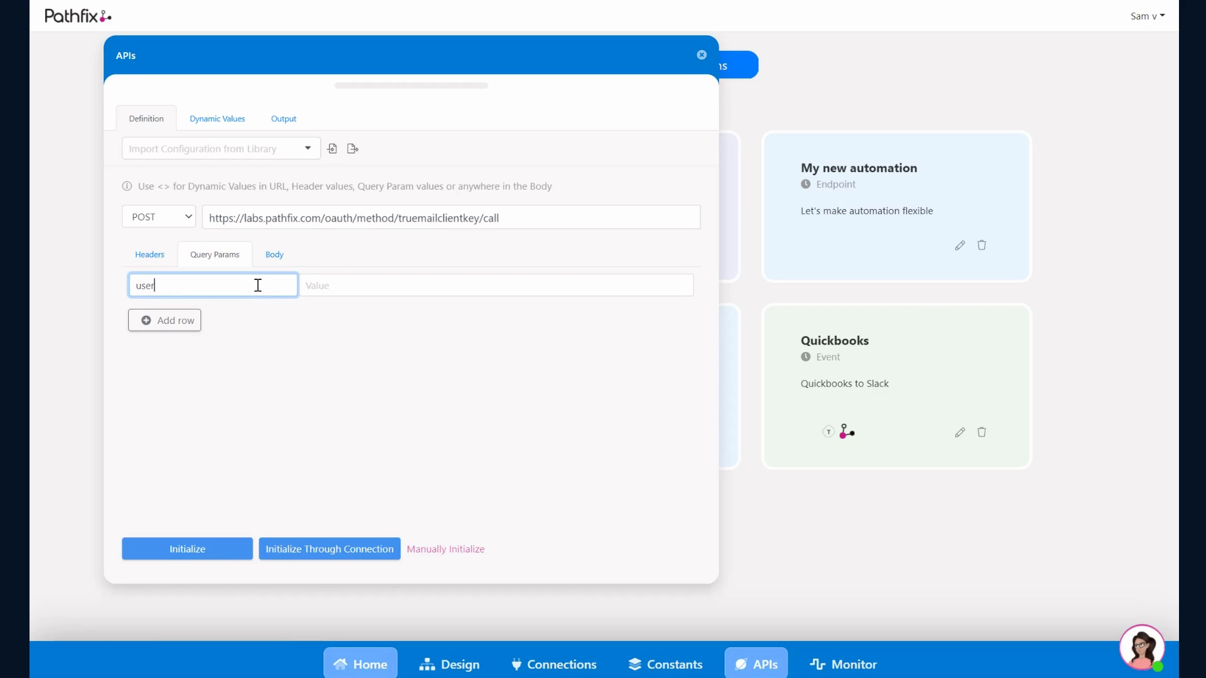
text(_id)
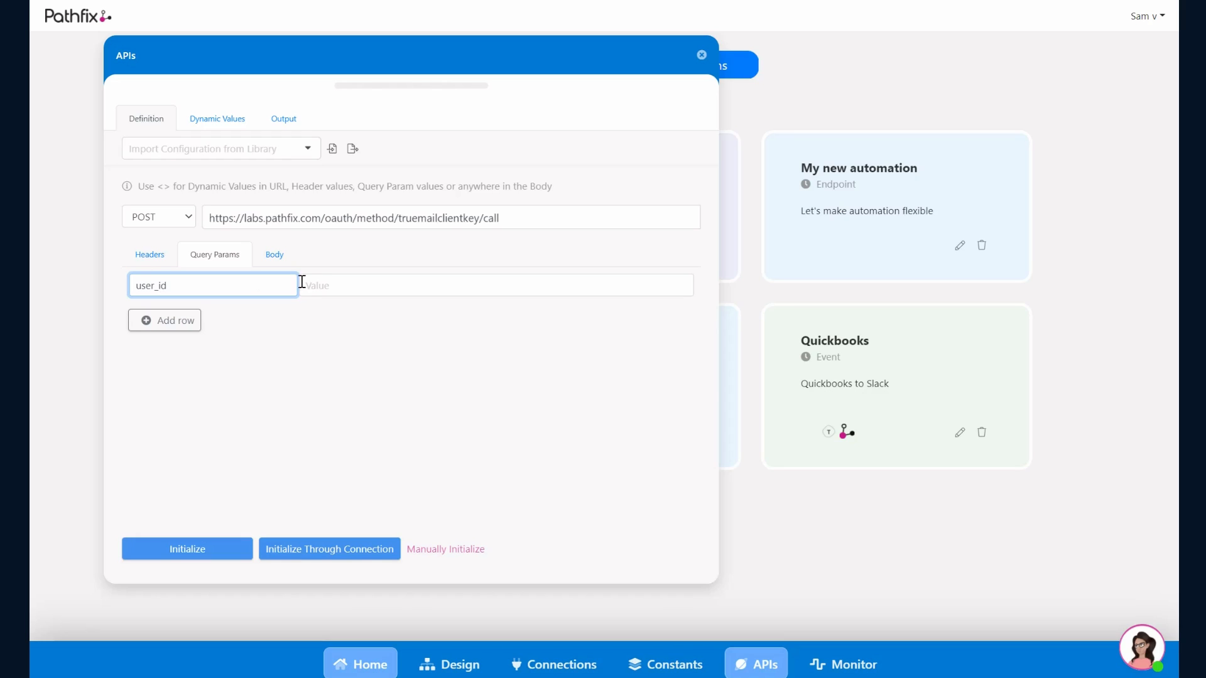
click(496, 284)
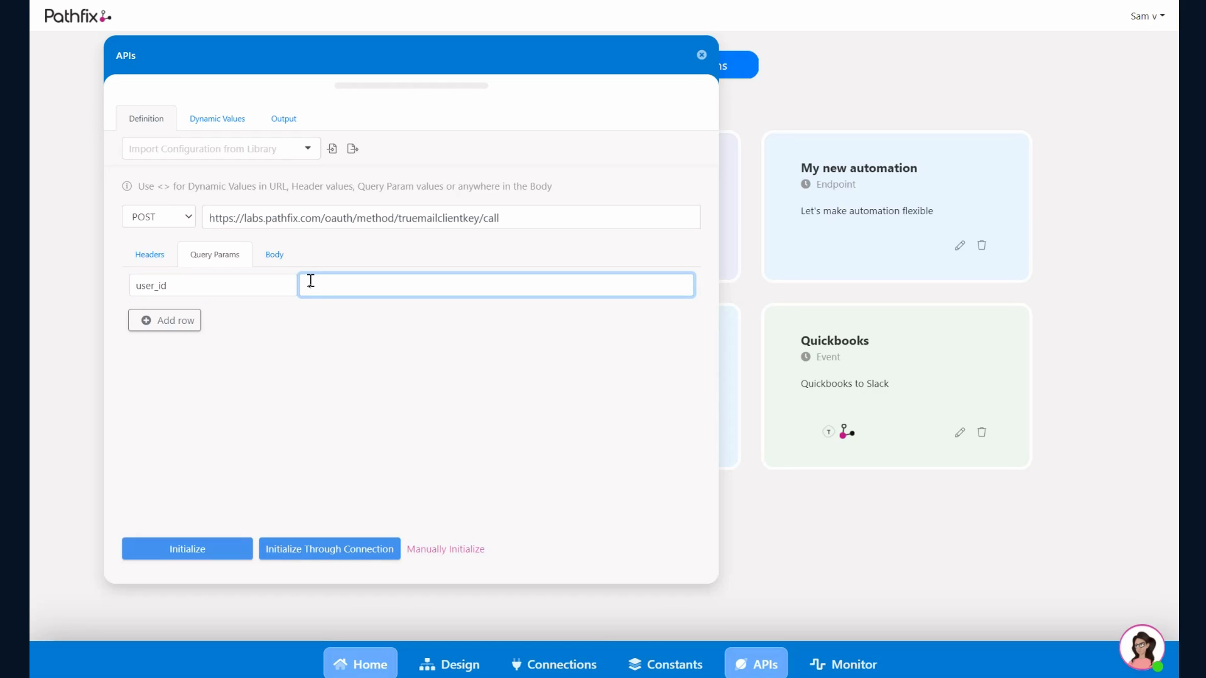
text(<user_id>)
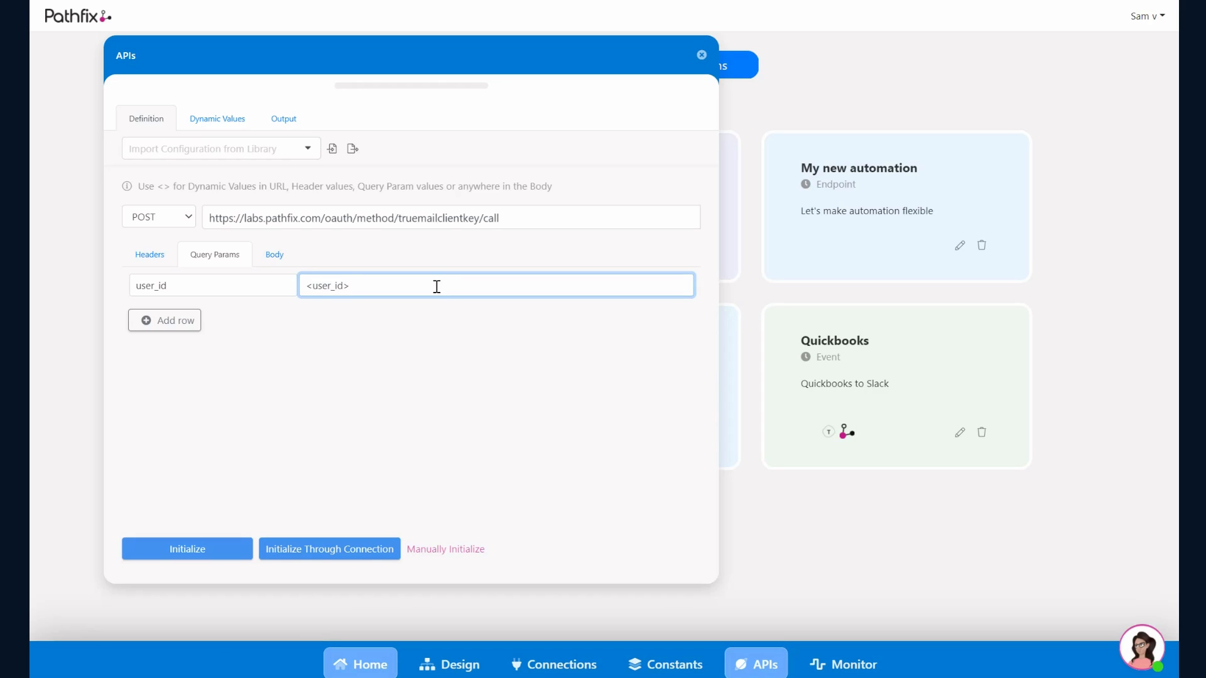
Add public_key and private_key query parameters with values and show the request body.
click(165, 320)
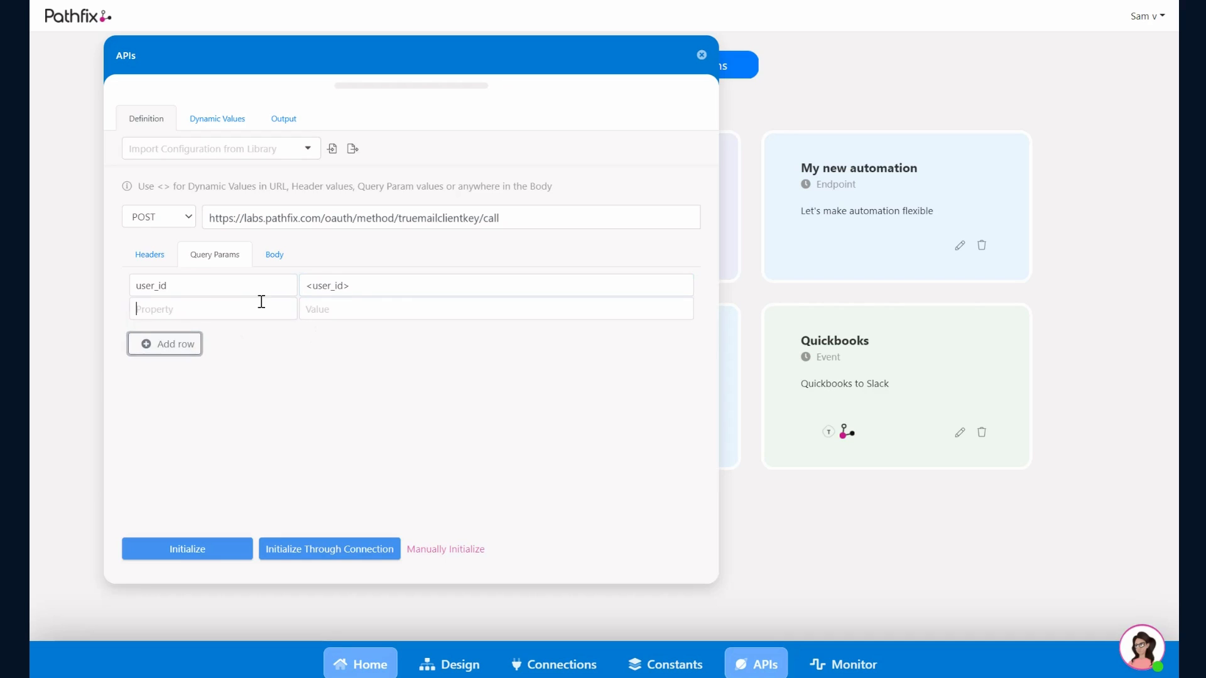
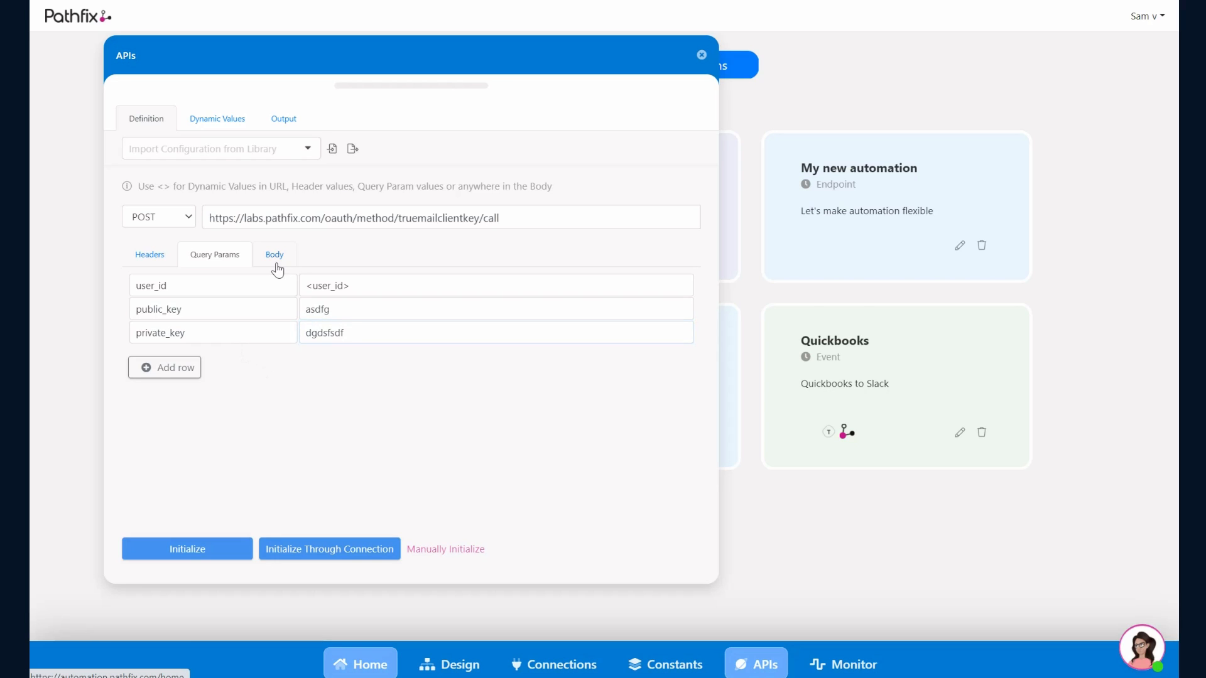
click(274, 255)
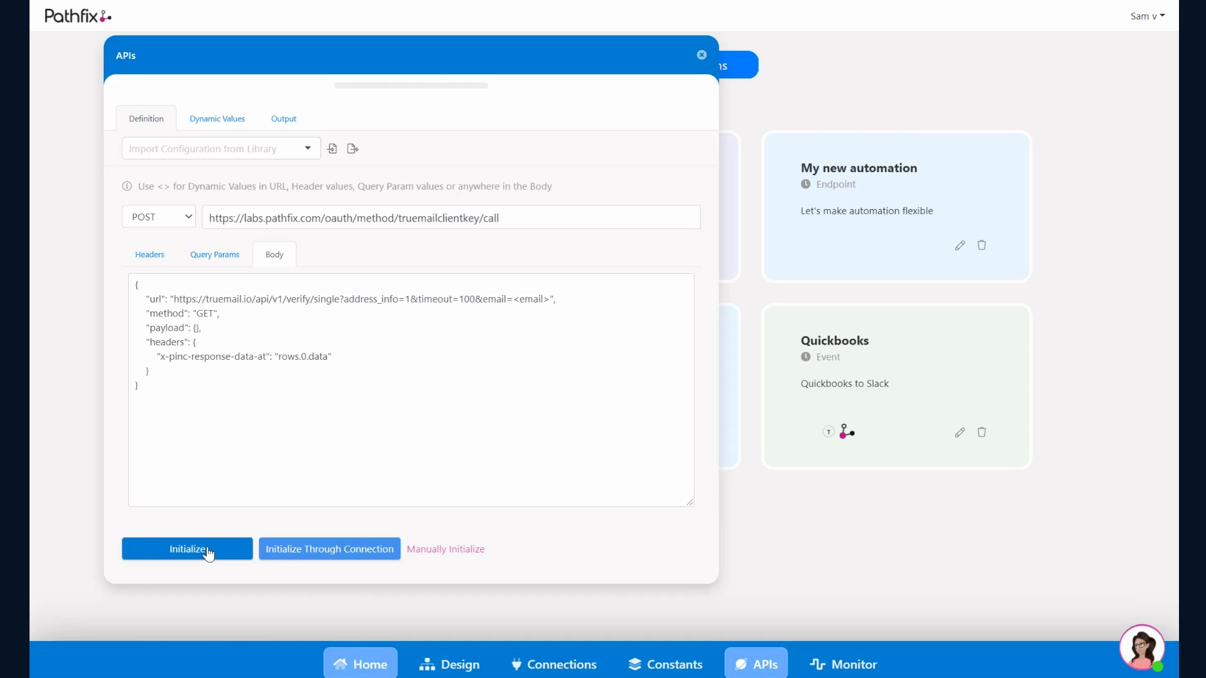
click(187, 548)
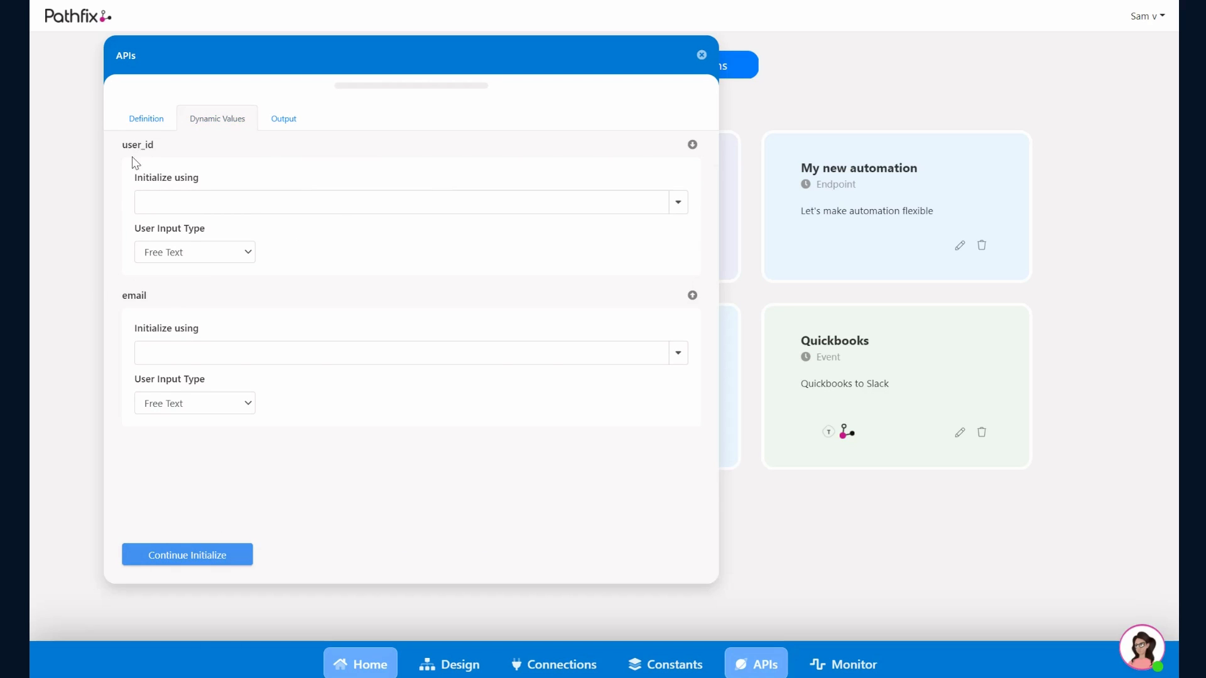
mouse_move(163, 302)
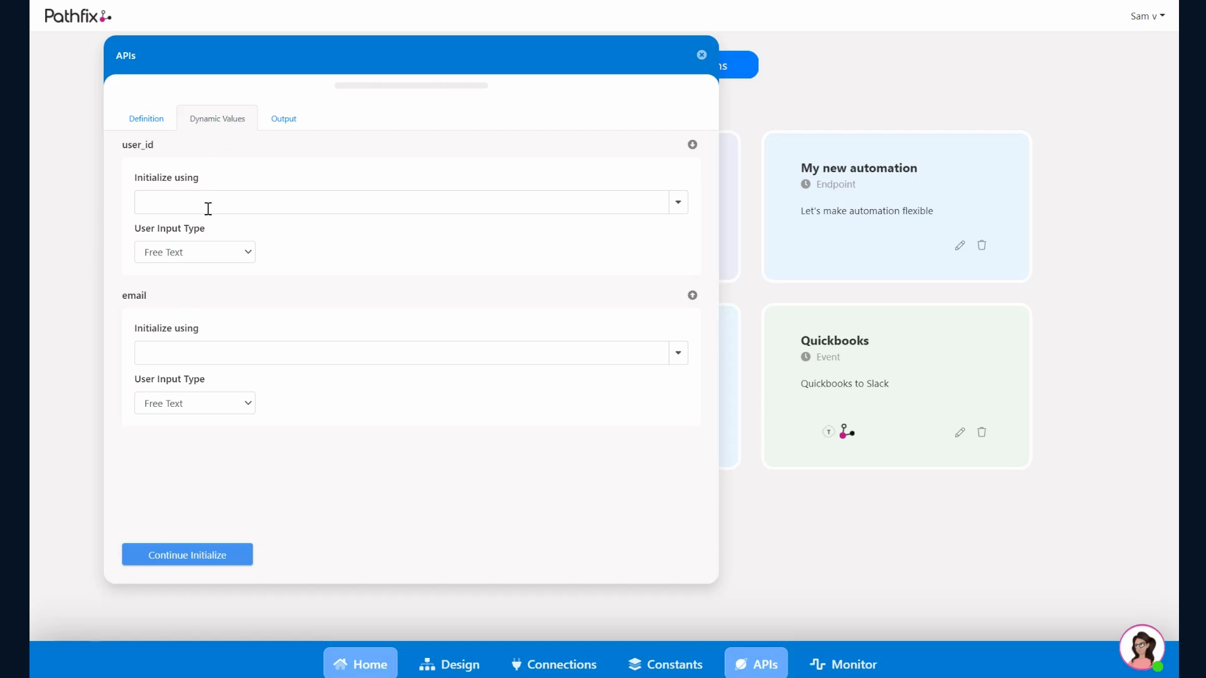
click(400, 202)
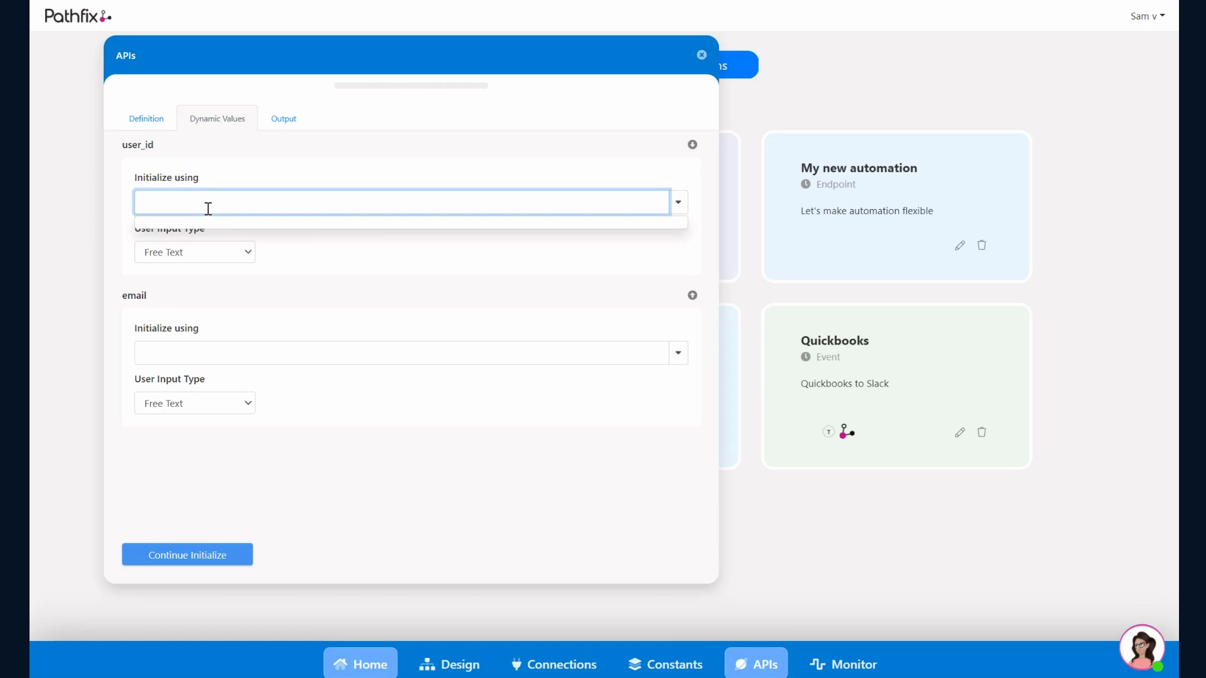
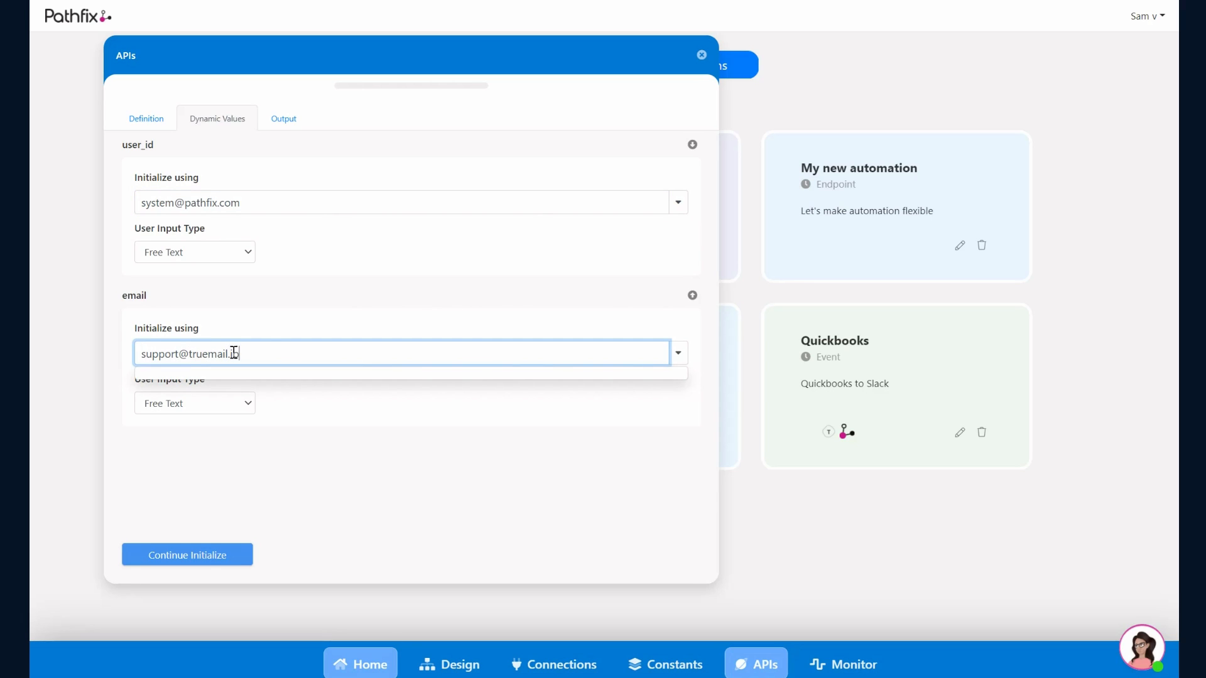
click(306, 395)
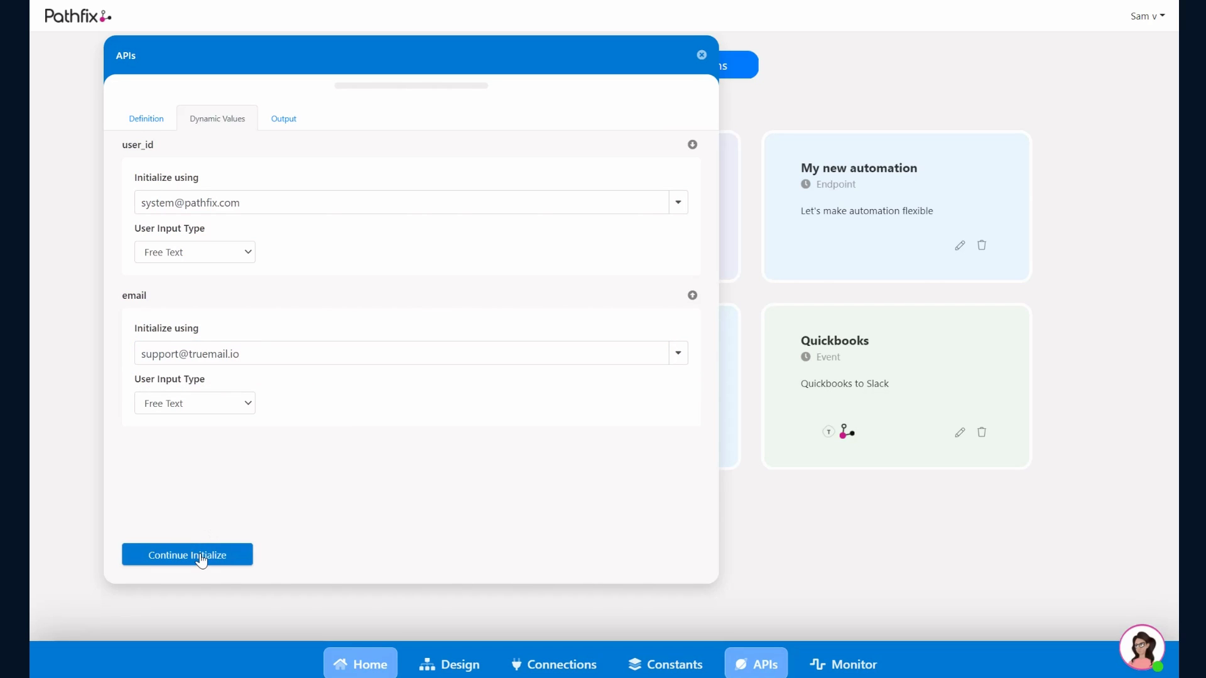
click(187, 555)
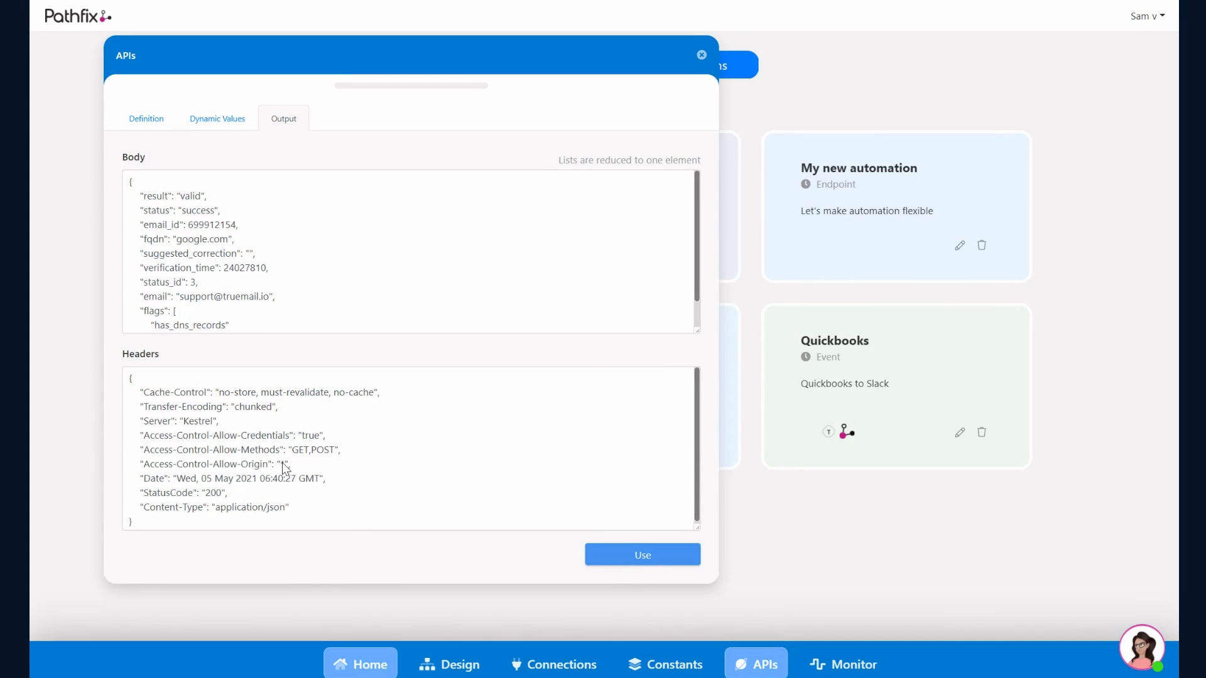
double_click(188, 195)
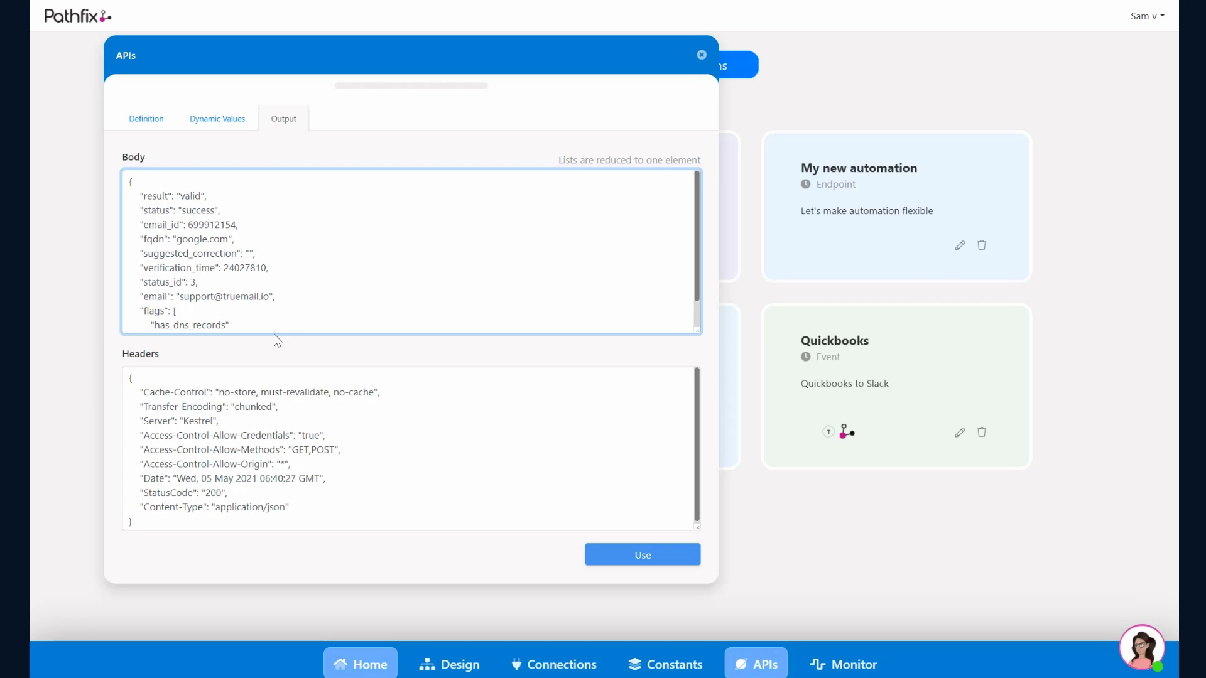
mouse_move(644, 521)
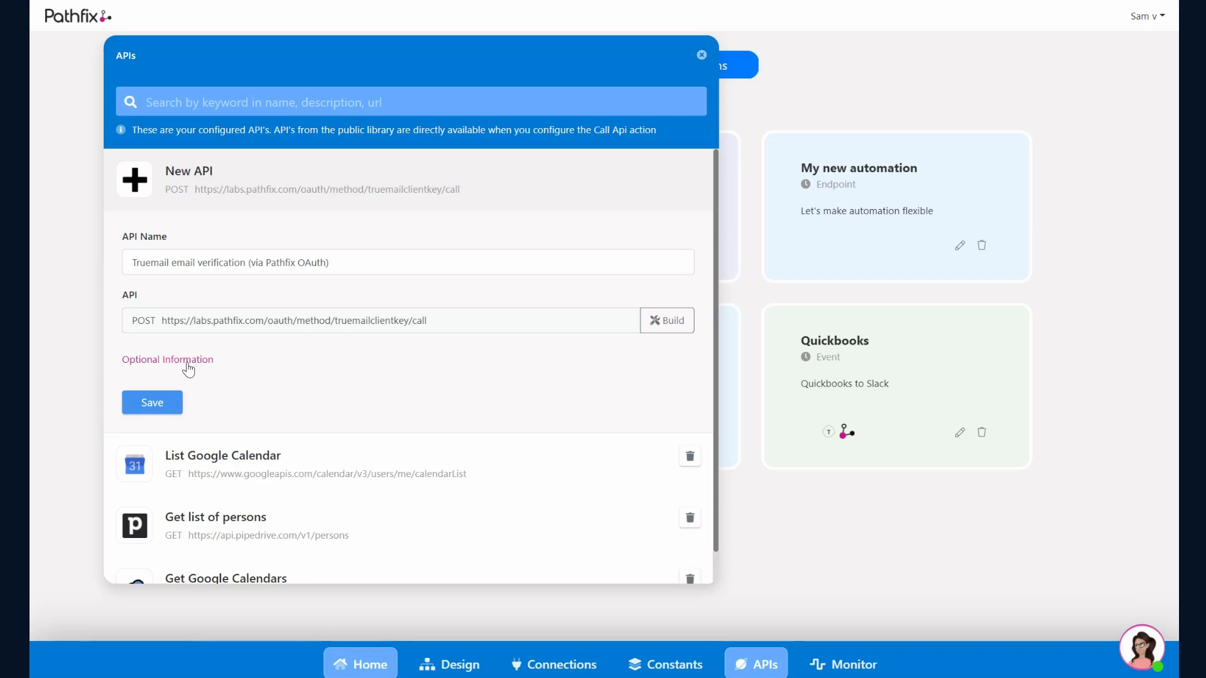
Save the Truemail email verification API and close the APIs panel.
click(167, 359)
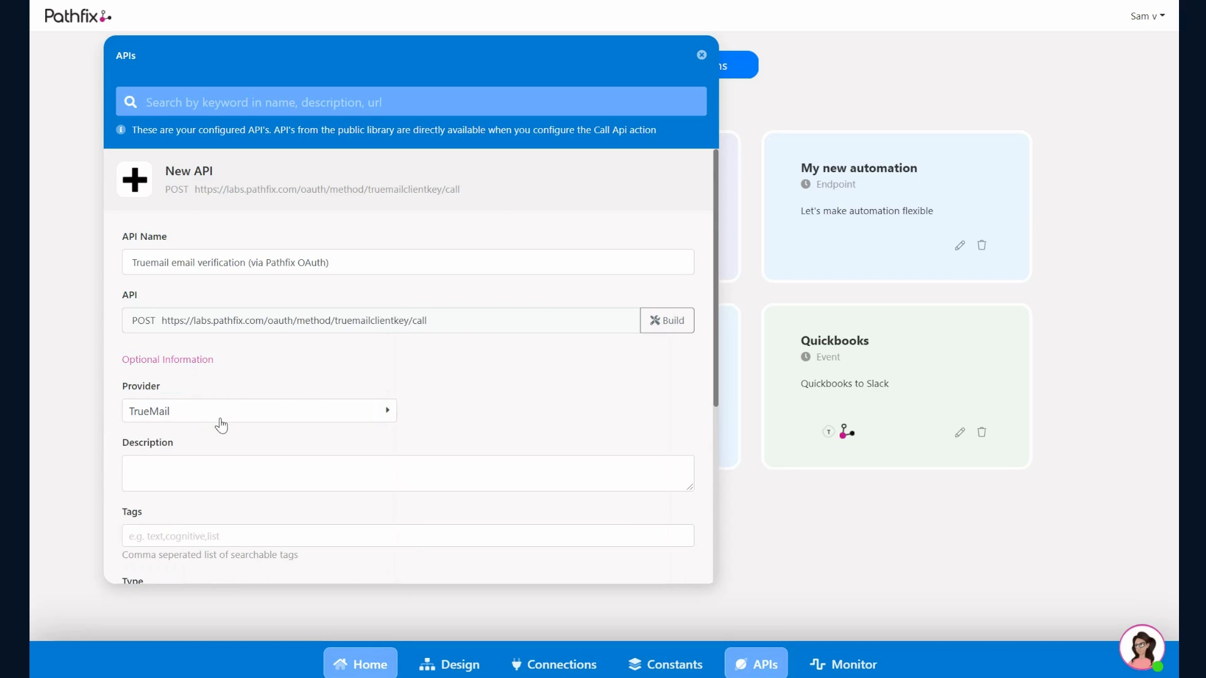
scroll(down, 3)
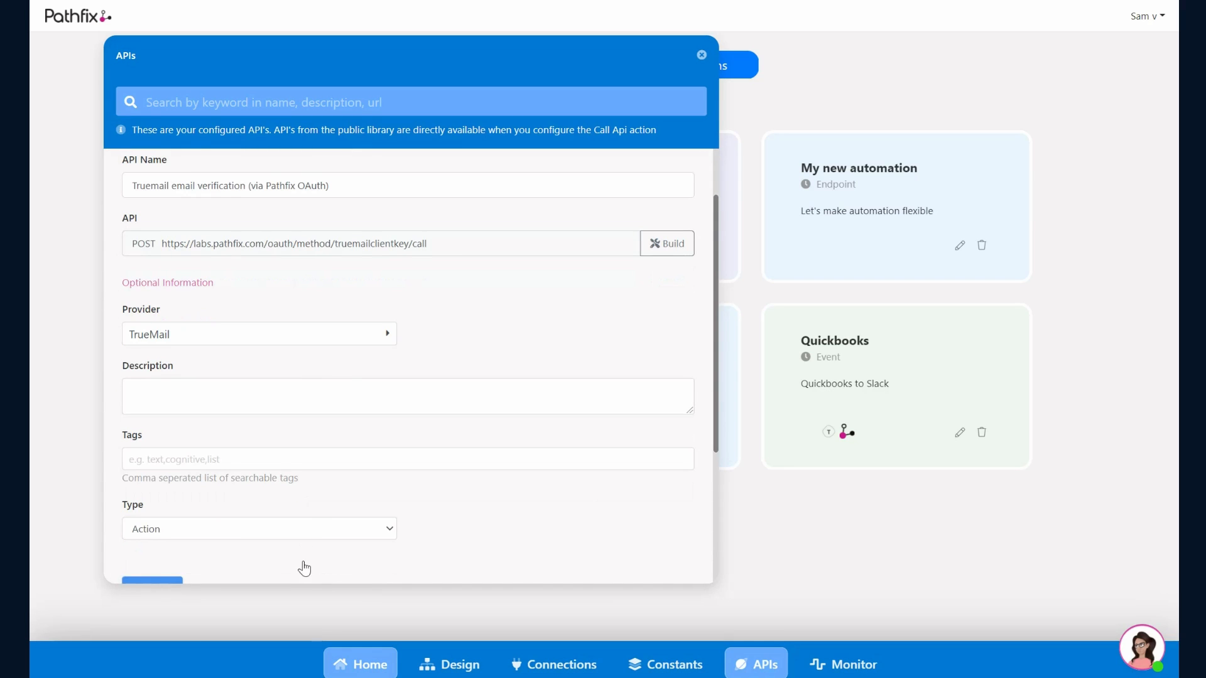
click(151, 579)
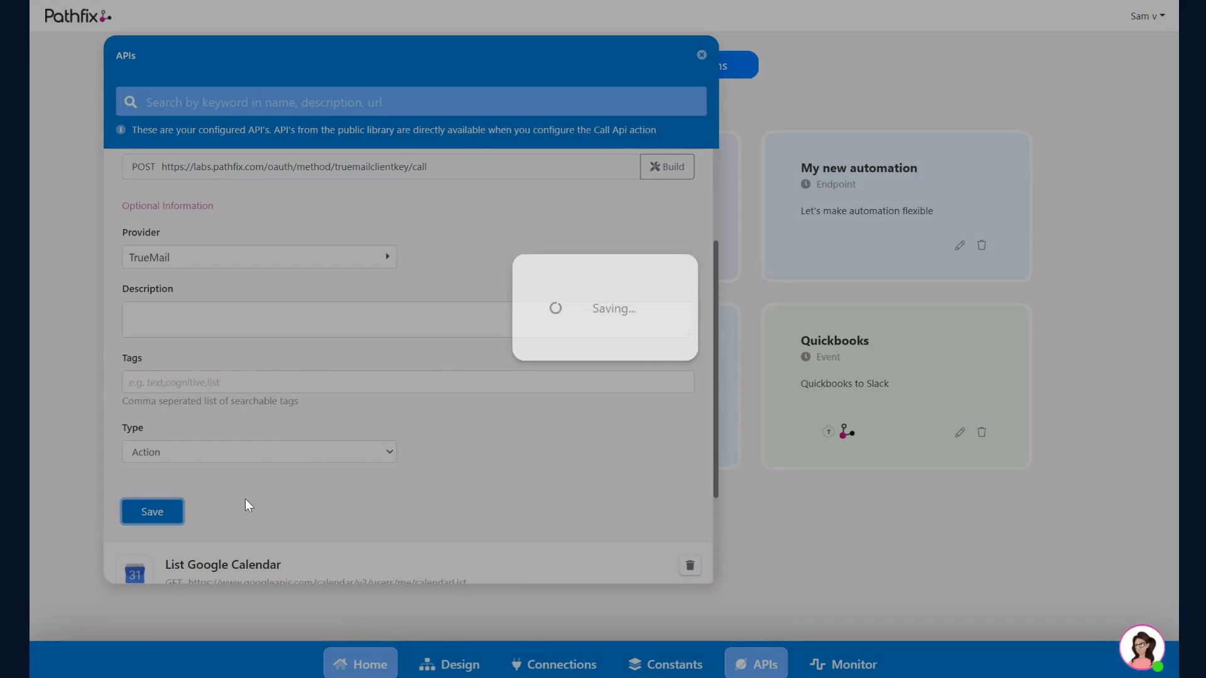
click(151, 512)
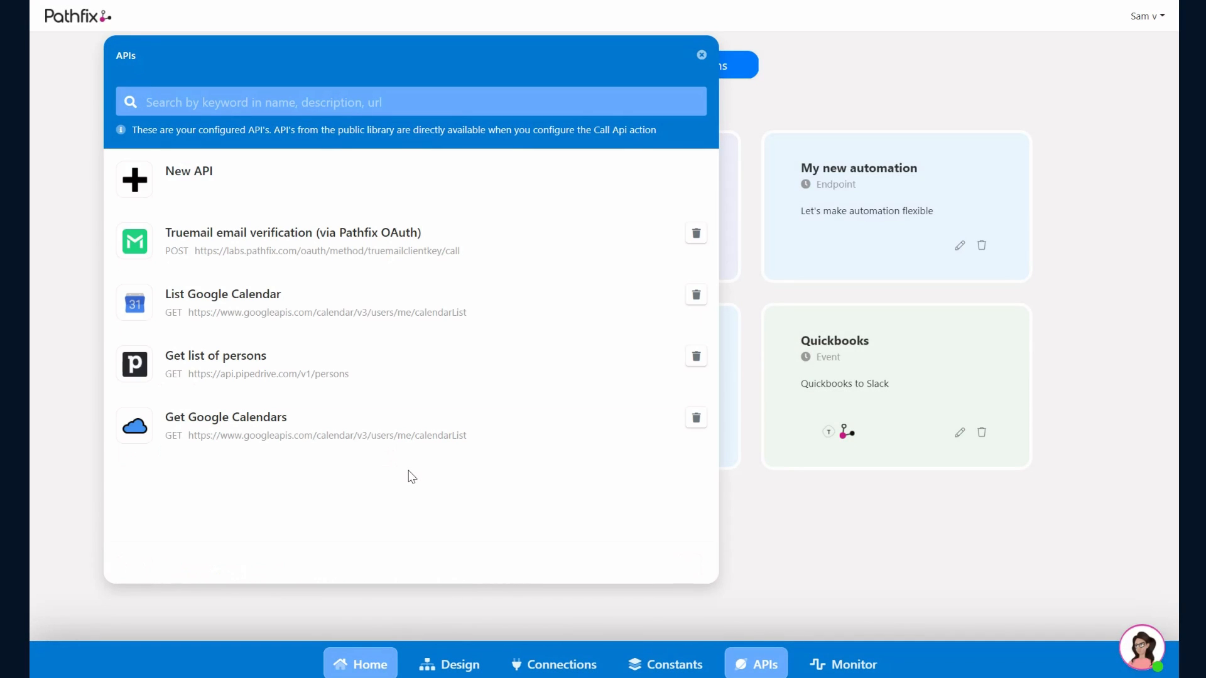
mouse_move(493, 227)
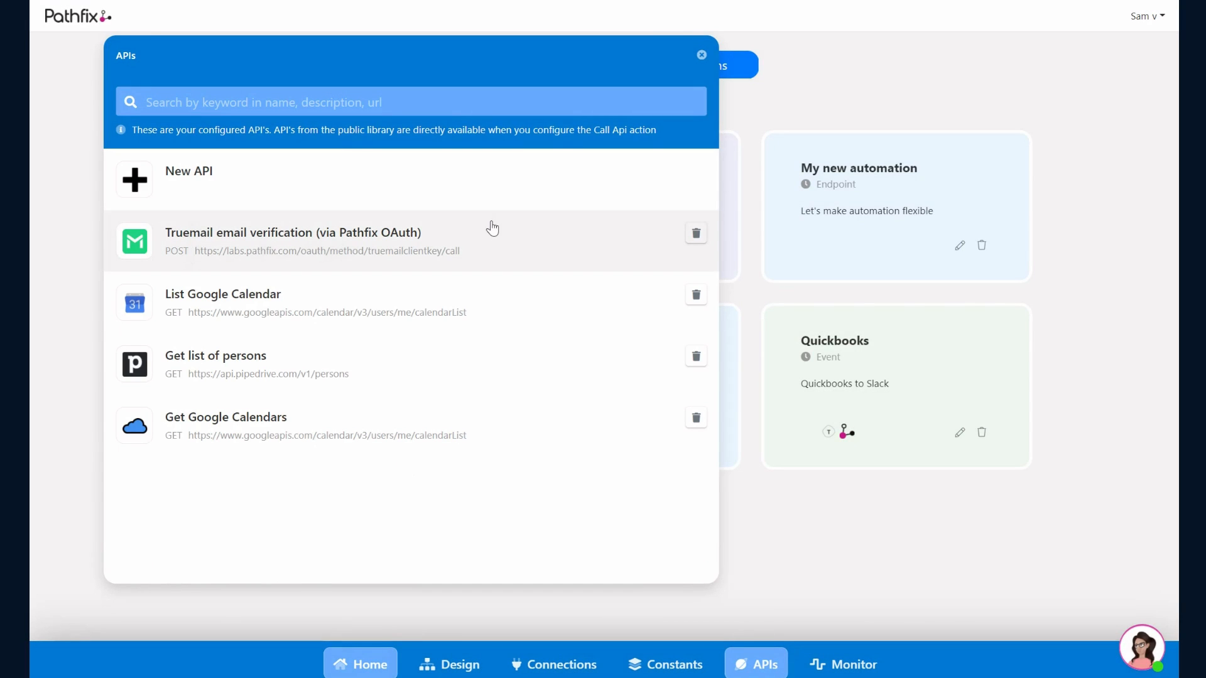
mouse_move(576, 283)
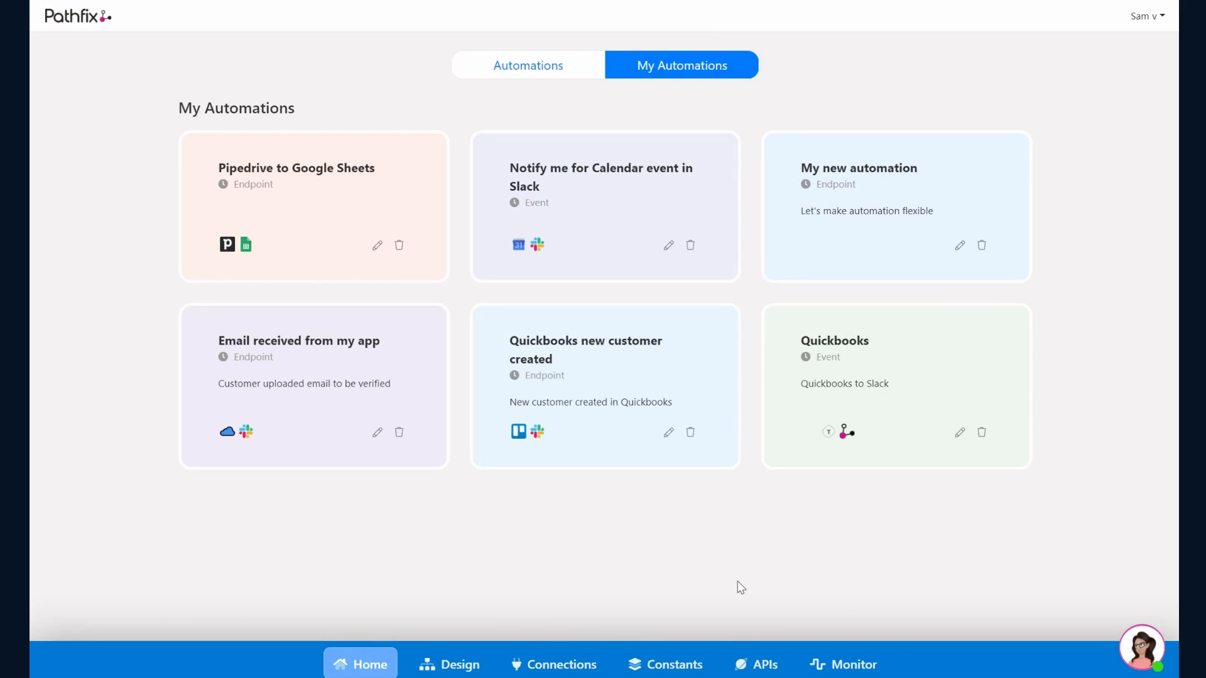
Reopen the APIs list and start a new API named 'Get Google Calendar Events' in the builder.
click(755, 664)
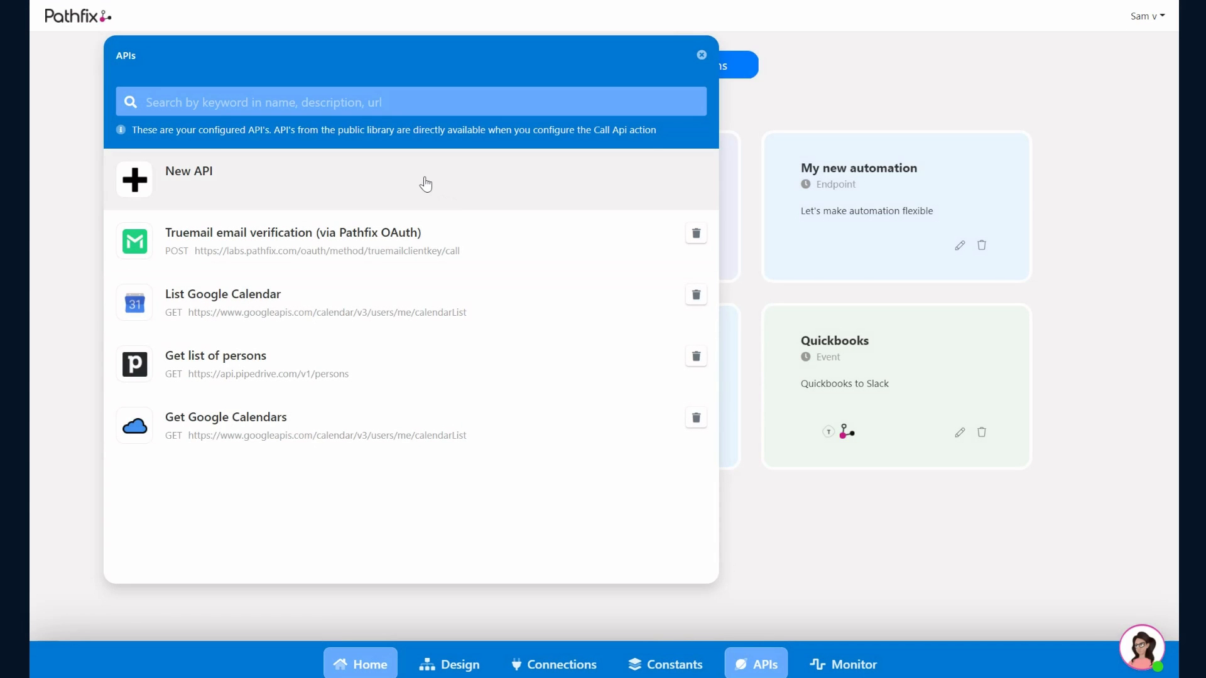
click(188, 170)
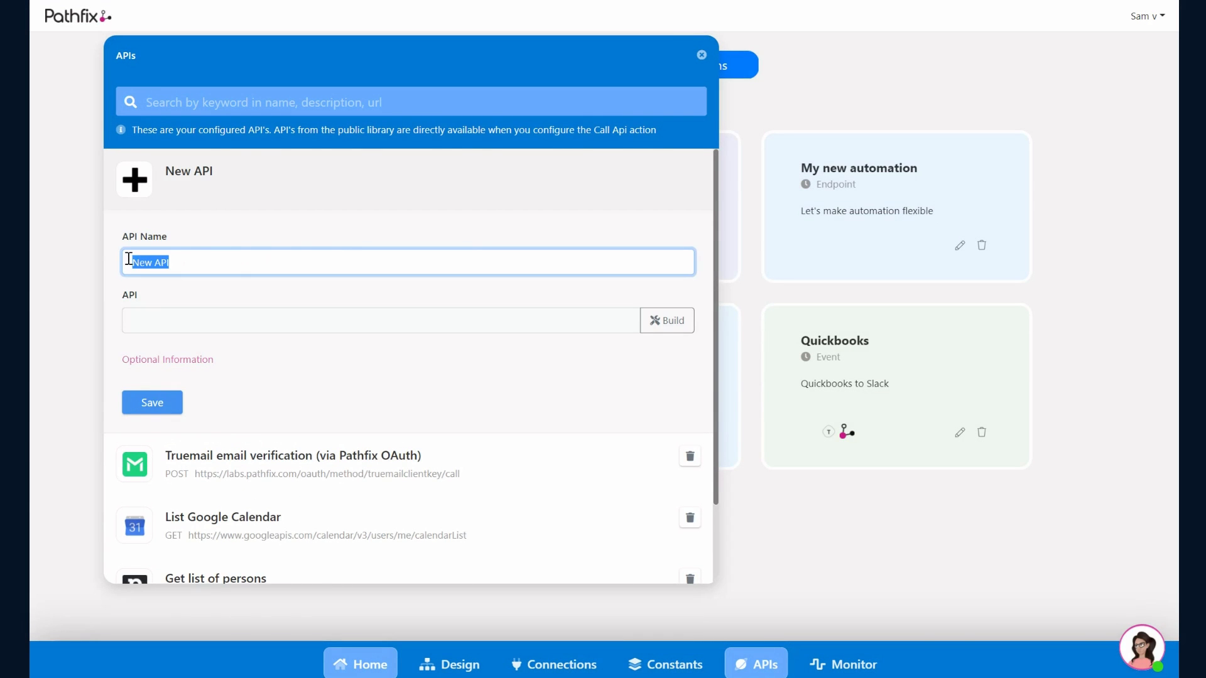
text(Get Google)
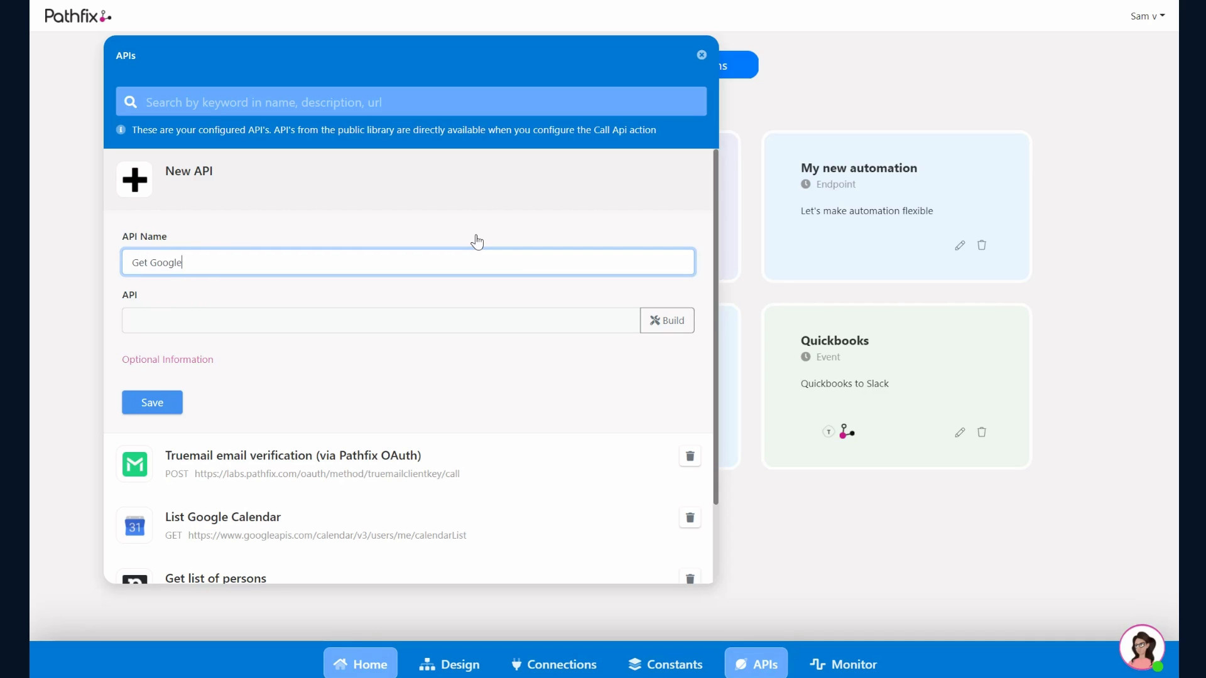
text(Calendar)
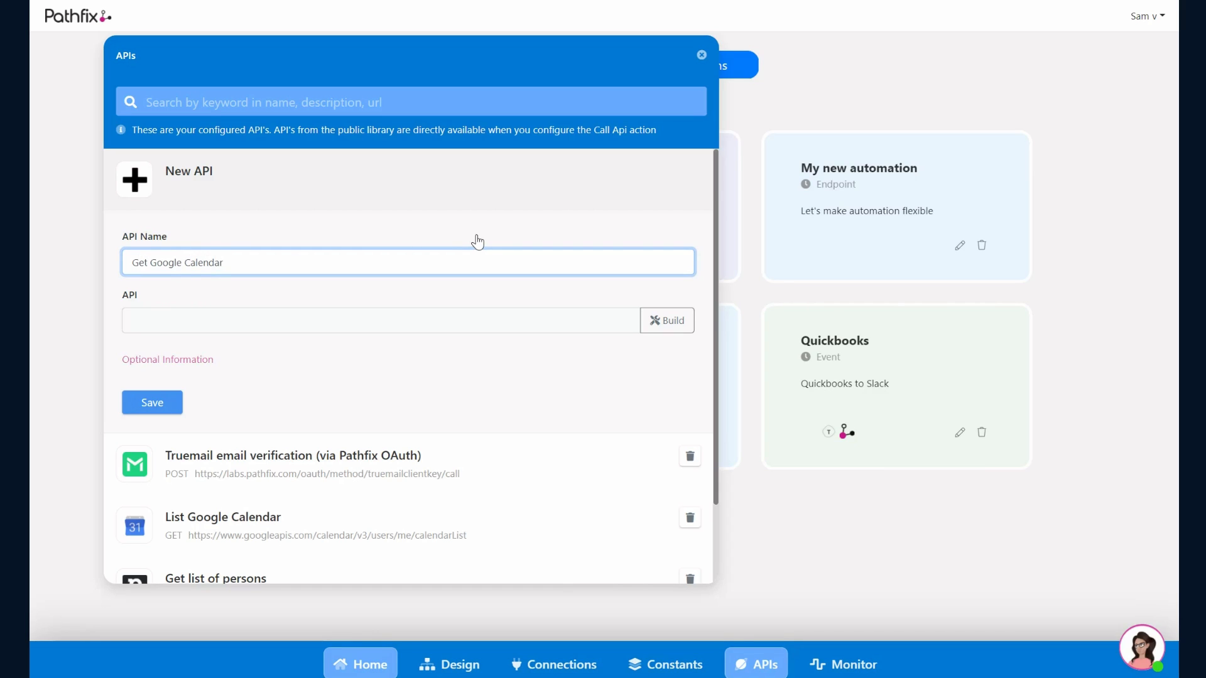
text(s)
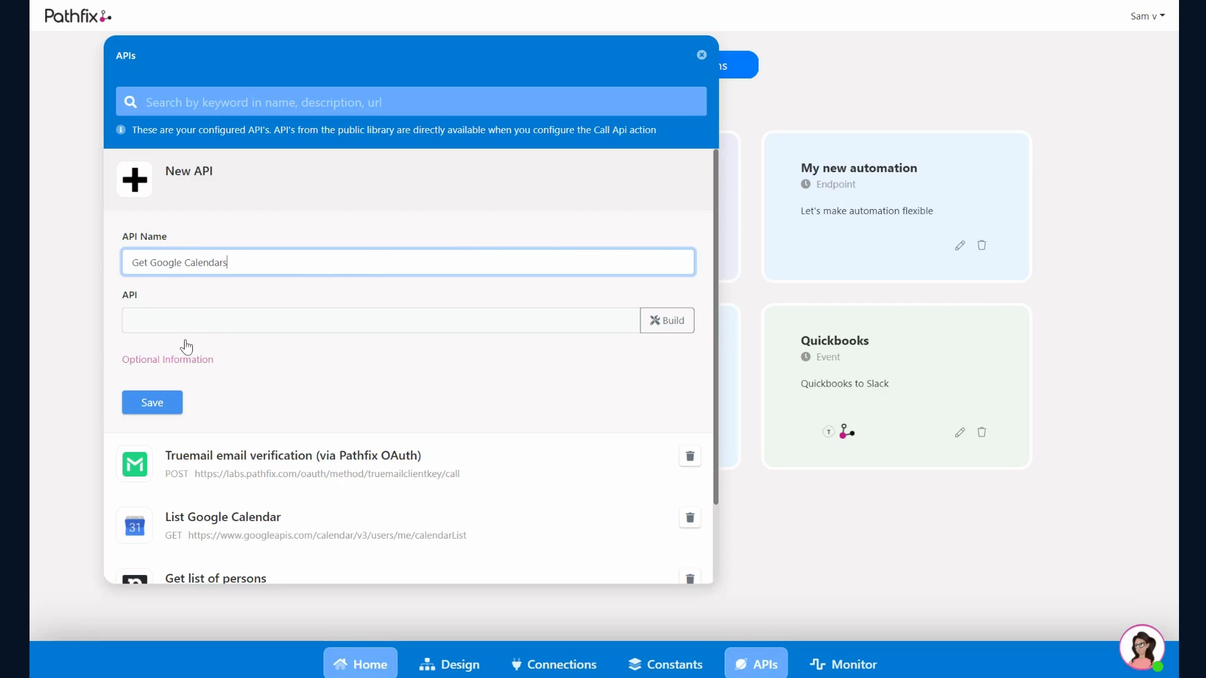
mouse_move(195, 336)
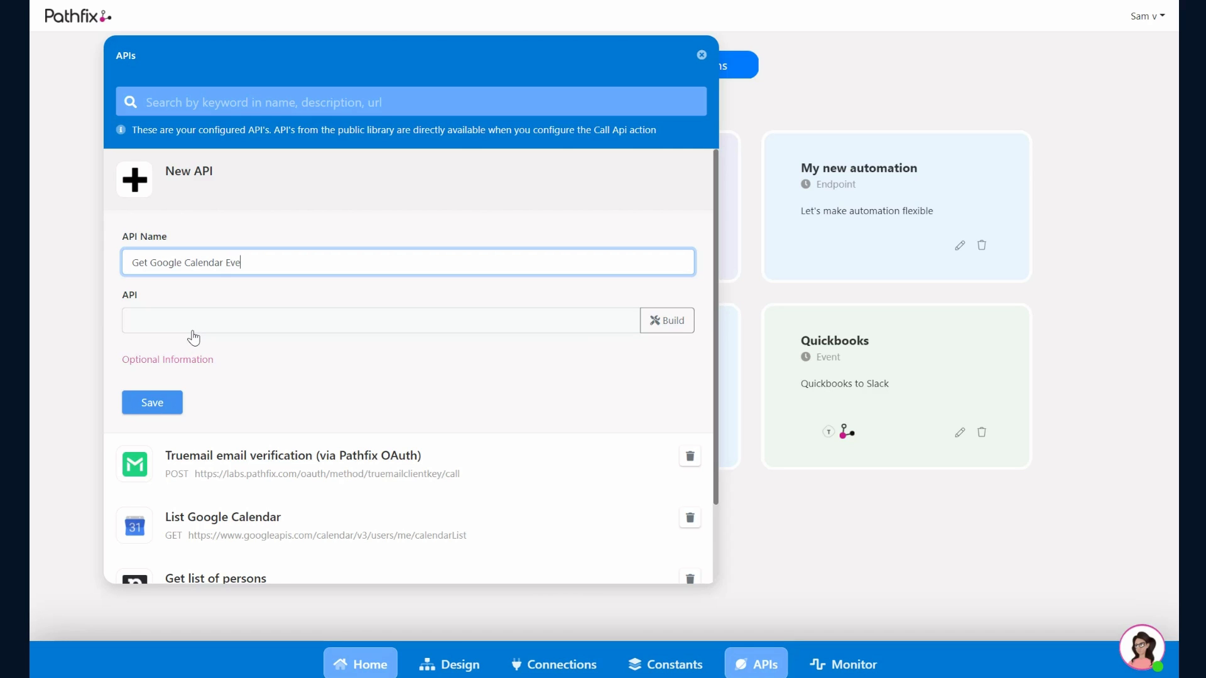
text(nts)
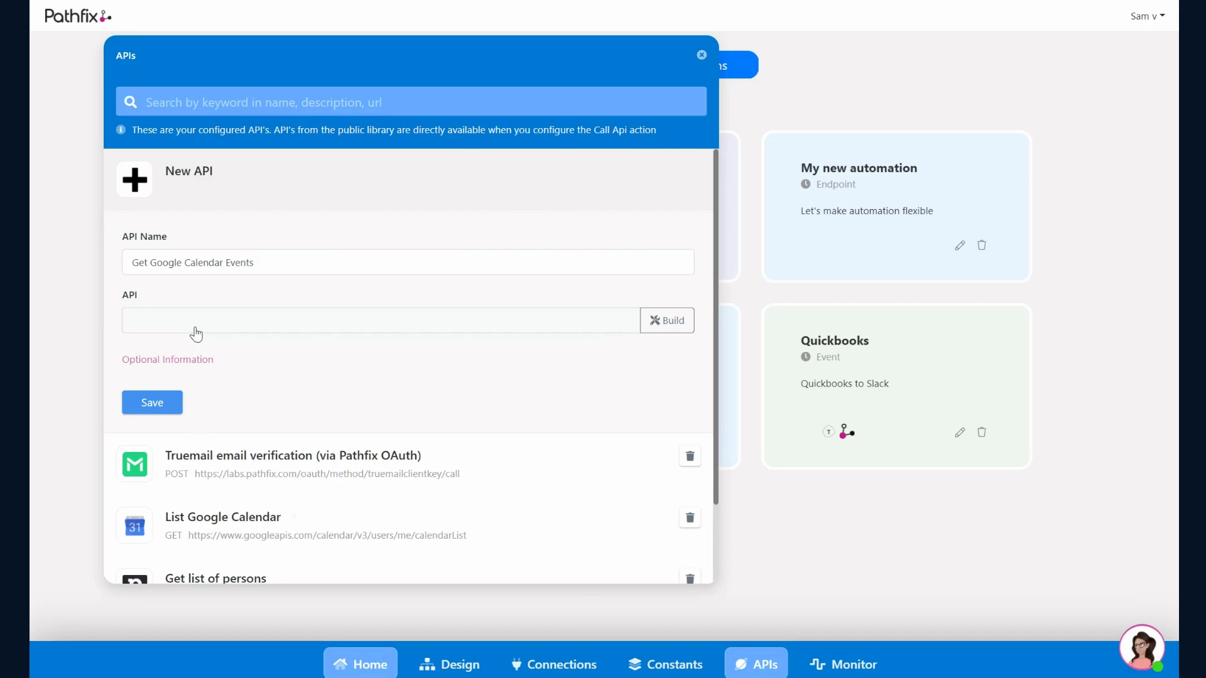
click(665, 320)
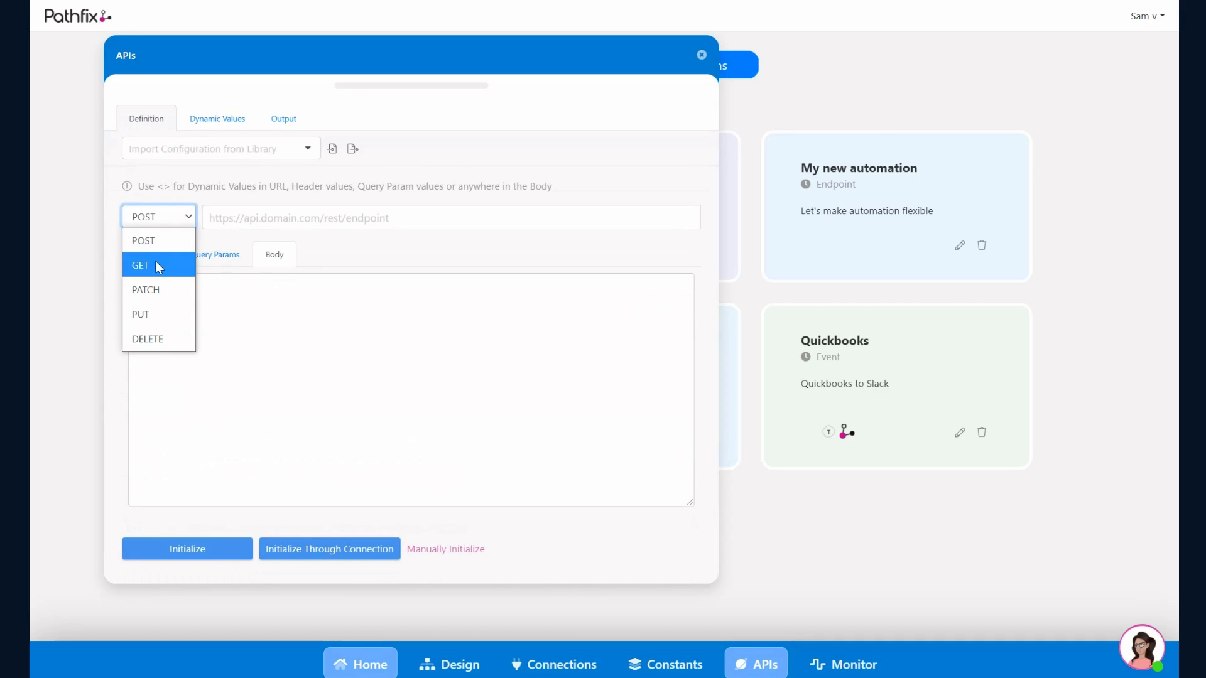
Make the request a GET to the calendars/<id>/events URL and initialize it.
click(141, 265)
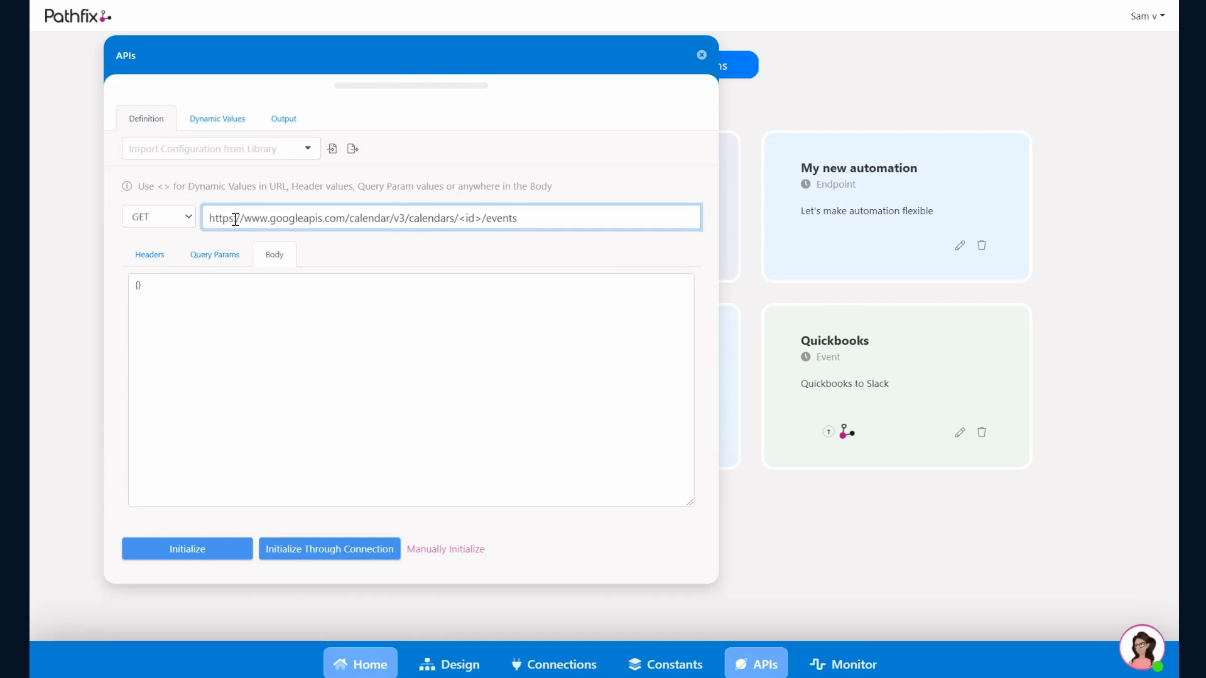
double_click(467, 218)
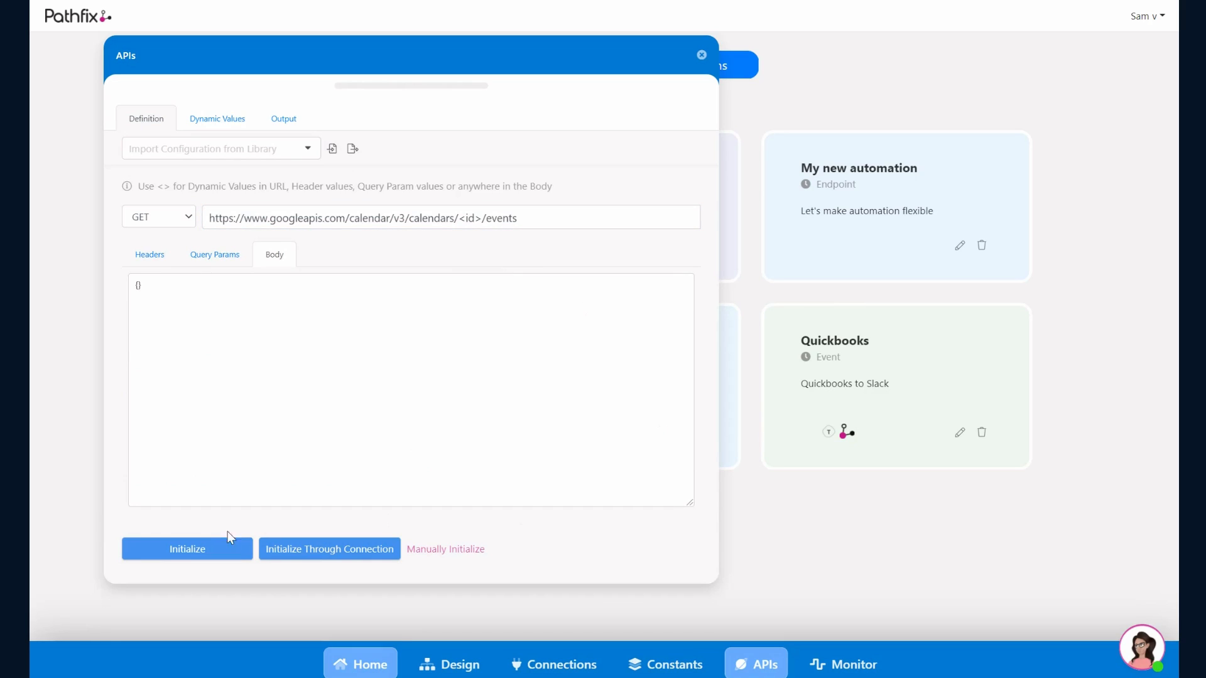
click(216, 119)
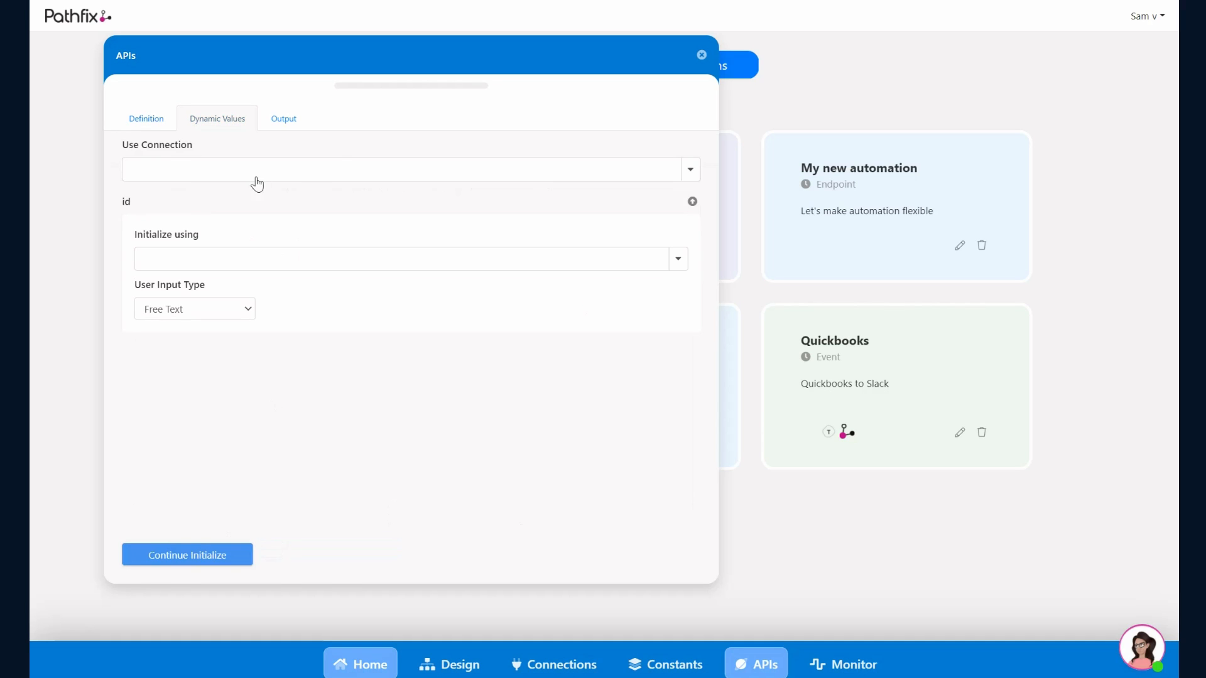
Use the My calendar connection, enter a test id, and source id from an API.
click(408, 169)
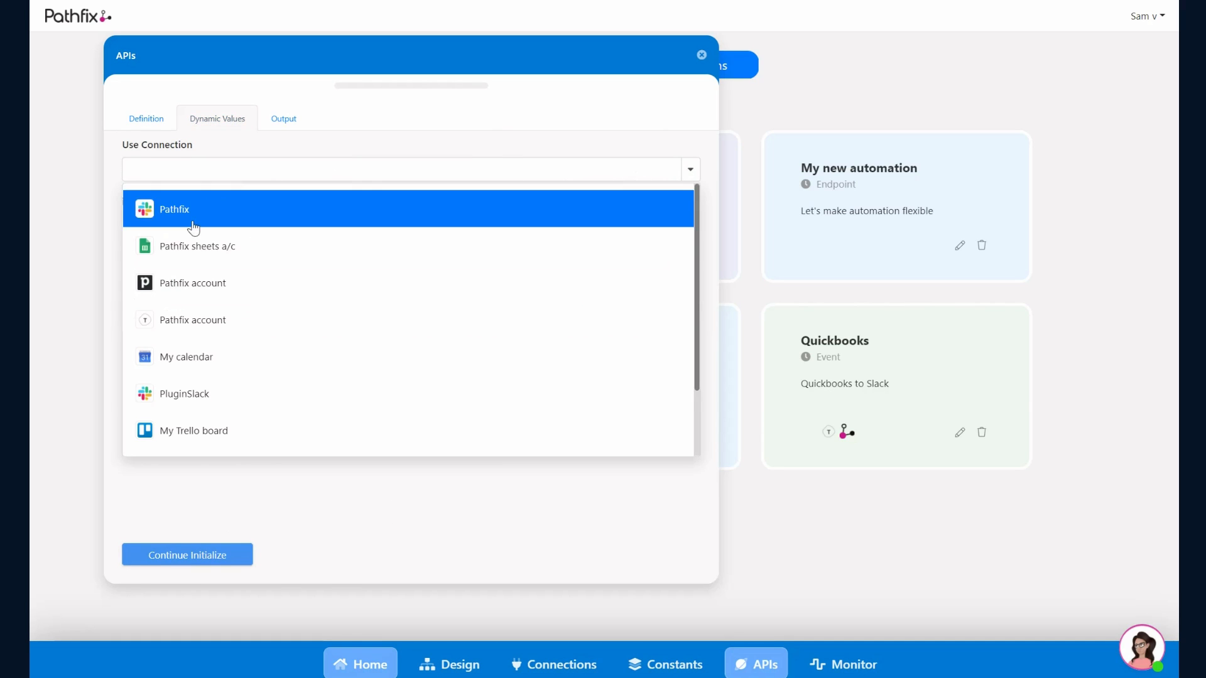
click(186, 357)
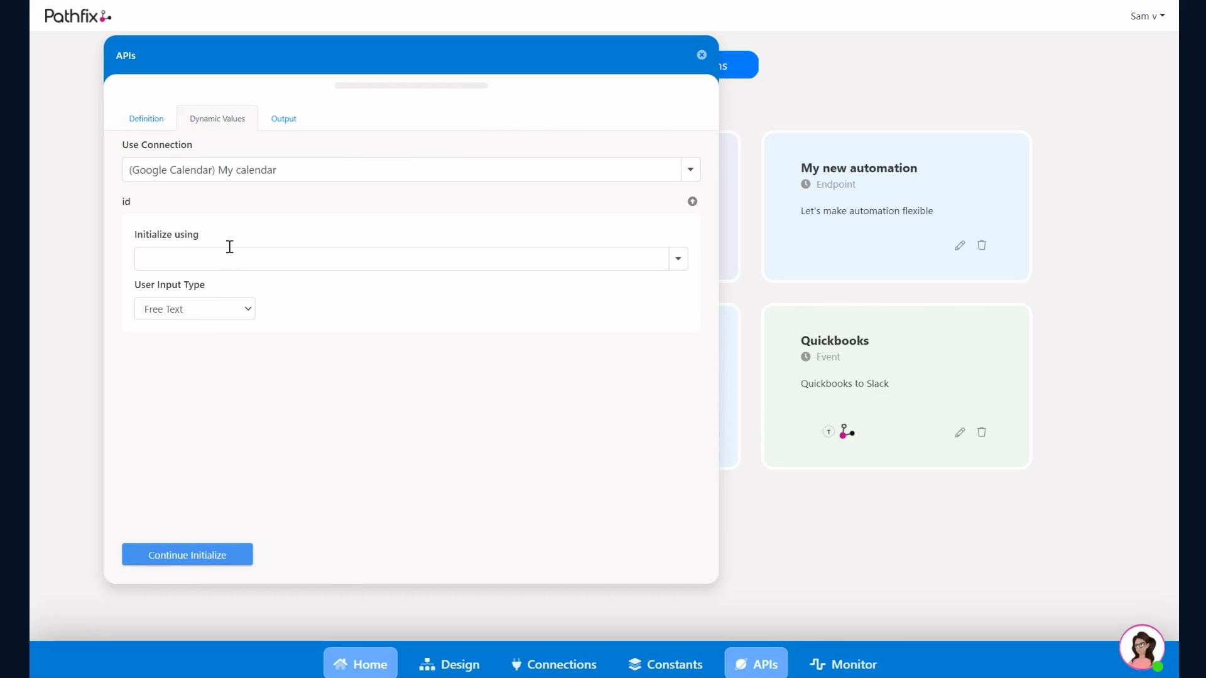
mouse_move(223, 257)
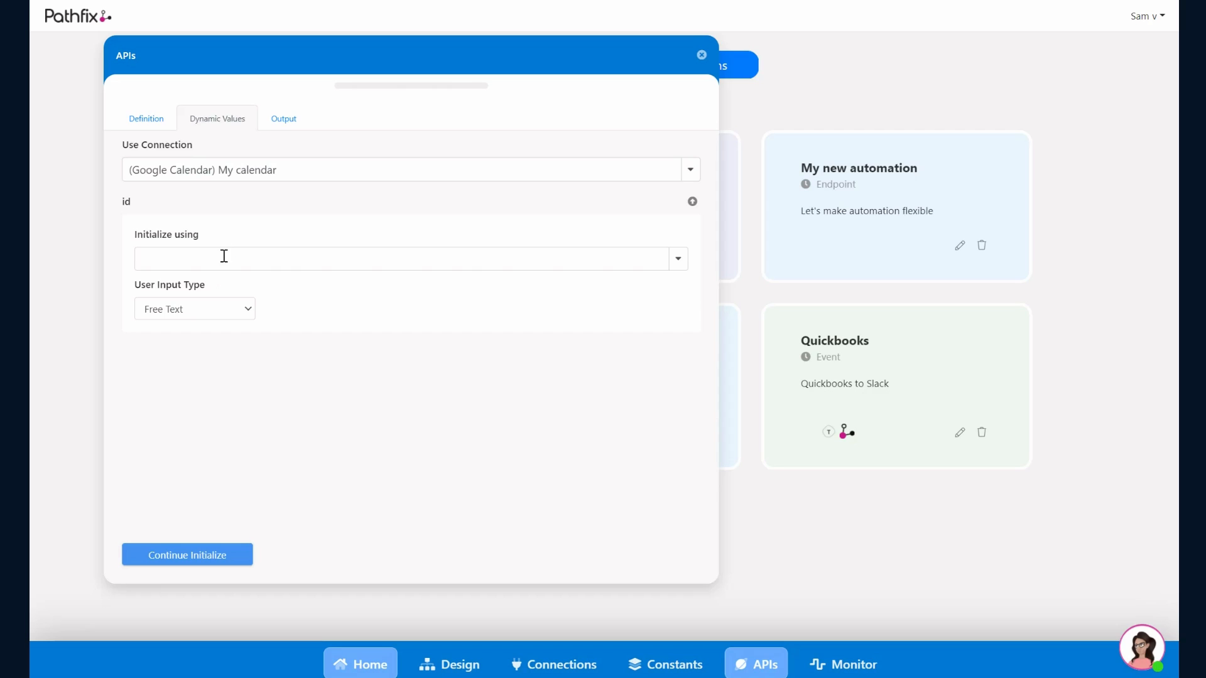
click(400, 258)
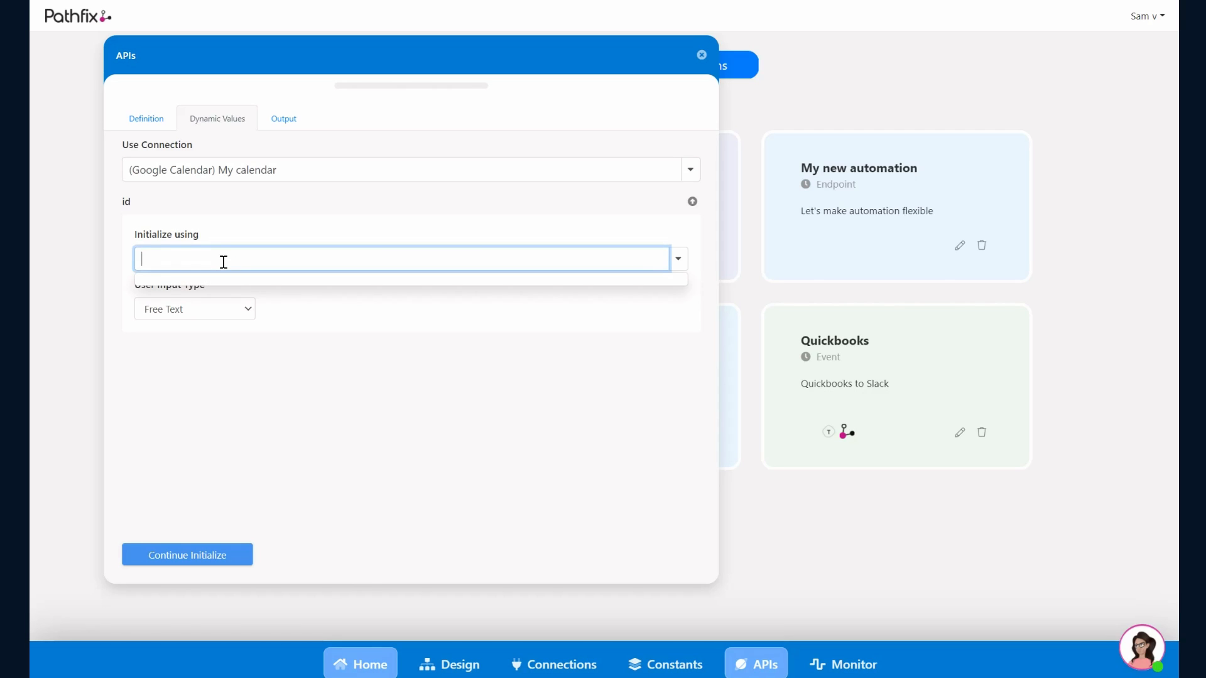
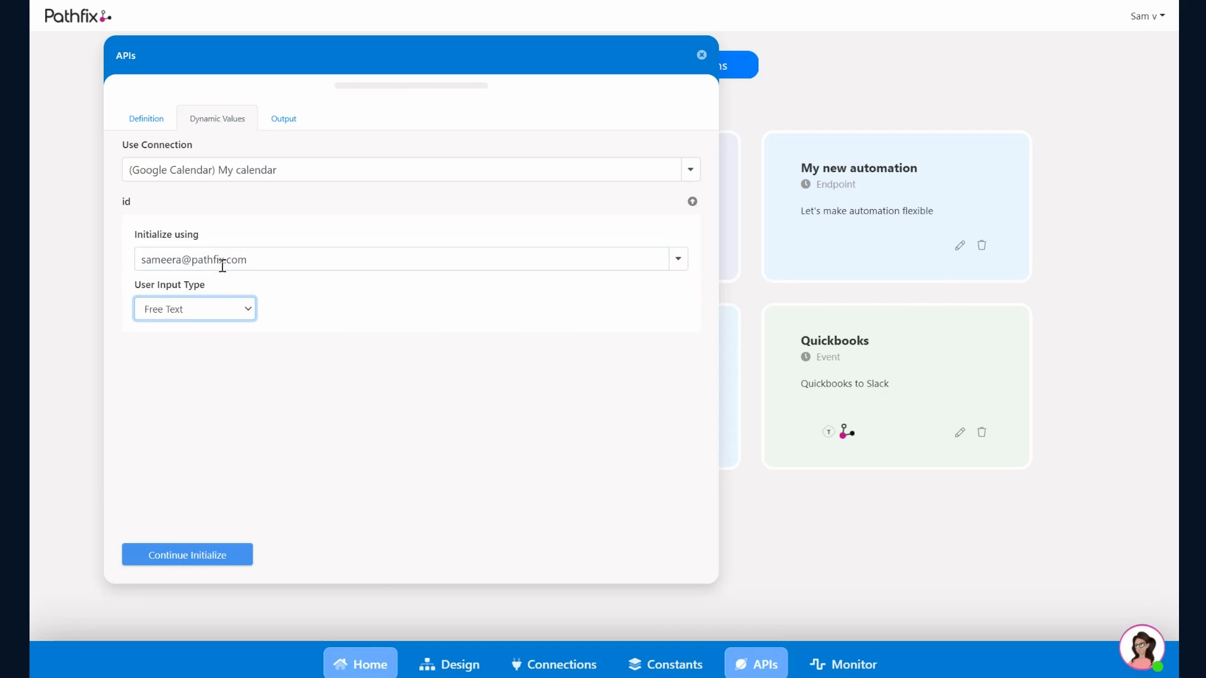
click(194, 308)
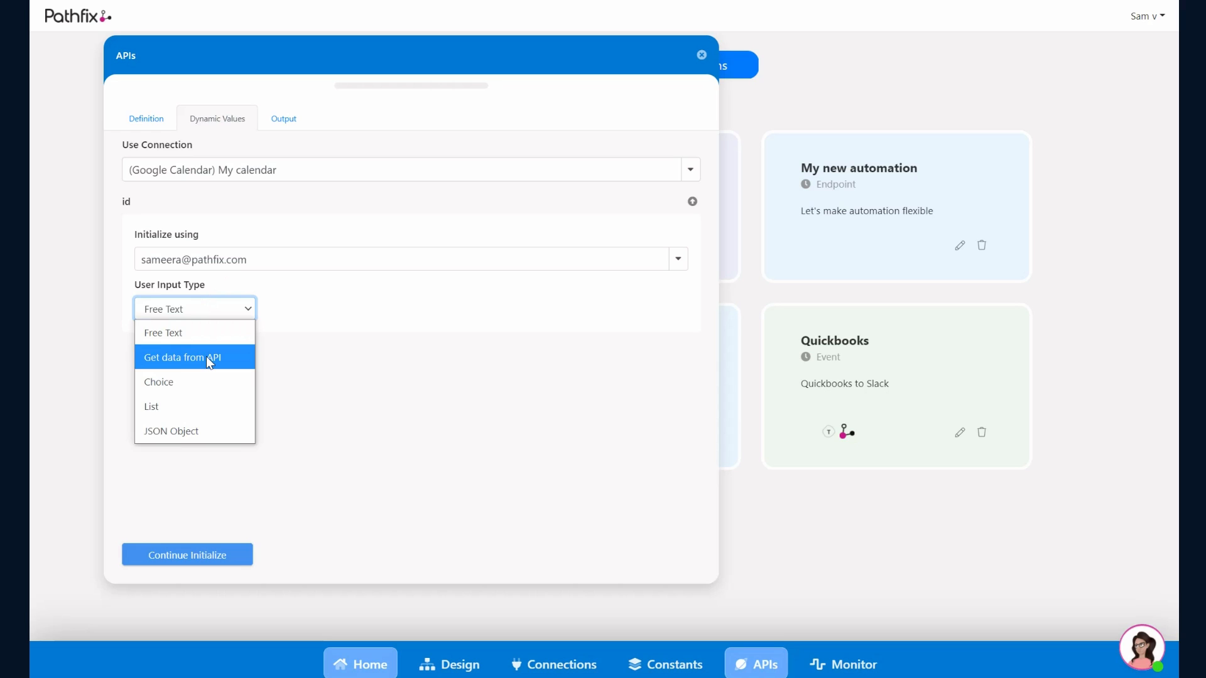
click(183, 357)
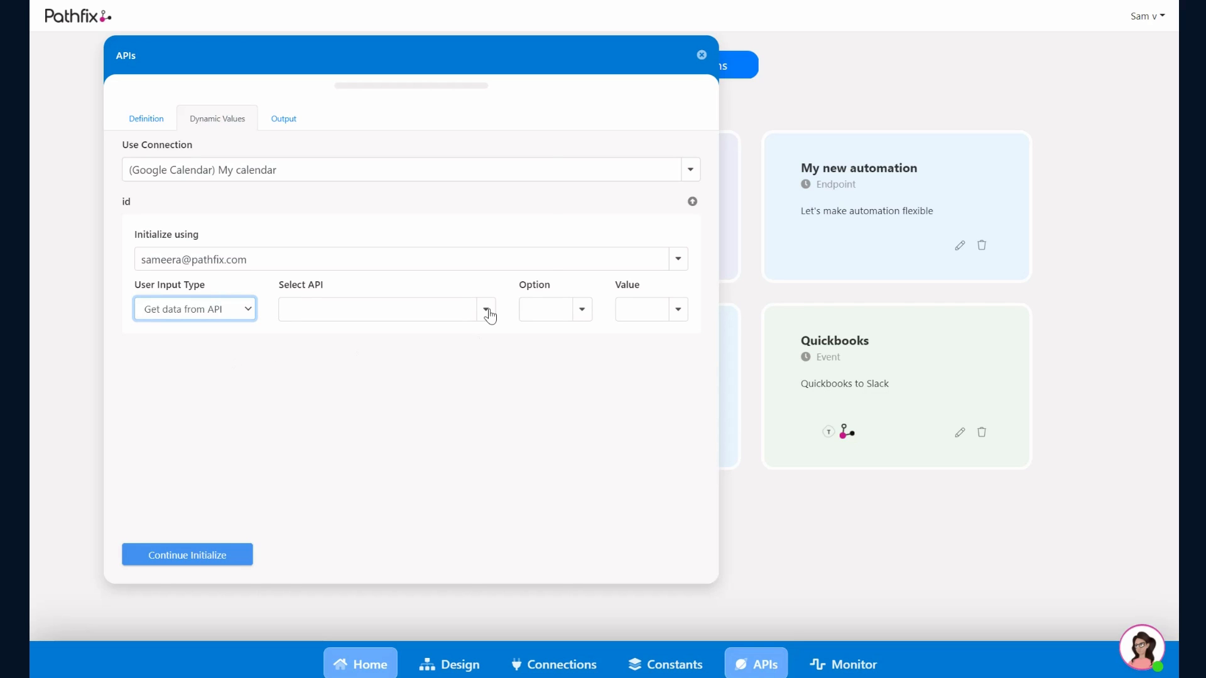
Feed id from List of calendars (summary as option, id as value), initialize, and apply.
text(go)
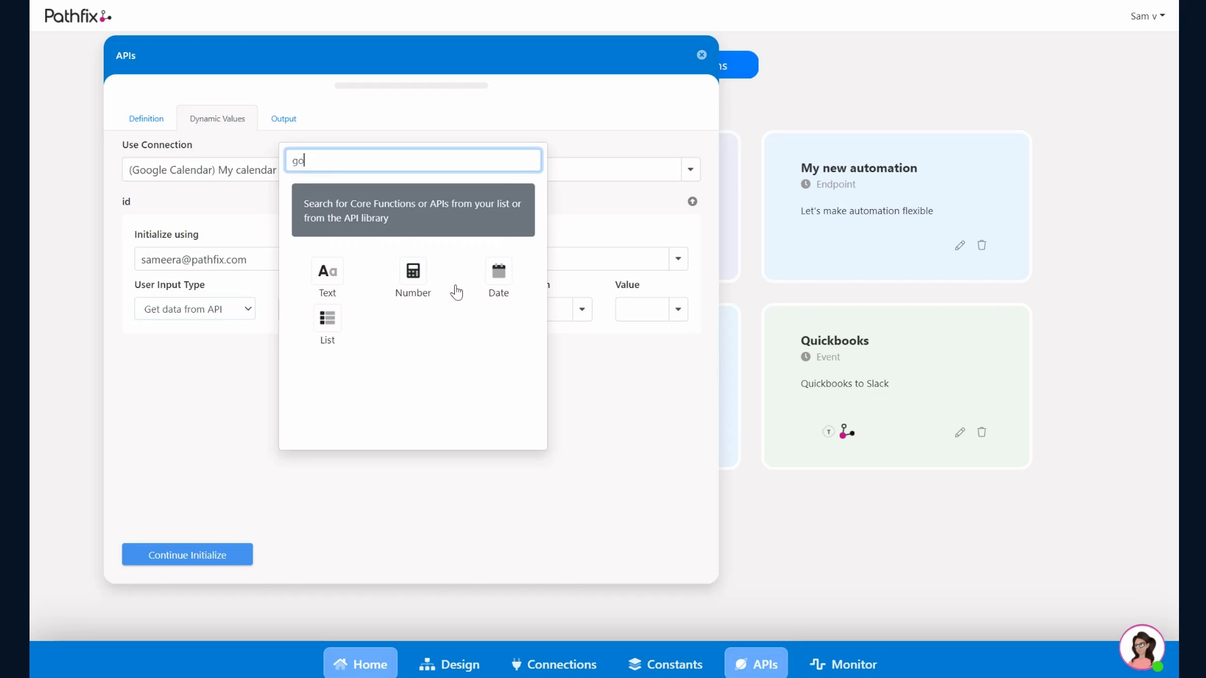
text(google)
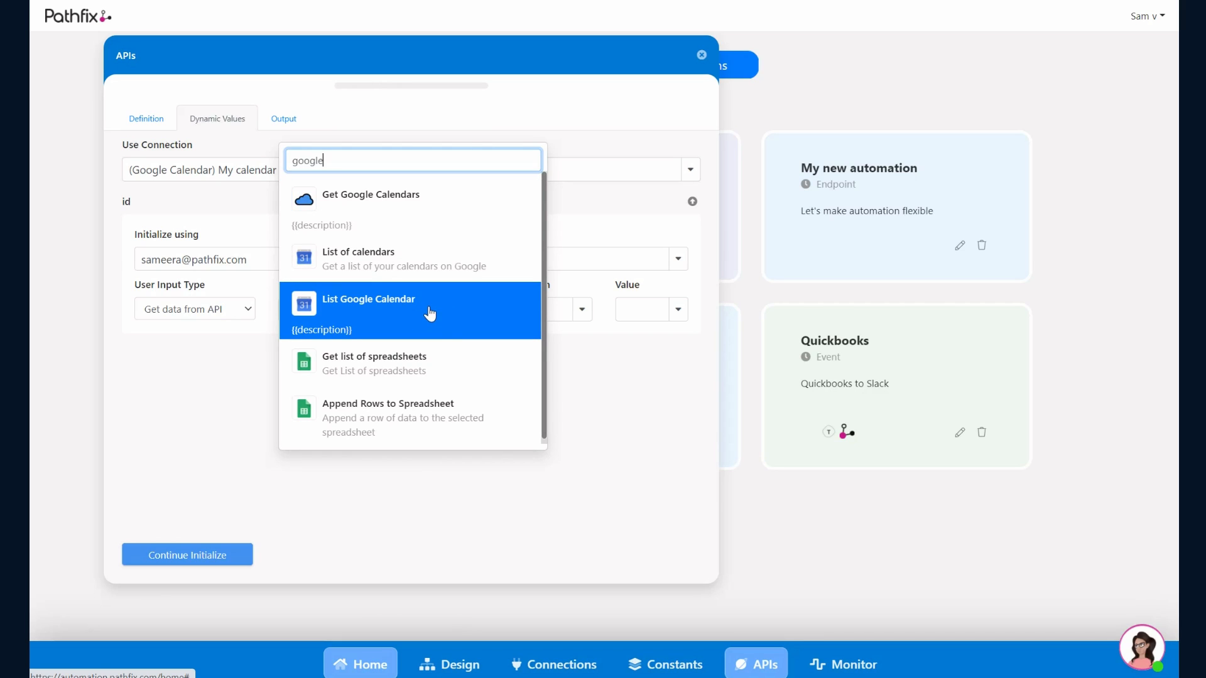
mouse_move(404, 260)
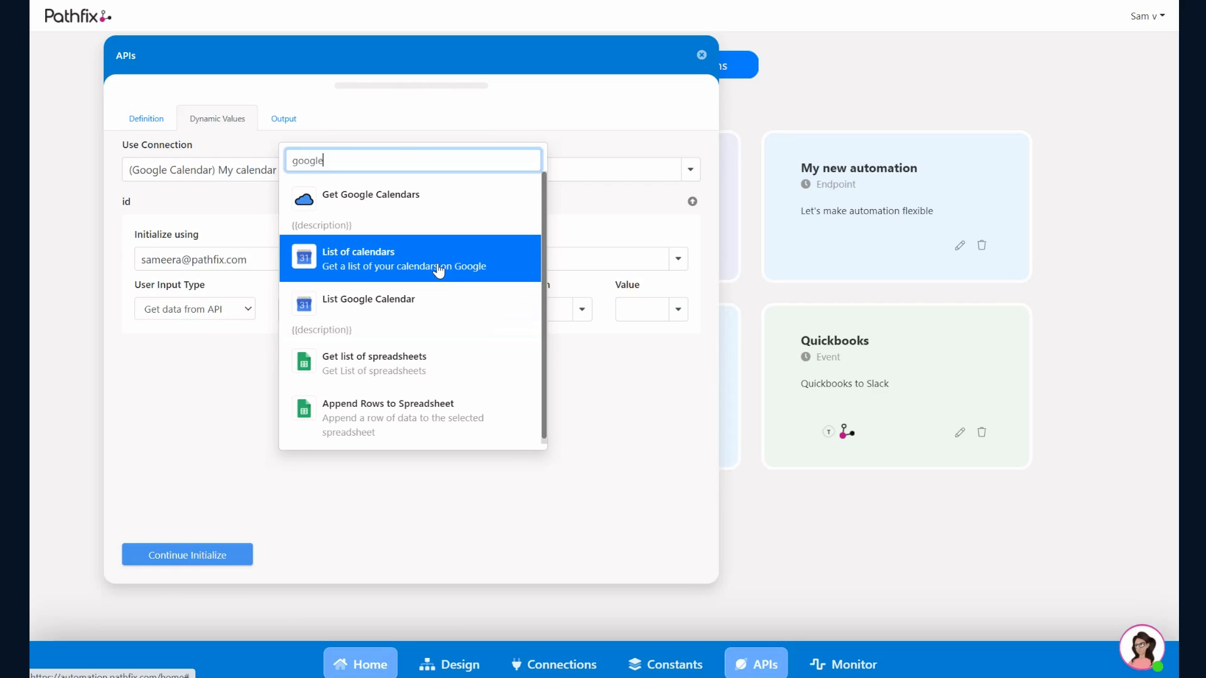
click(357, 257)
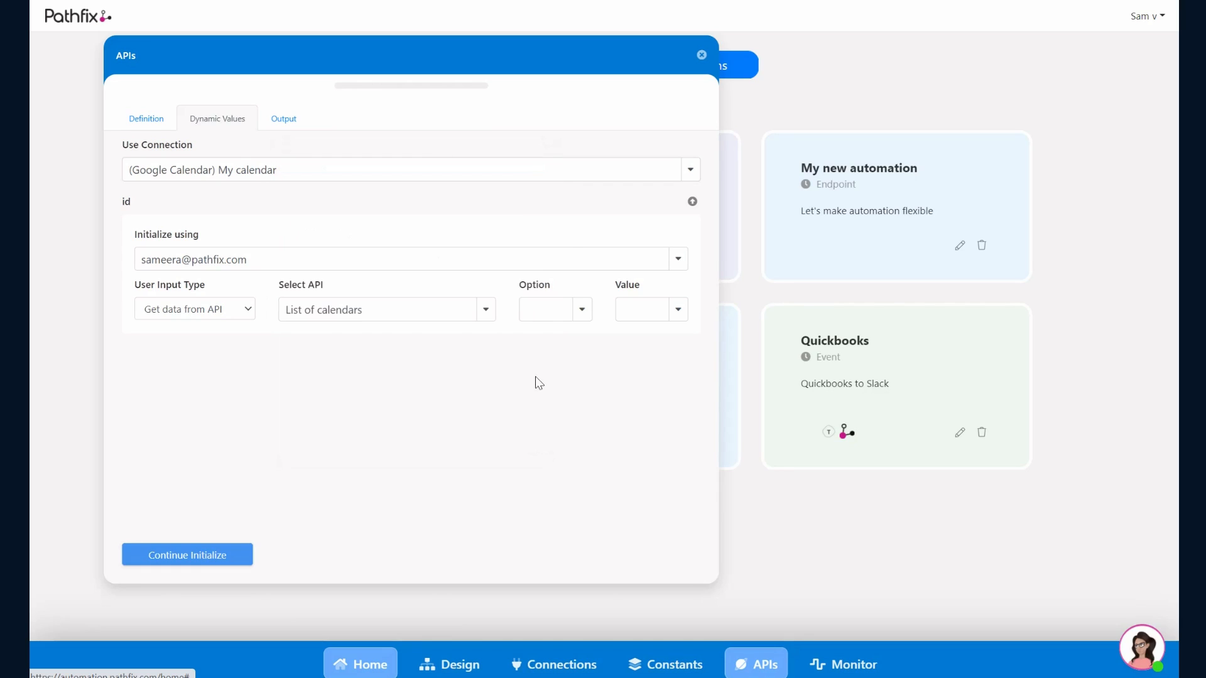
click(554, 309)
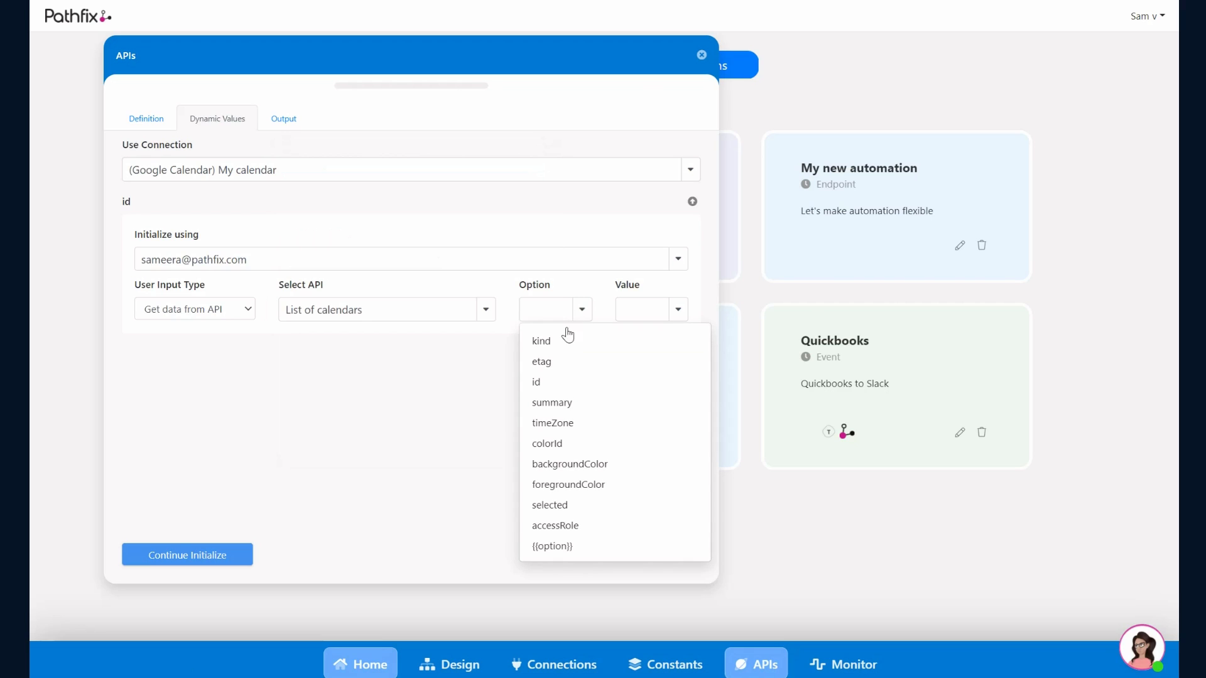
click(551, 402)
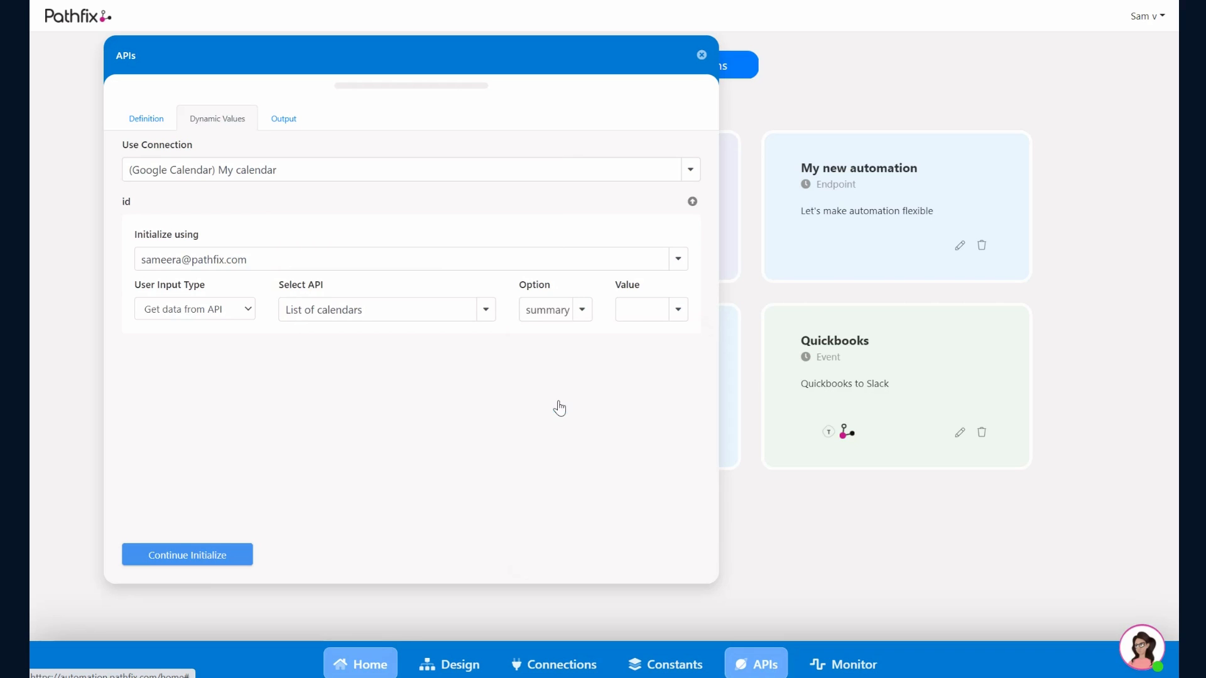
click(580, 309)
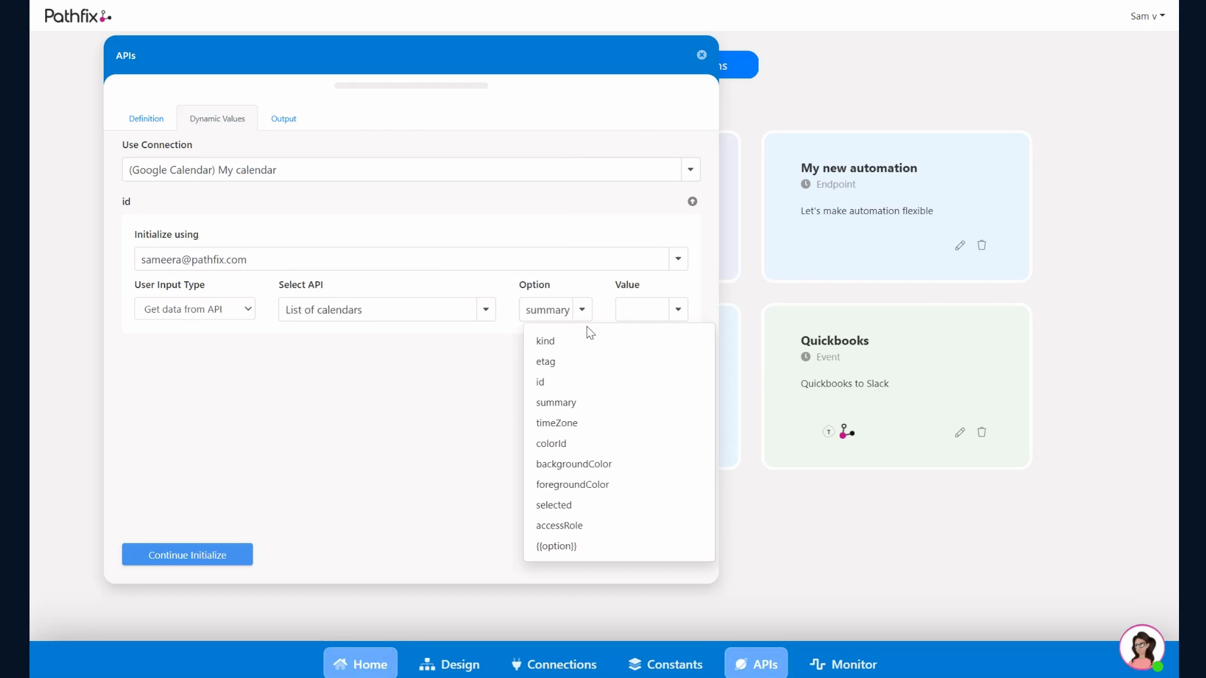
click(540, 382)
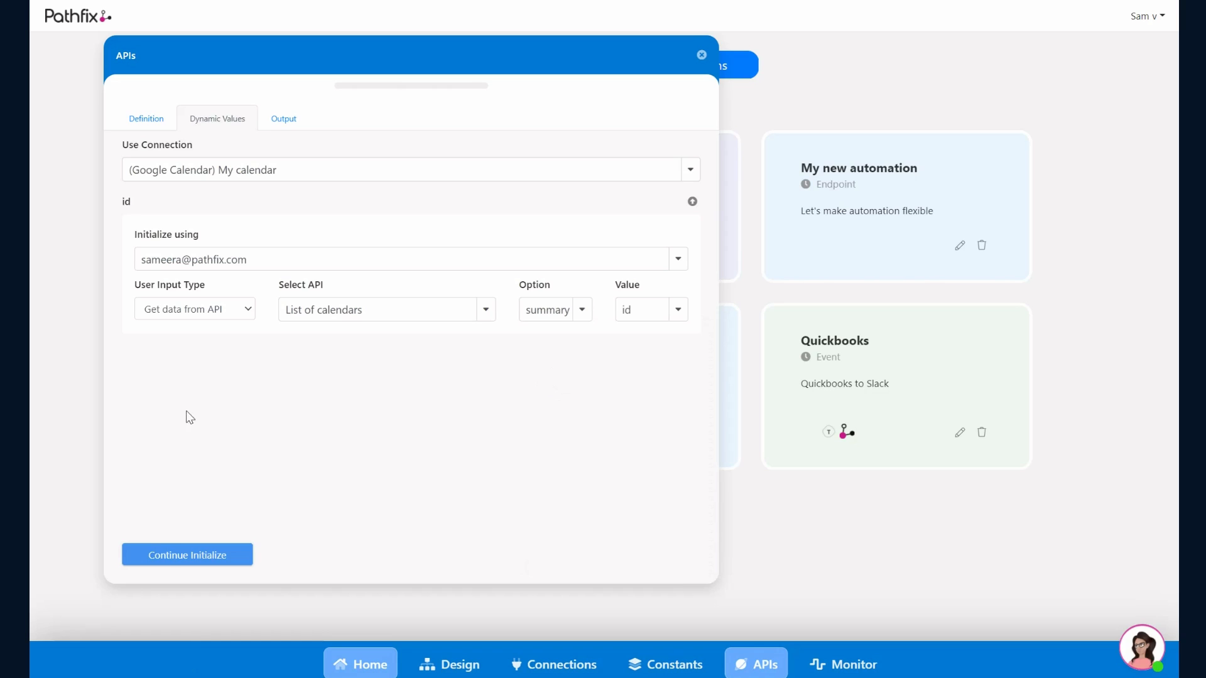
click(187, 554)
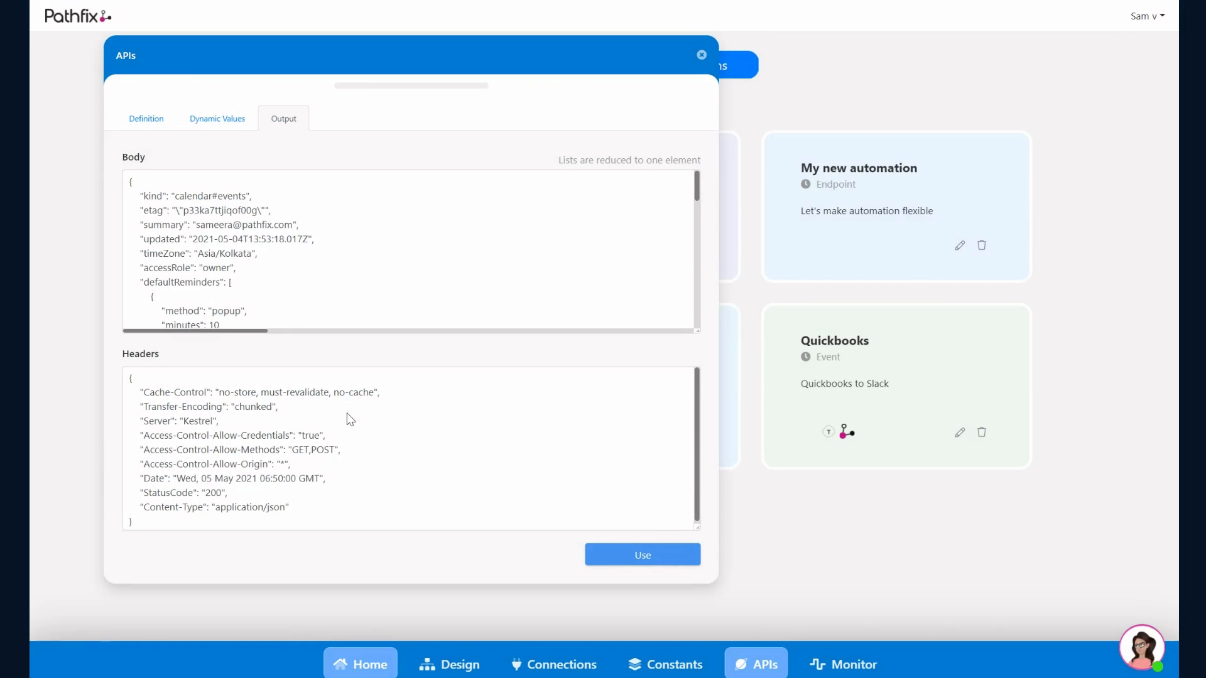
mouse_move(233, 307)
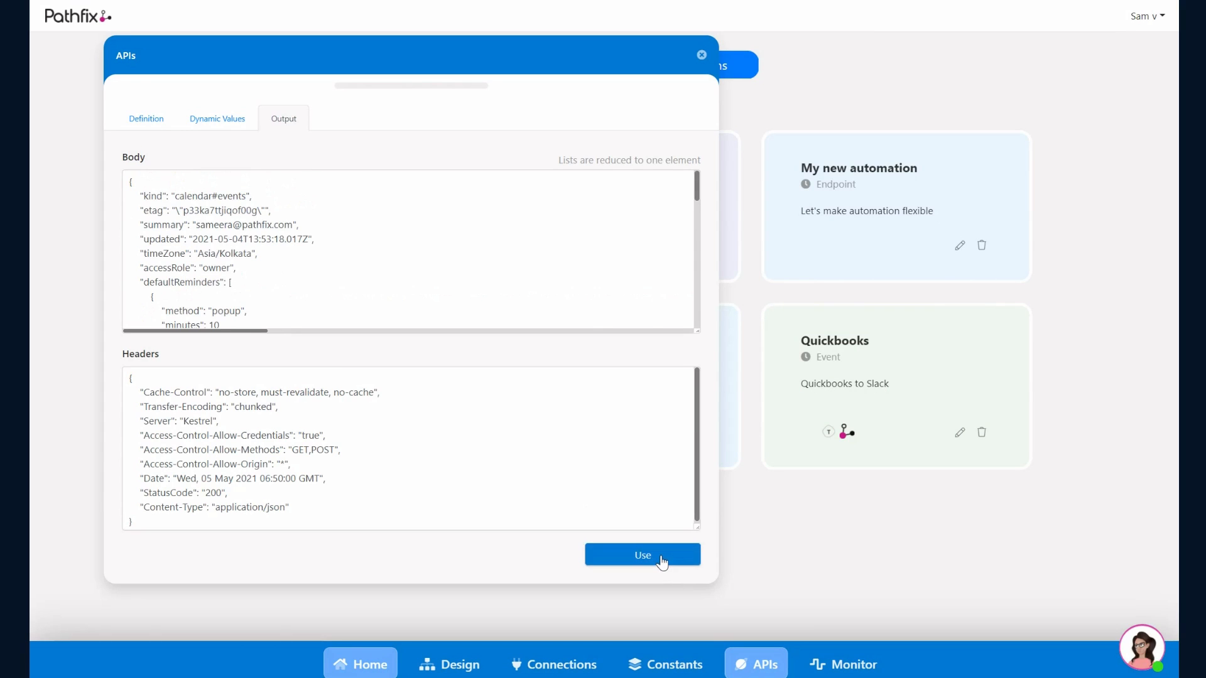
click(642, 554)
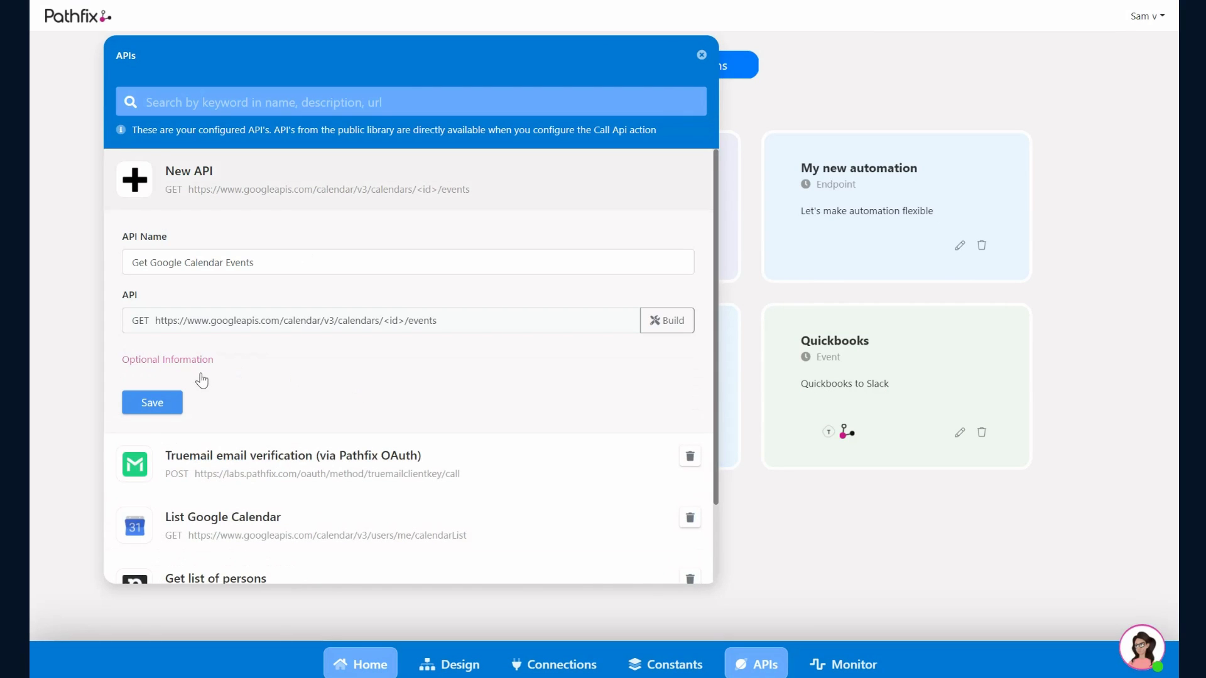
Set Google Calendar as the provider and save Get Google Calendar Events.
click(167, 360)
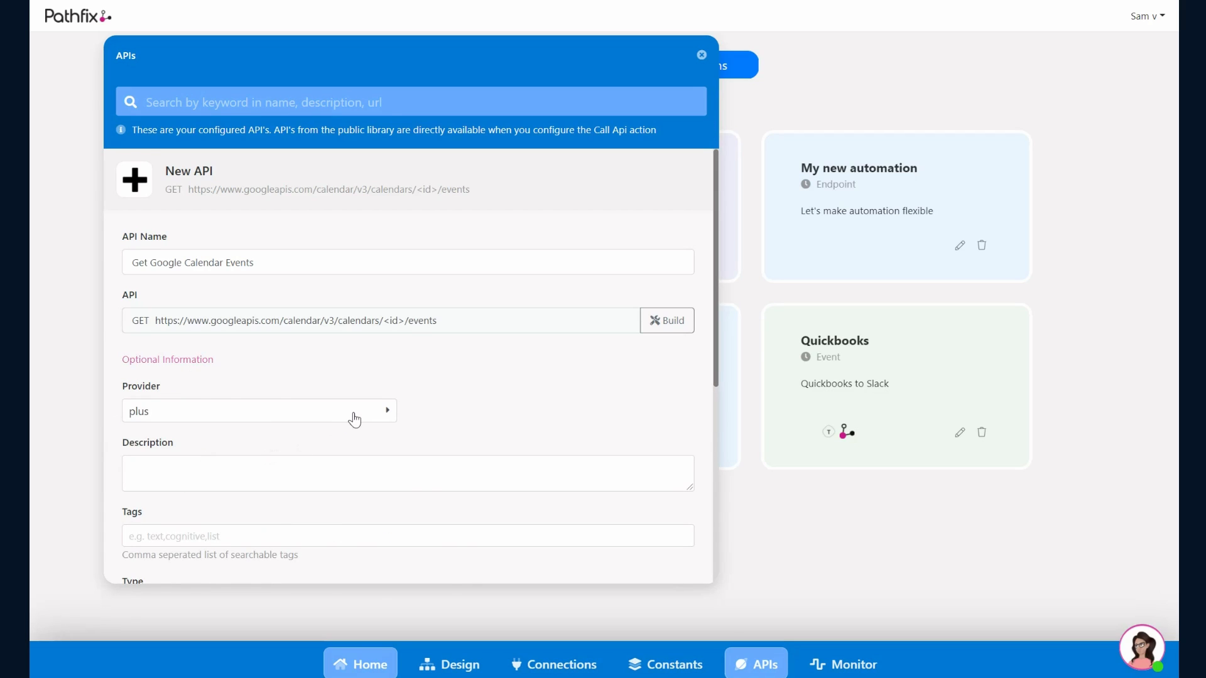
text(google)
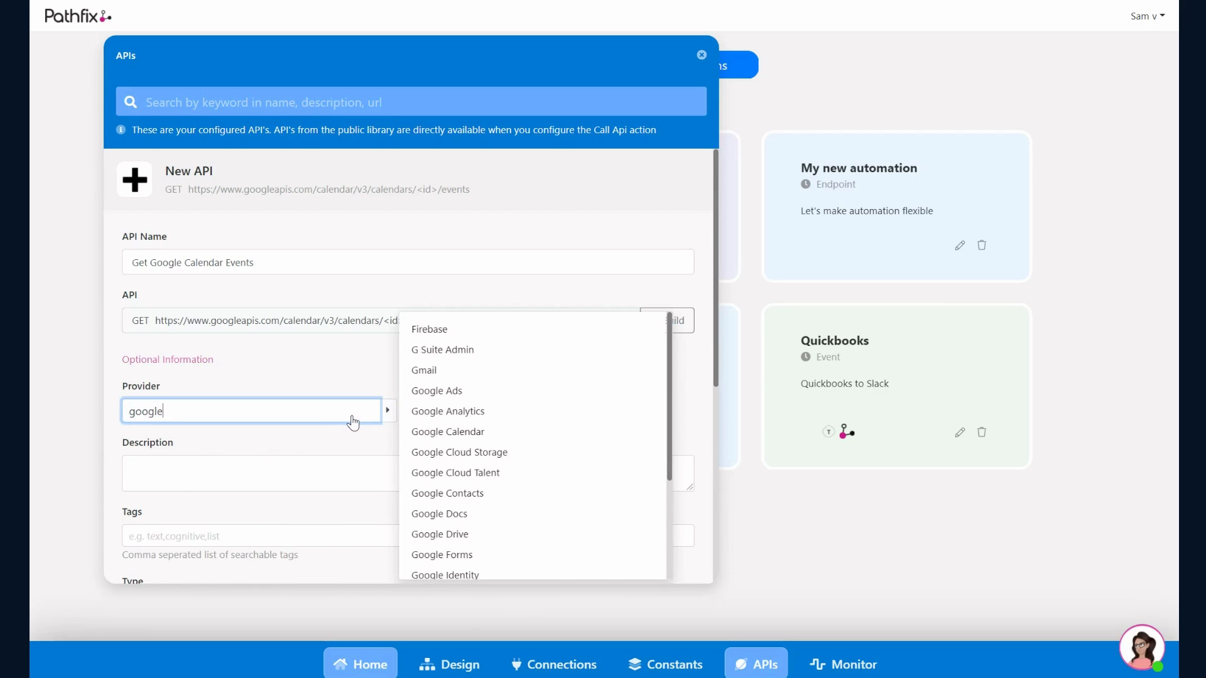
click(448, 432)
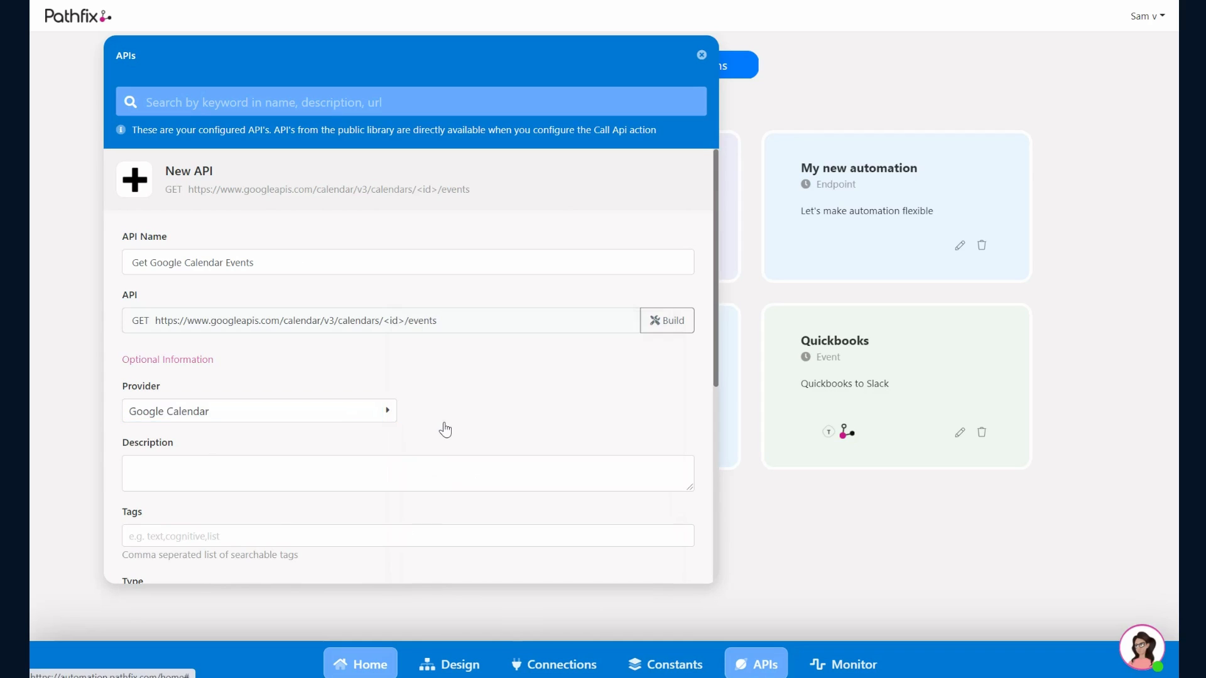
scroll(down, 3)
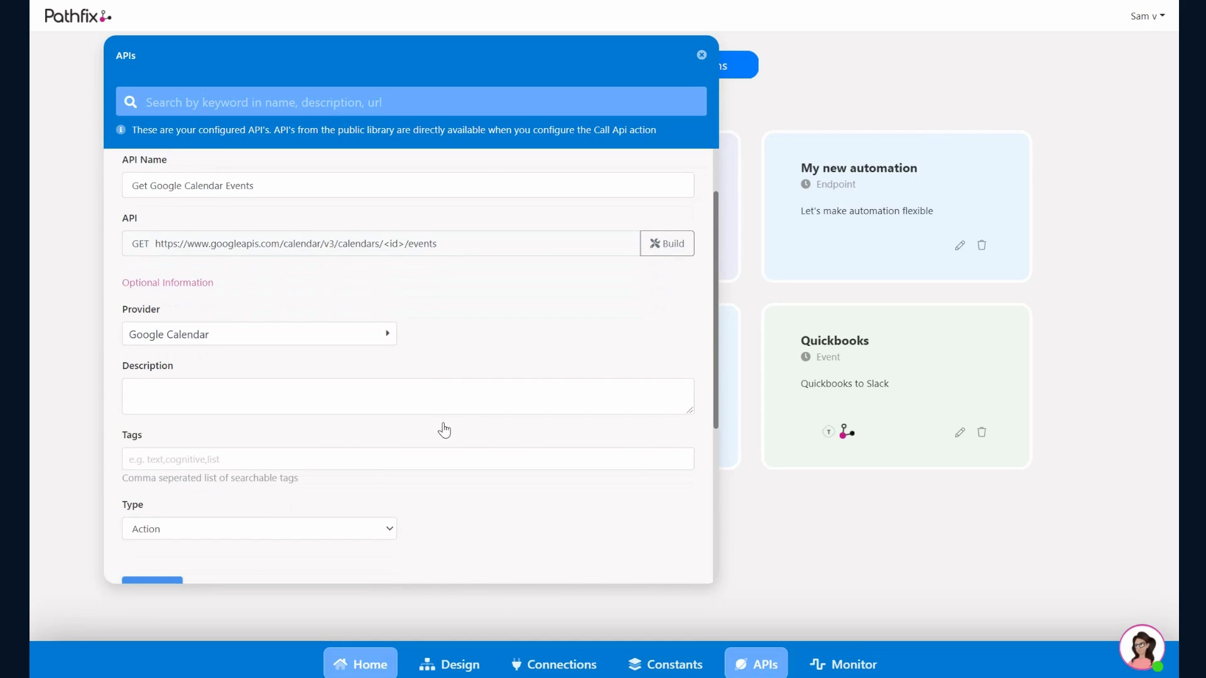
click(151, 511)
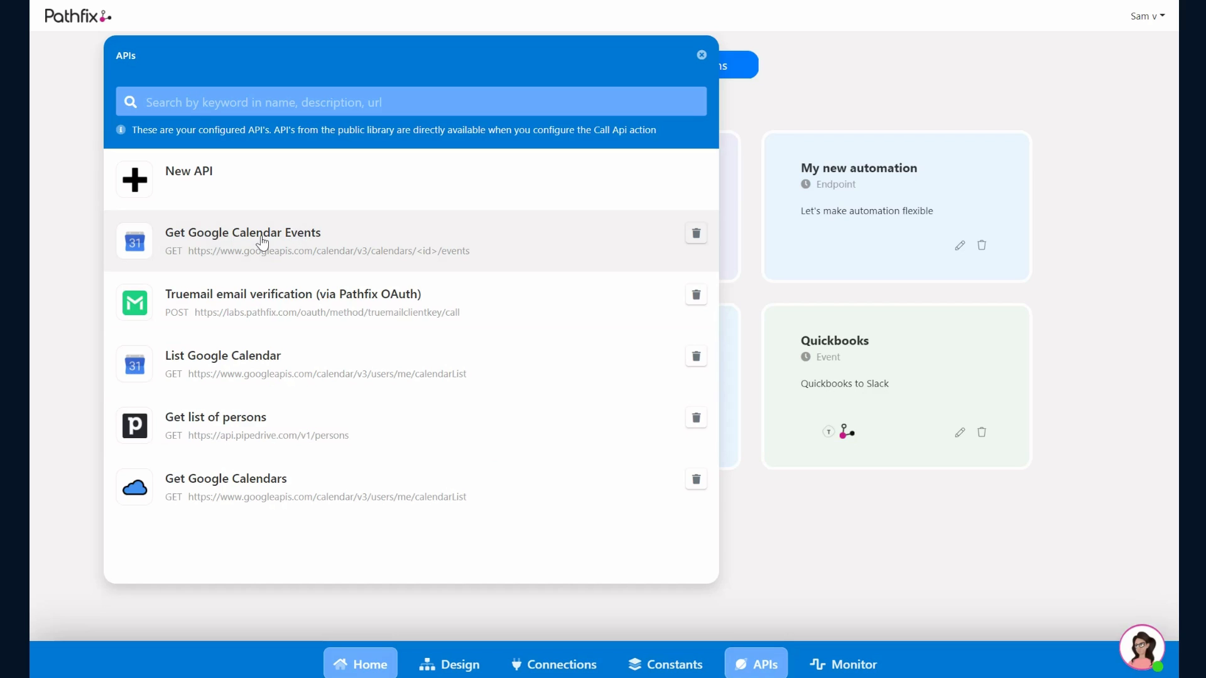
mouse_move(468, 387)
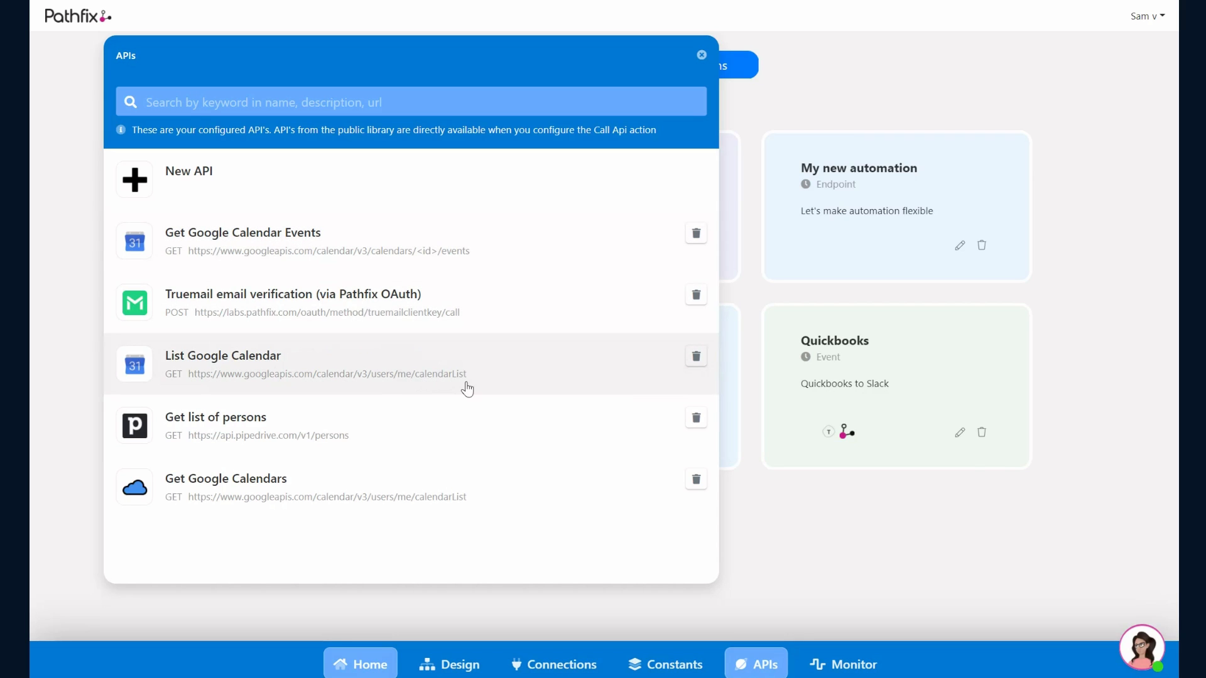
mouse_move(428, 258)
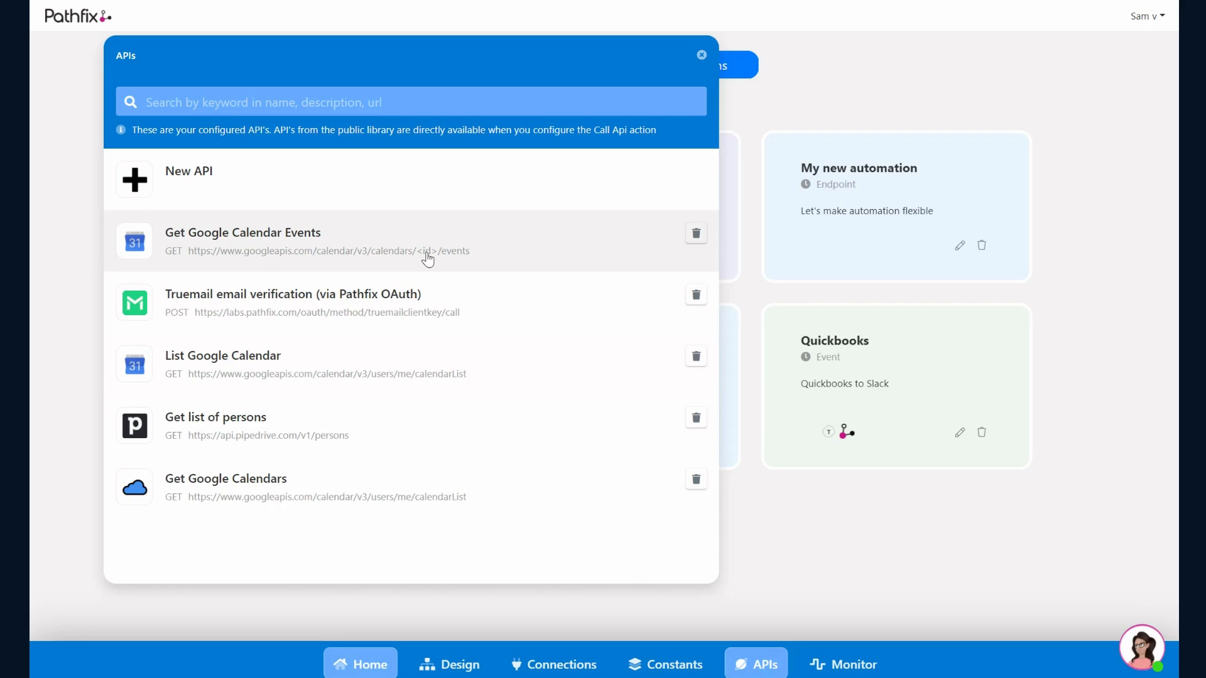